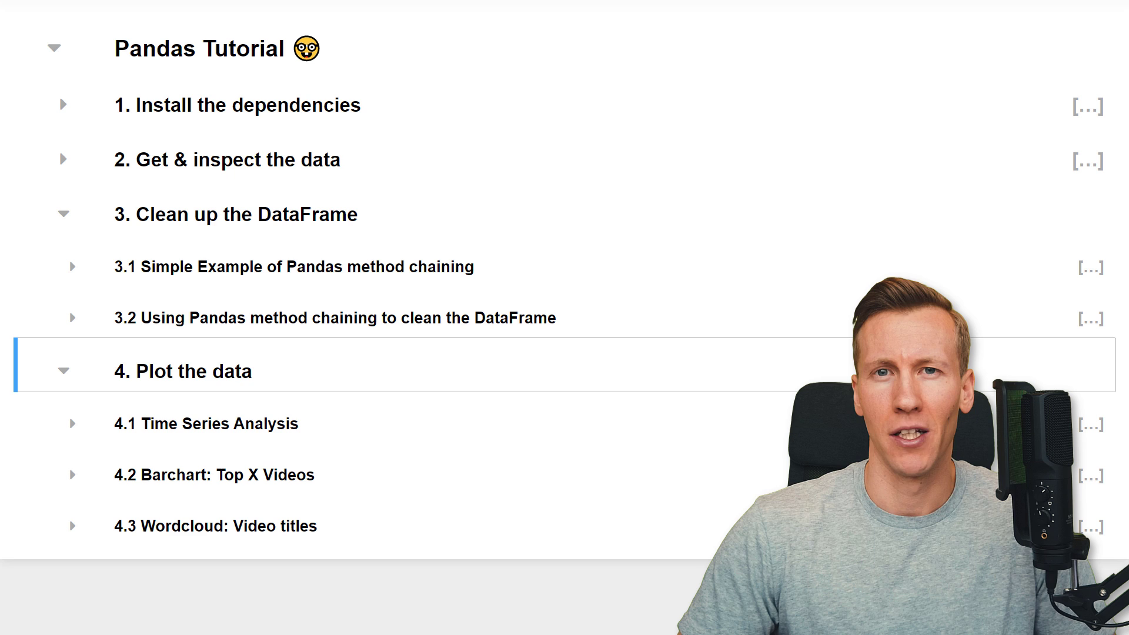
{"action": "mouse_move", "coordinate": [851, 104]}
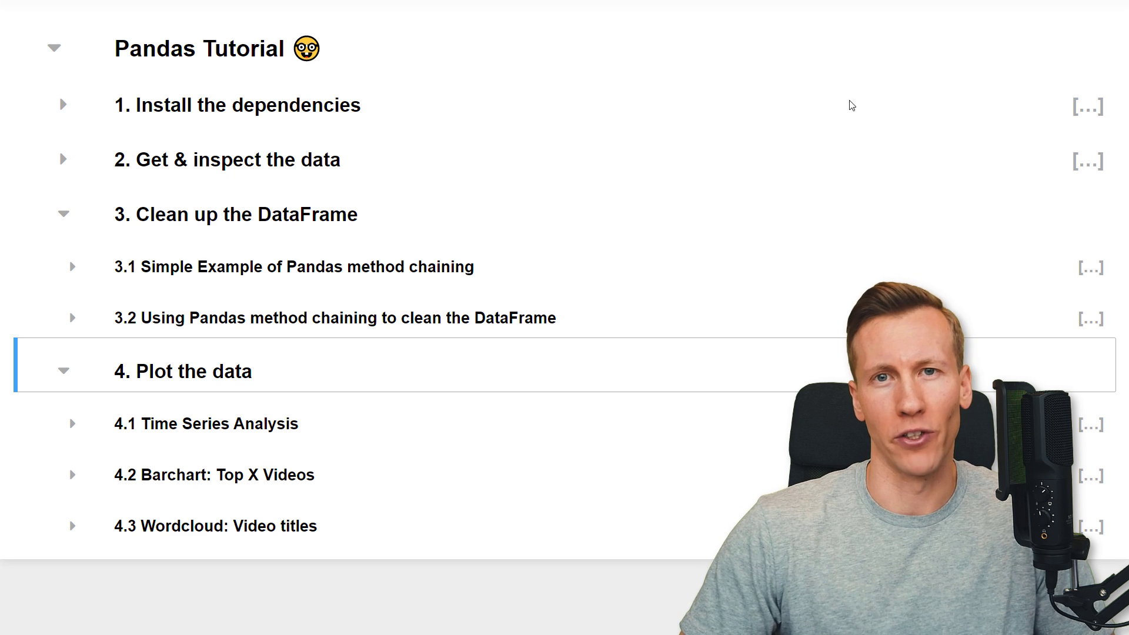
Browse the notebook outline and expand the method chaining cleanup section.
{"action": "left_click", "coordinate": [63, 160]}
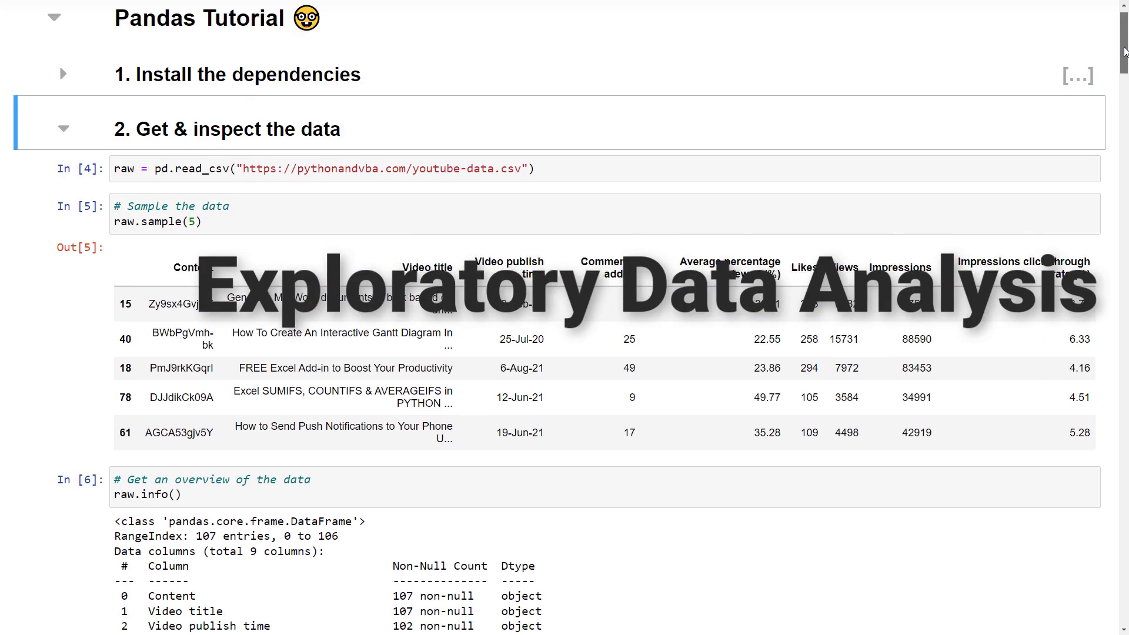
{"action": "scroll", "scroll_direction": "down", "scroll_amount": 3}
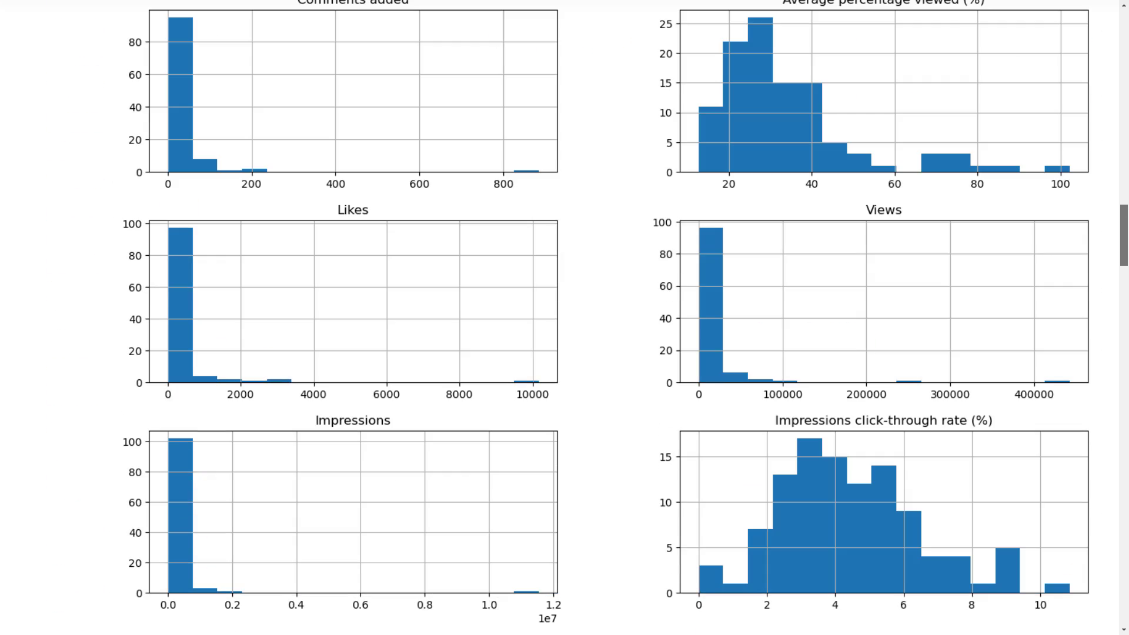
{"action": "scroll", "scroll_direction": "down", "scroll_amount": 3}
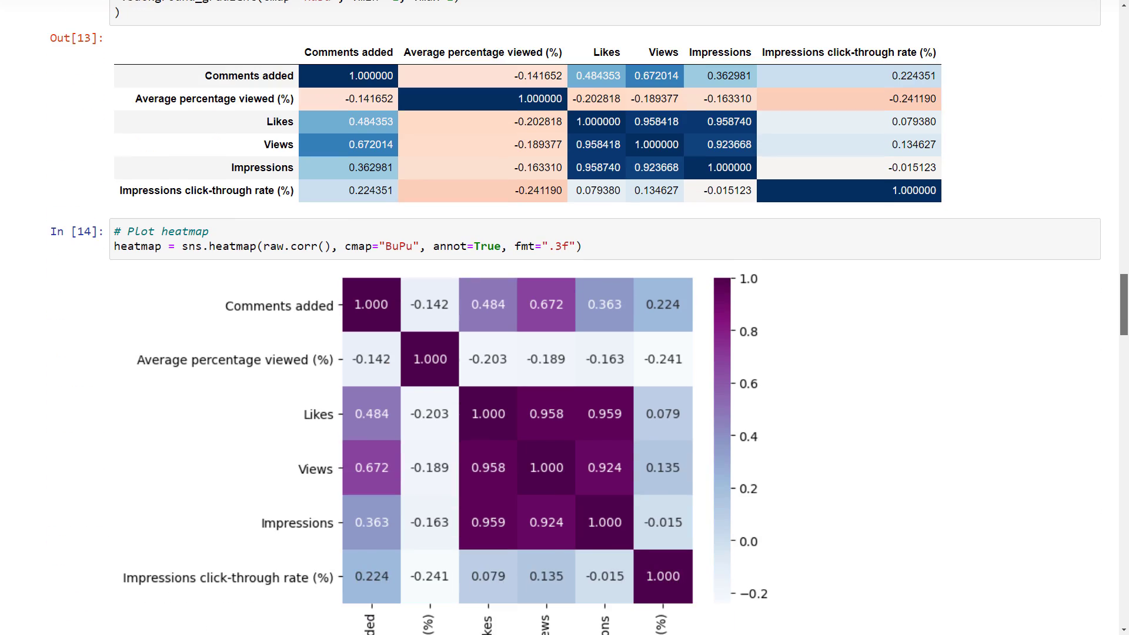
{"action": "scroll", "scroll_direction": "down", "scroll_amount": 3}
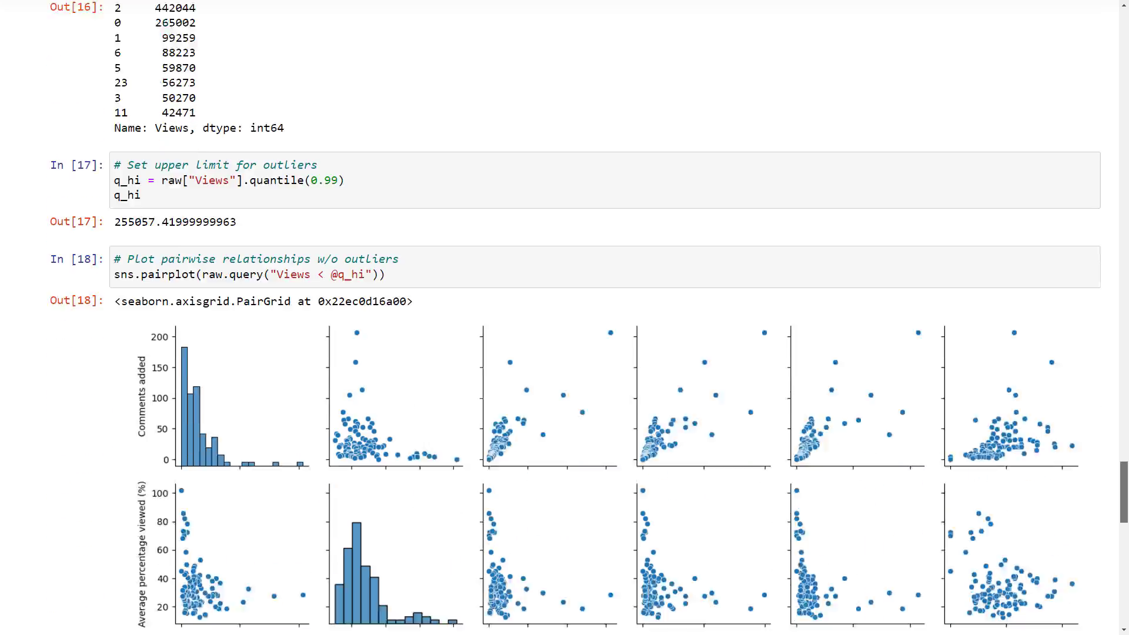
{"action": "scroll", "scroll_direction": "down", "scroll_amount": 3}
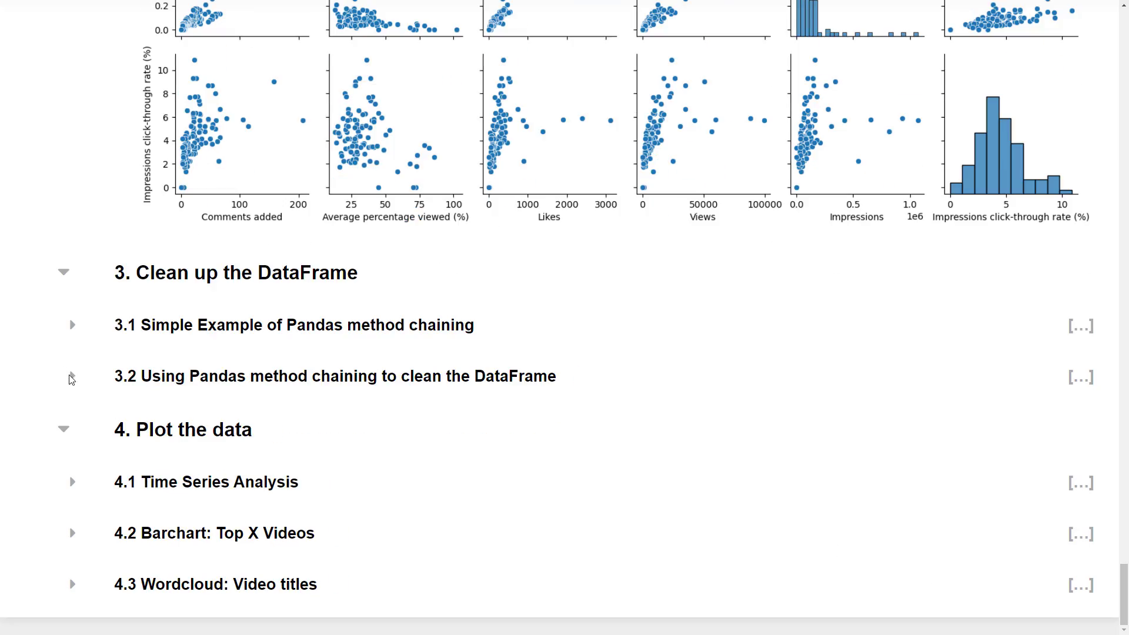
{"action": "left_click", "coordinate": [72, 375]}
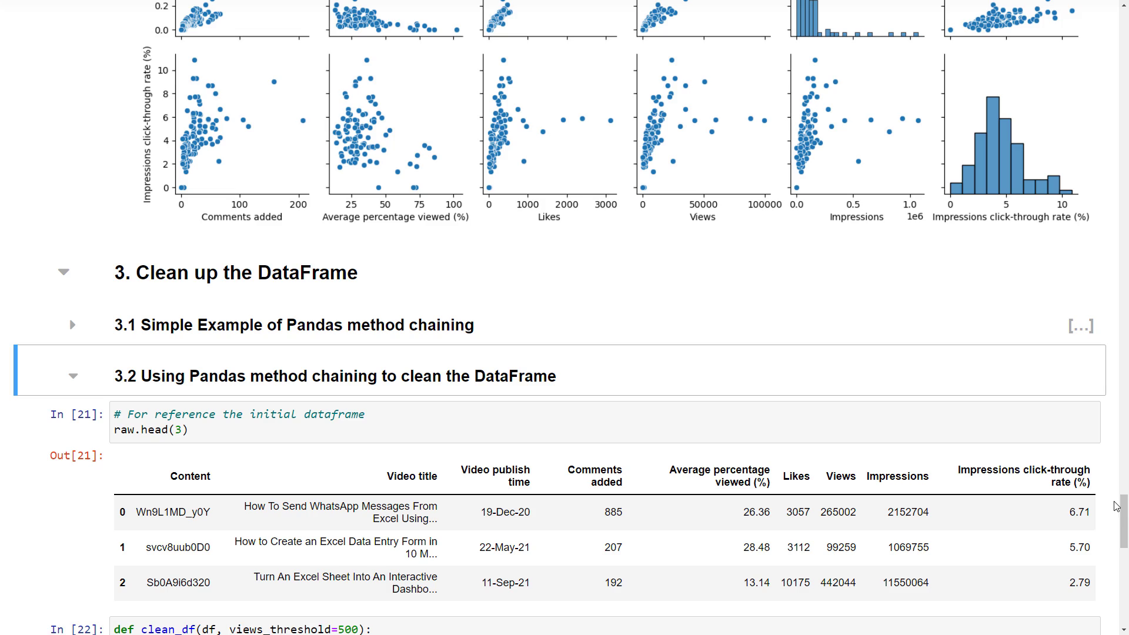
{"action": "scroll", "scroll_direction": "down", "scroll_amount": 3}
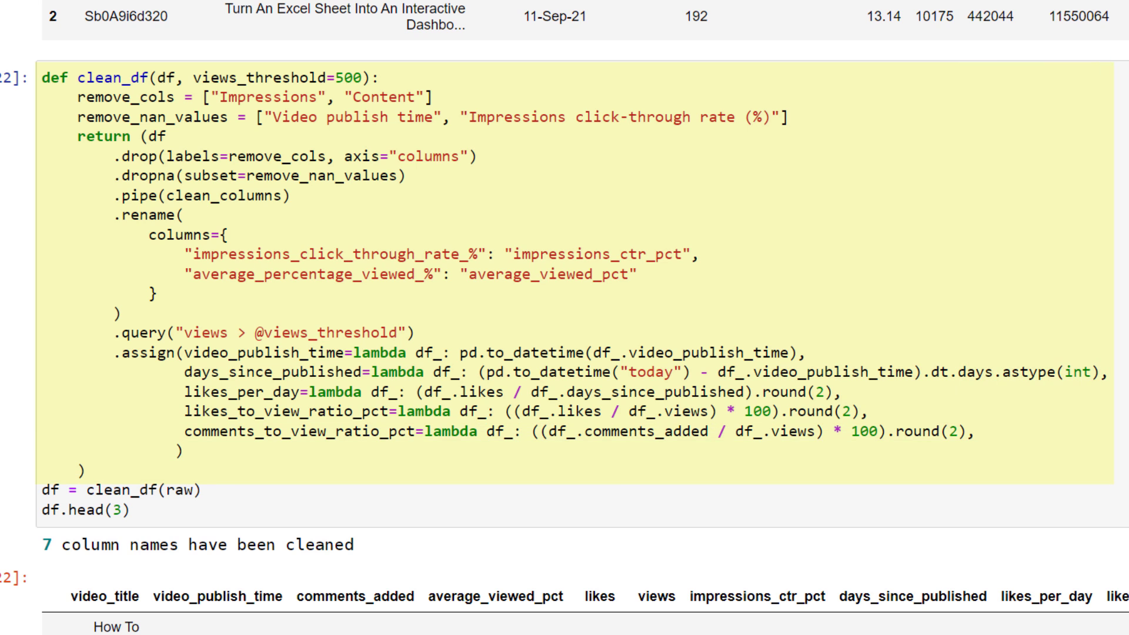
{"action": "scroll", "scroll_direction": "down", "scroll_amount": 3}
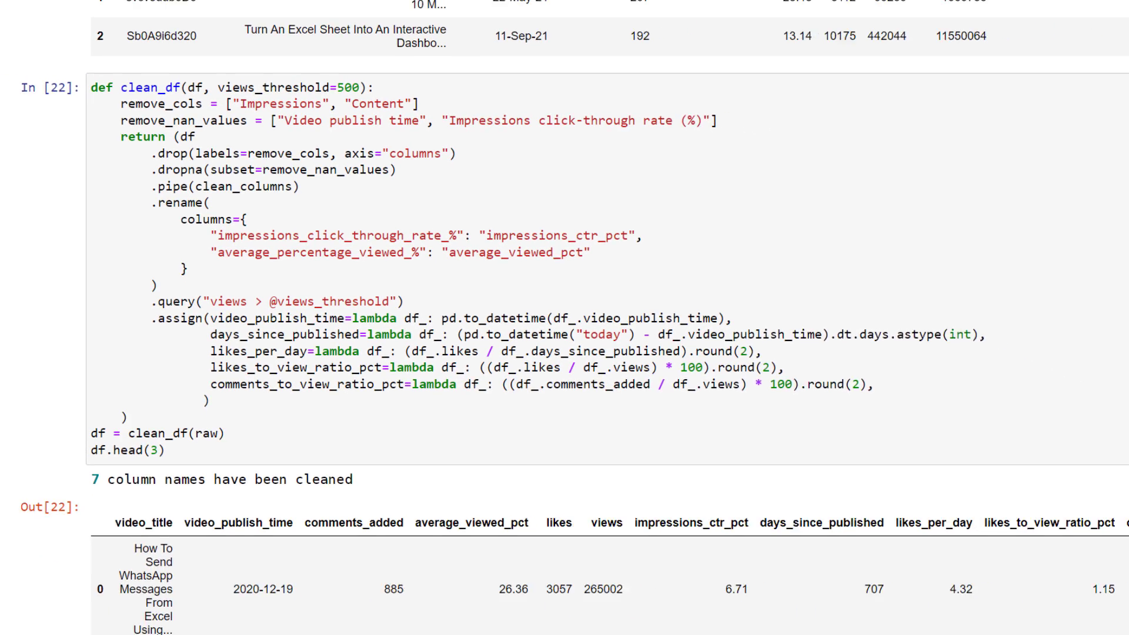
{"action": "scroll", "scroll_direction": "down", "scroll_amount": 3}
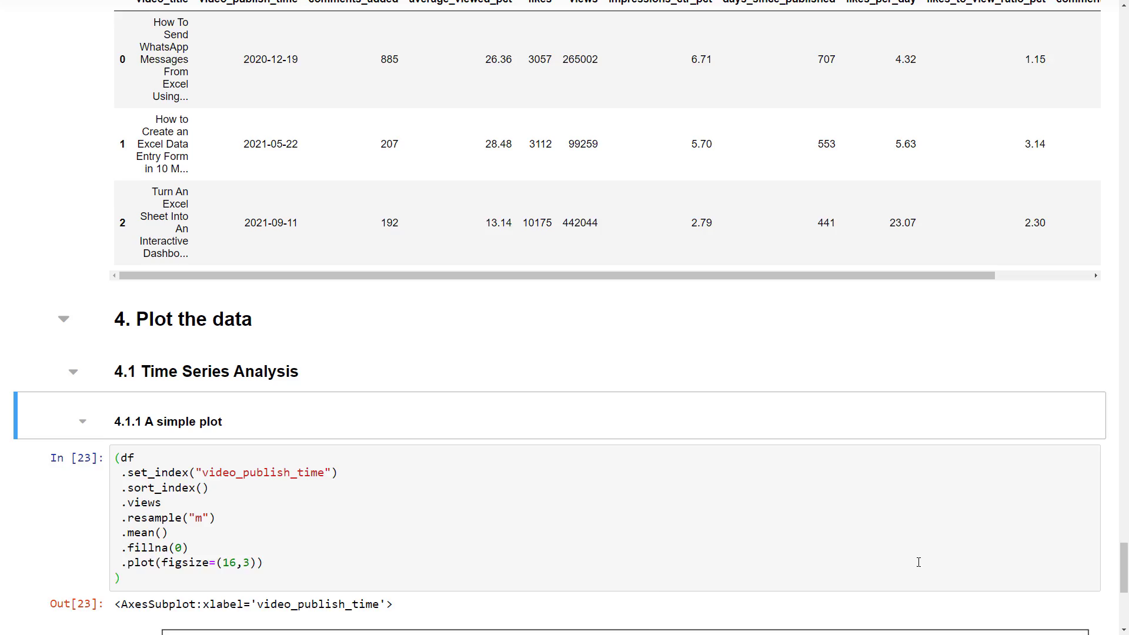
{"action": "scroll", "scroll_direction": "down", "scroll_amount": 3}
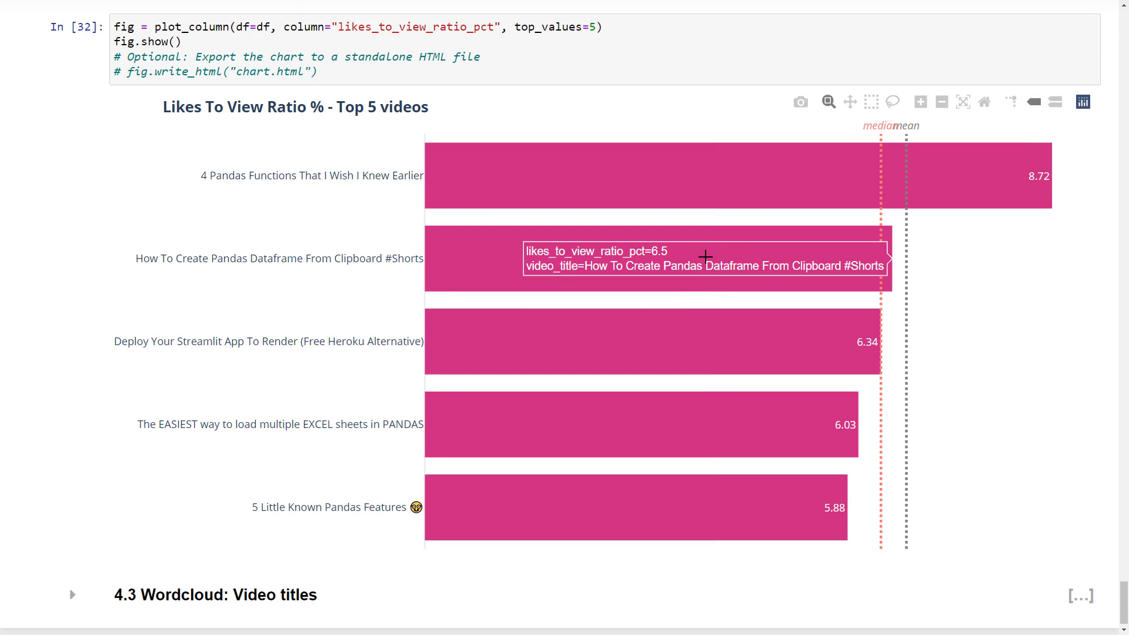
{"action": "scroll", "scroll_direction": "down", "scroll_amount": 3}
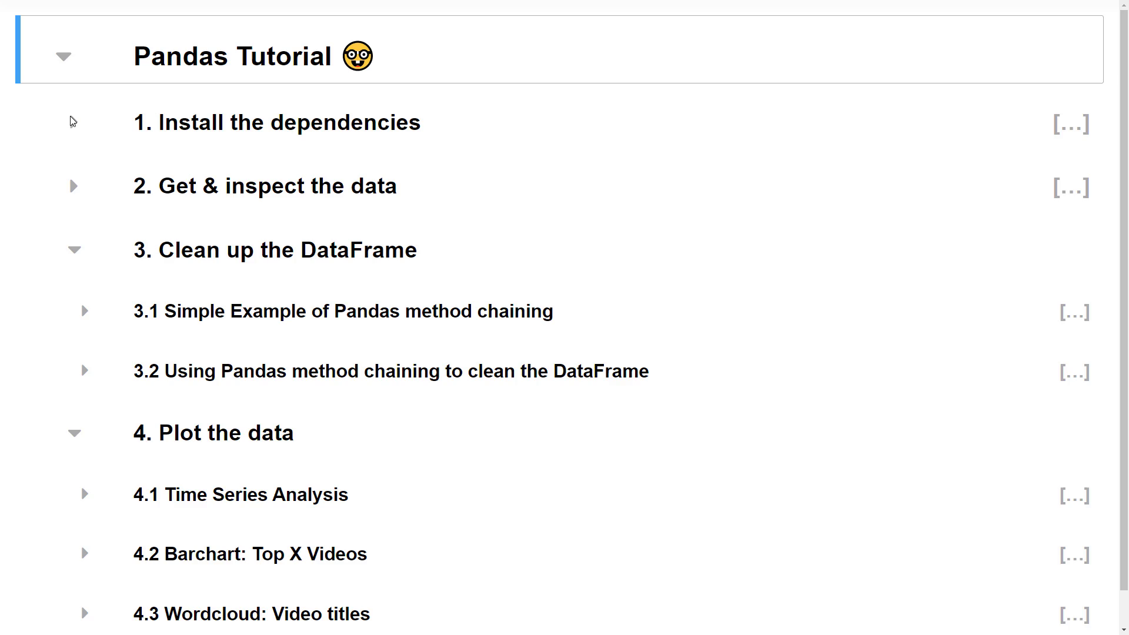
Expand Install the dependencies and comment out the pip install lines with Ctrl+/.
{"action": "left_click", "coordinate": [71, 121]}
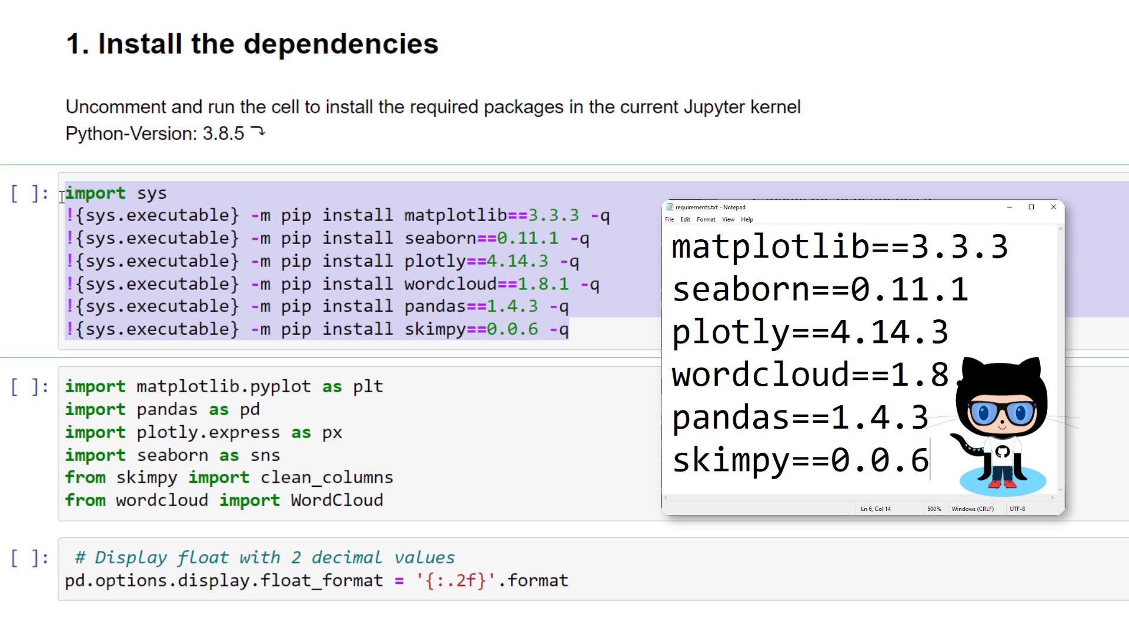
{"action": "left_click", "coordinate": [1052, 207]}
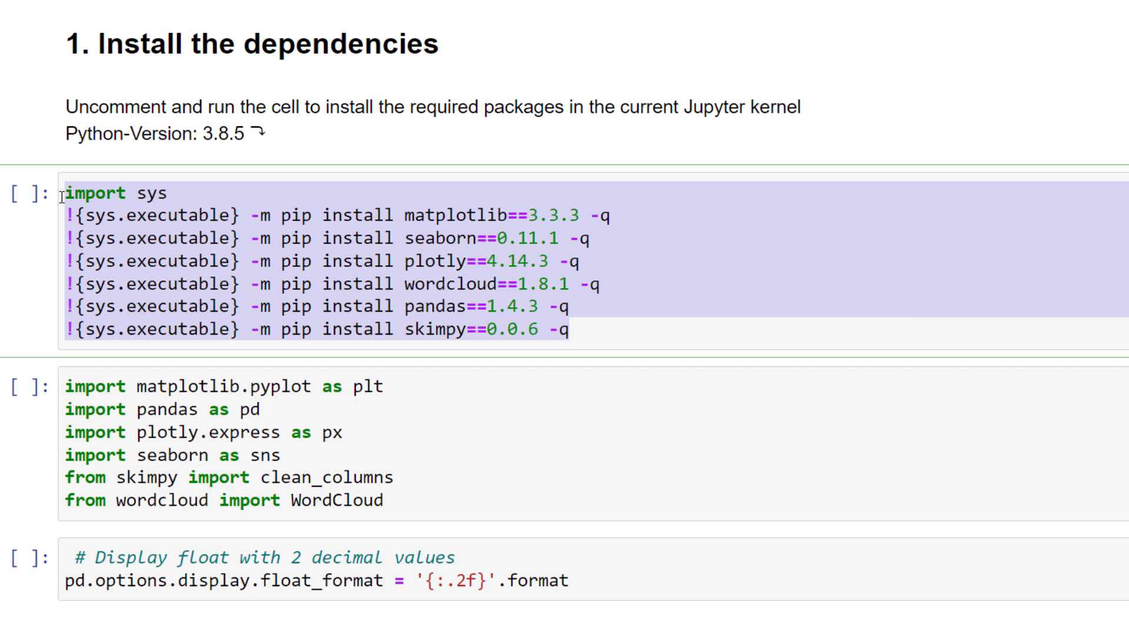
{"action": "key", "text": "ctrl+/"}
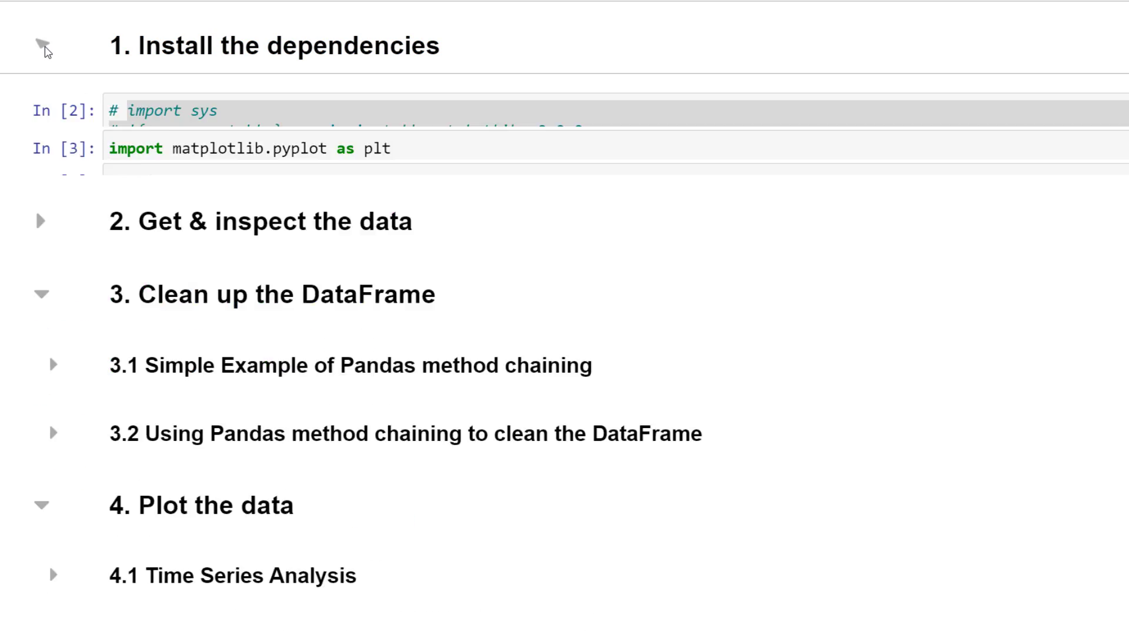
Open Get & inspect the data and run the read_csv and raw.sample(5) cells.
{"action": "left_click", "coordinate": [43, 45]}
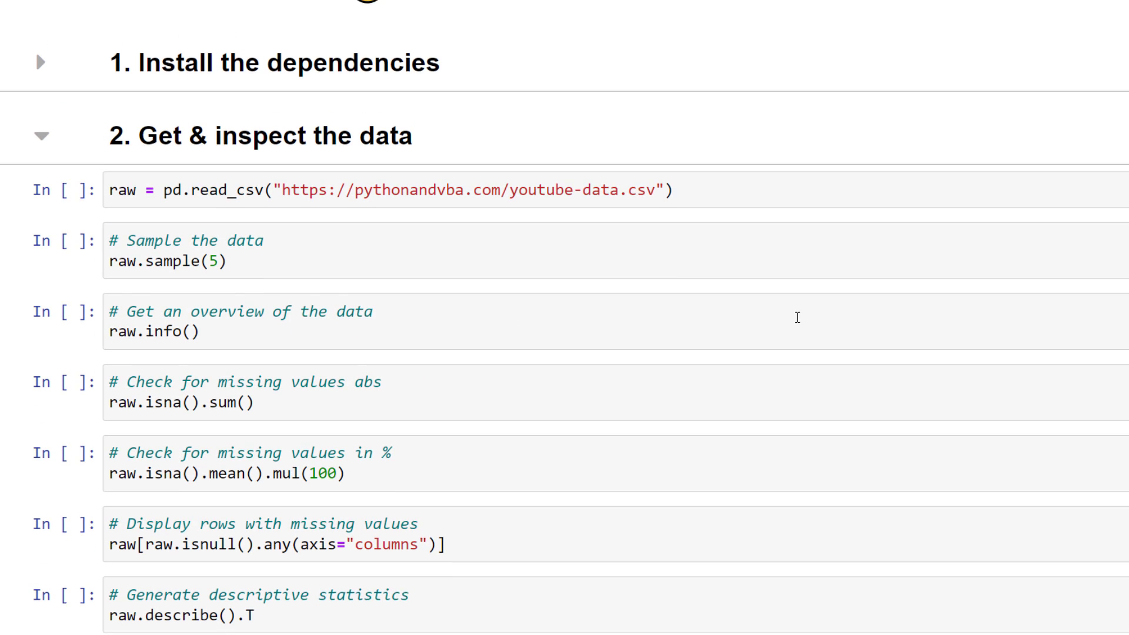
{"action": "scroll", "scroll_direction": "down", "scroll_amount": 3}
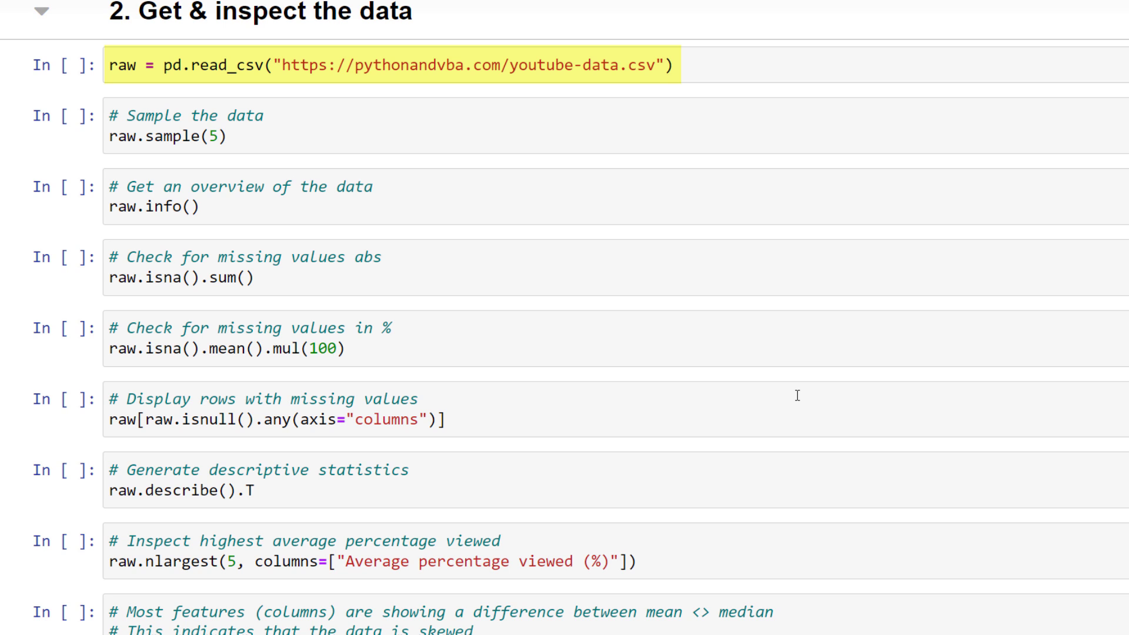
{"action": "mouse_move", "coordinate": [817, 67]}
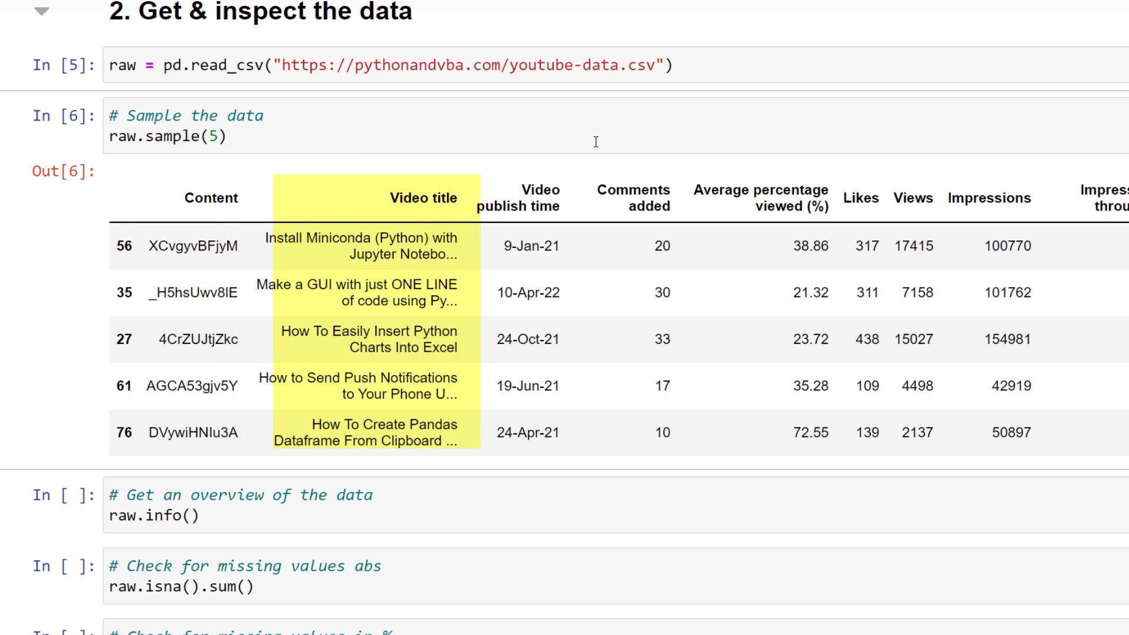
{"action": "left_click", "coordinate": [635, 199]}
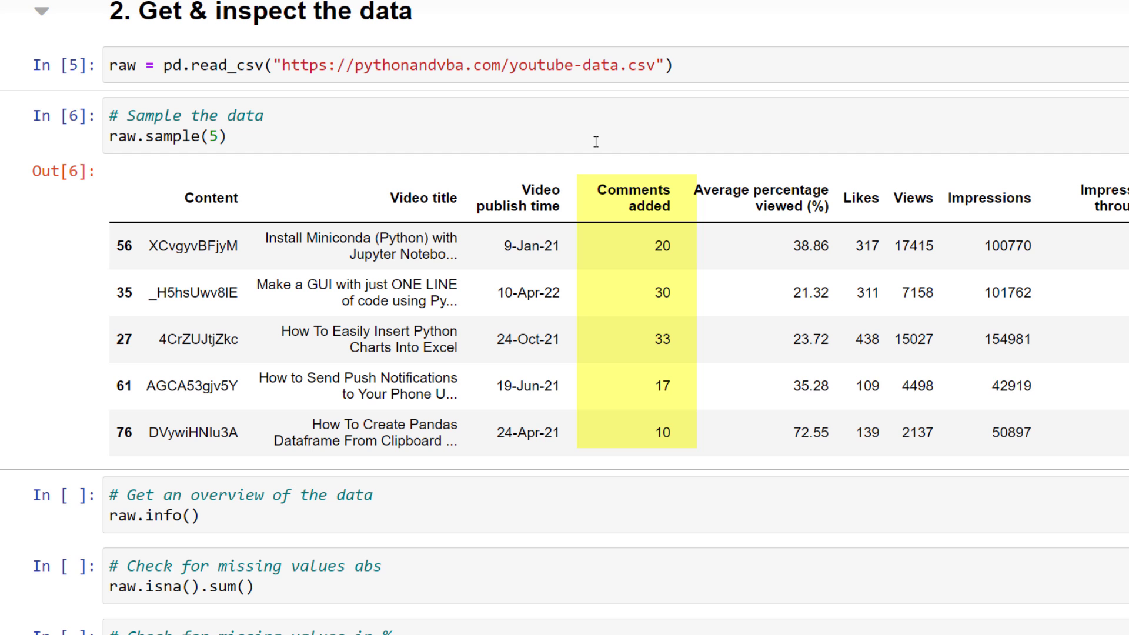
{"action": "left_click", "coordinate": [762, 198]}
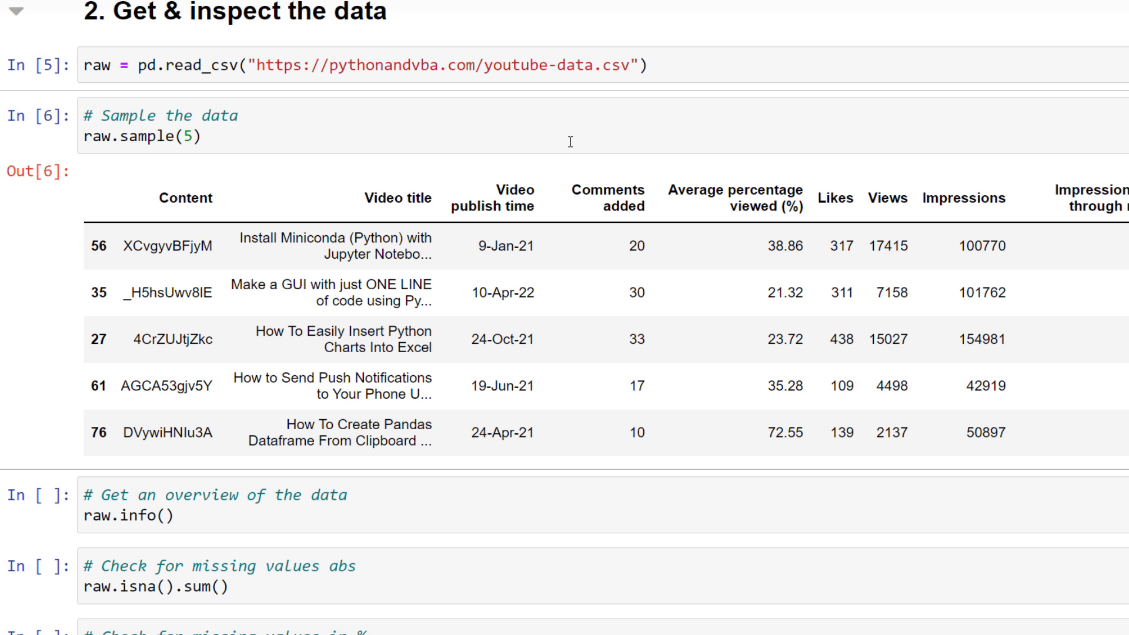
Run raw.info() and raw.isna().sum(), showing 5 missing publish times and 1 missing click-through rate.
{"action": "scroll", "scroll_direction": "down", "scroll_amount": 3}
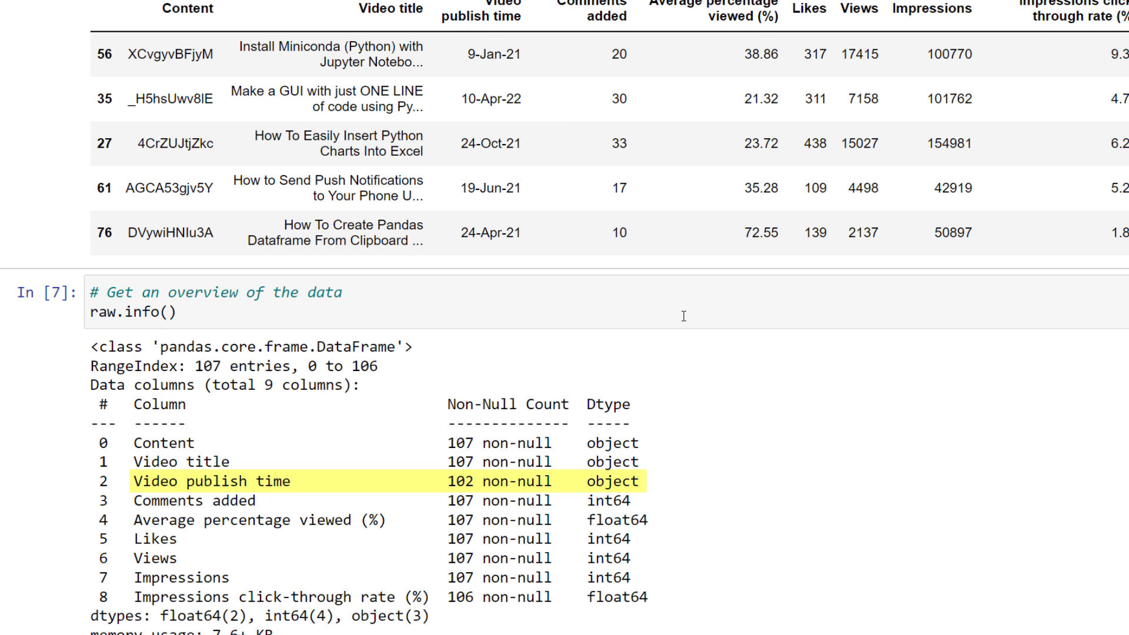
{"action": "left_click", "coordinate": [480, 10]}
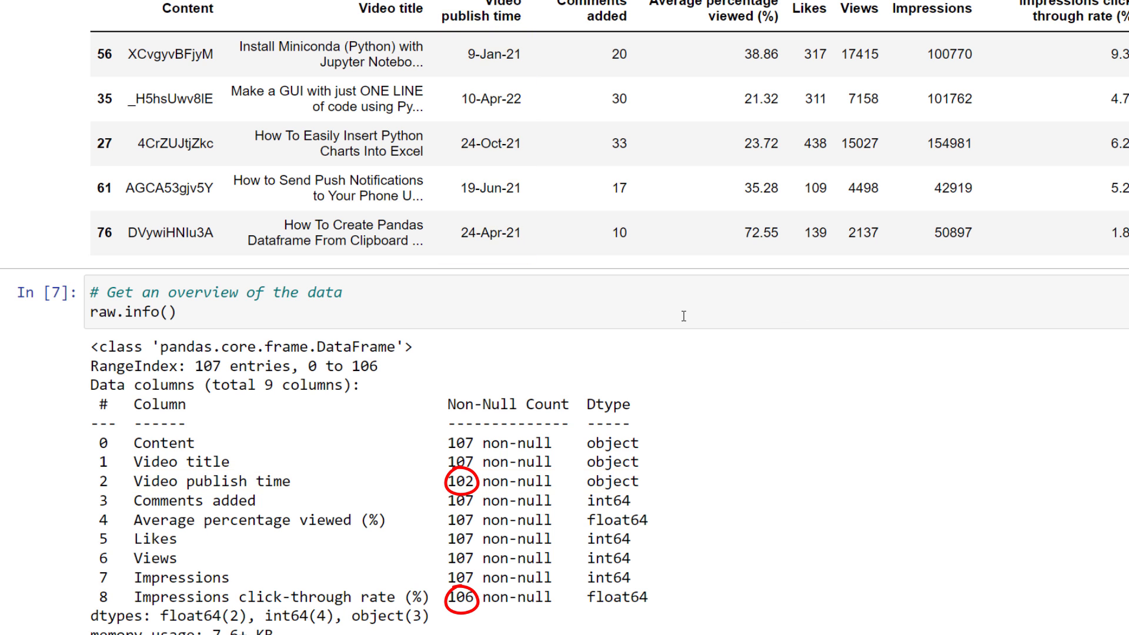
{"action": "scroll", "scroll_direction": "down", "scroll_amount": 3}
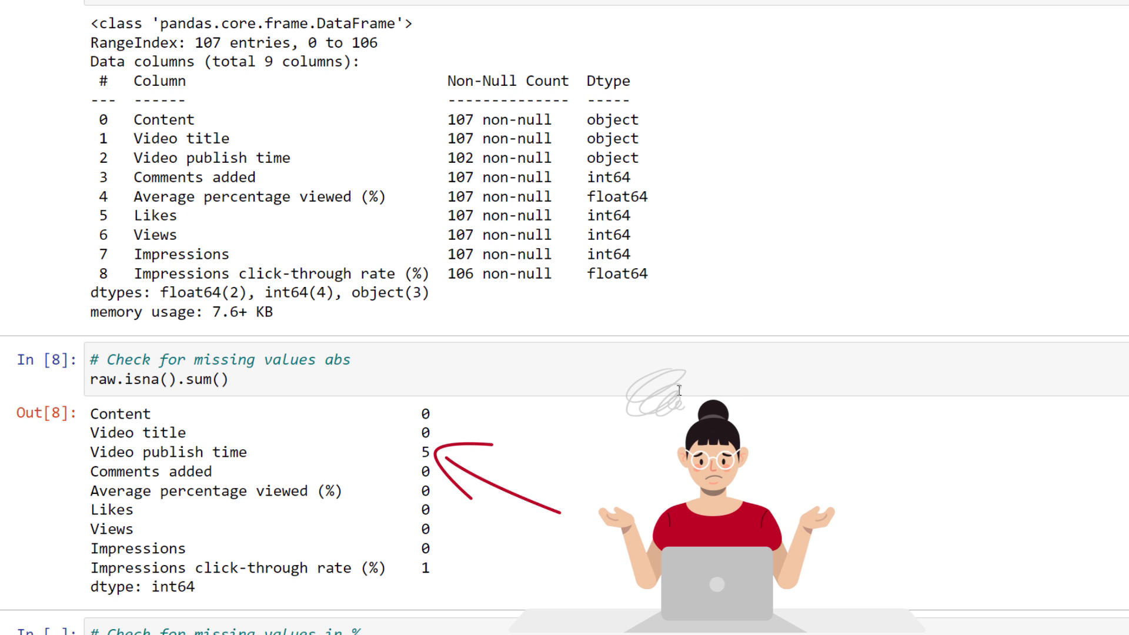
Show missing-value percentages (4.67% publish time, 0.93% click-through rate) and the five incomplete rows.
{"action": "scroll", "scroll_direction": "down", "scroll_amount": 3}
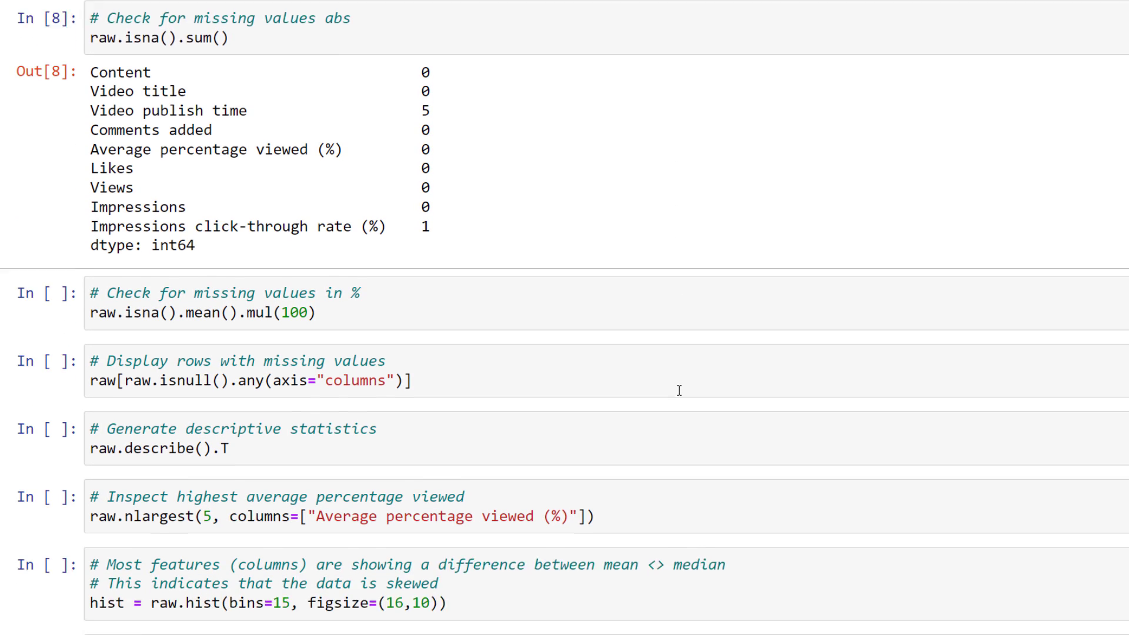
{"action": "scroll", "scroll_direction": "down", "scroll_amount": 3}
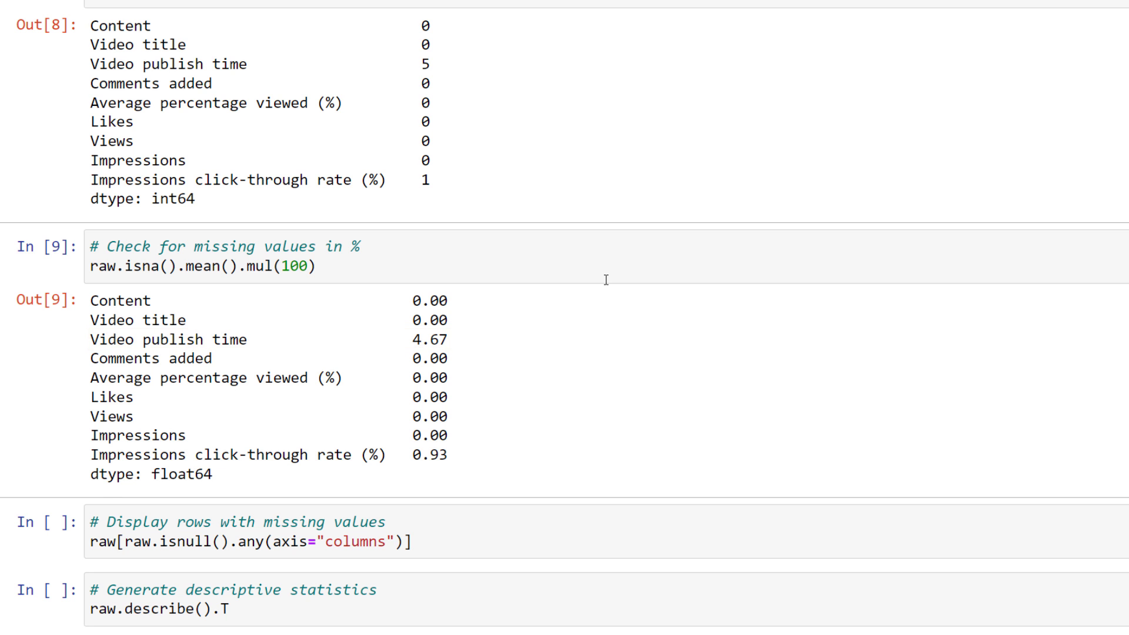
{"action": "scroll", "scroll_direction": "down", "scroll_amount": 3}
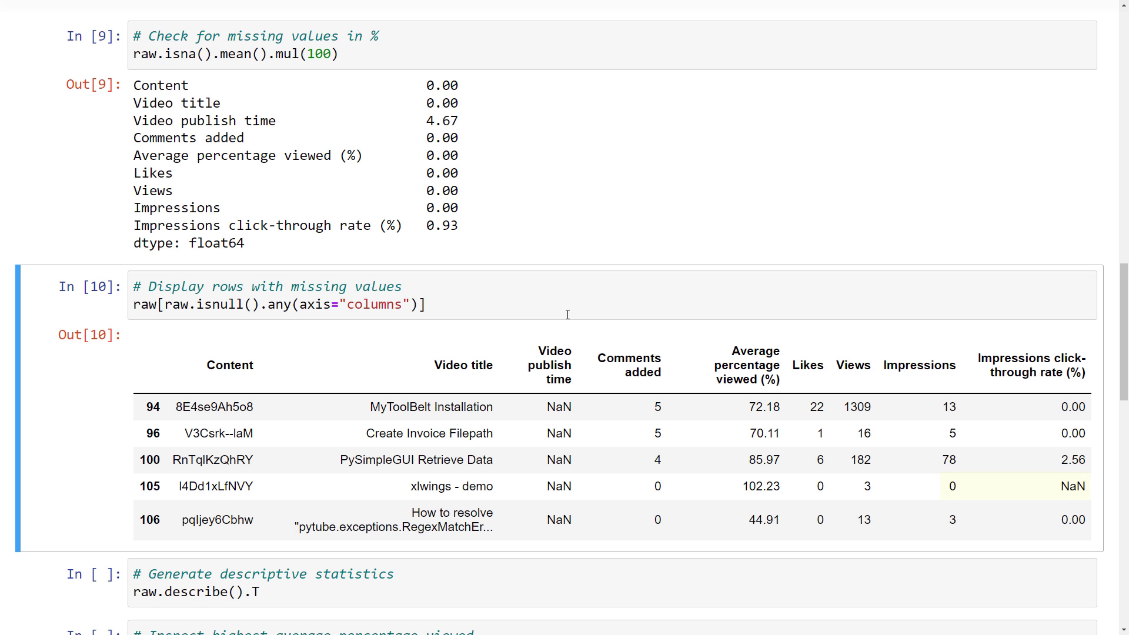
Run raw.describe().T to tabulate statistics for the six numeric columns.
{"action": "scroll", "scroll_direction": "down", "scroll_amount": 3}
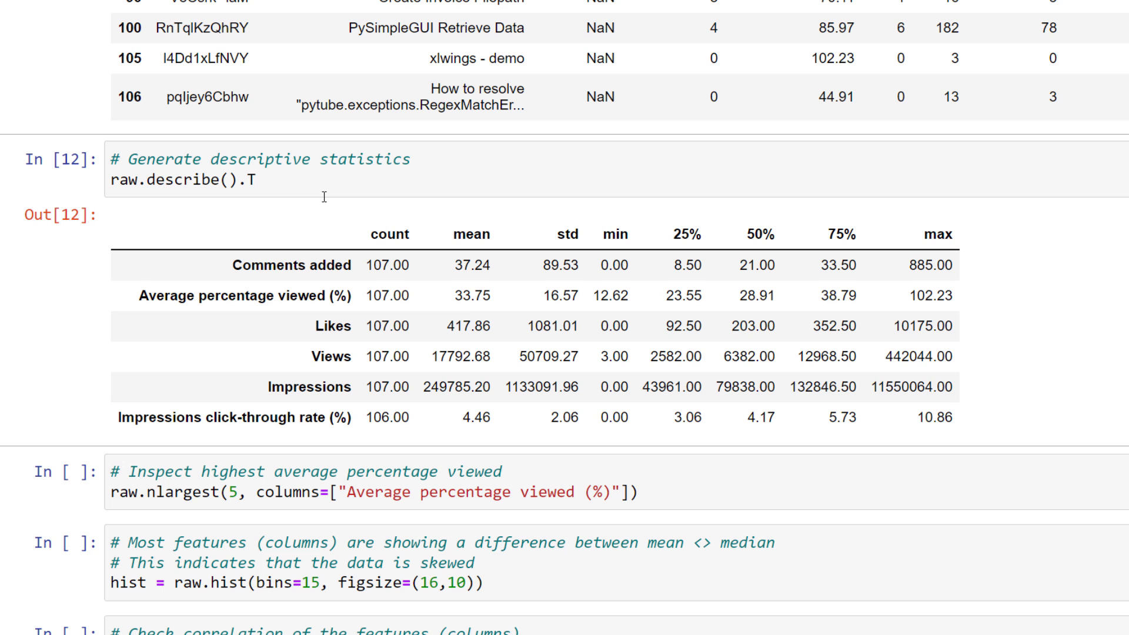
Run raw.nlargest(5) on Average percentage viewed (%) to list the top five videos.
{"action": "scroll", "scroll_direction": "down", "scroll_amount": 3}
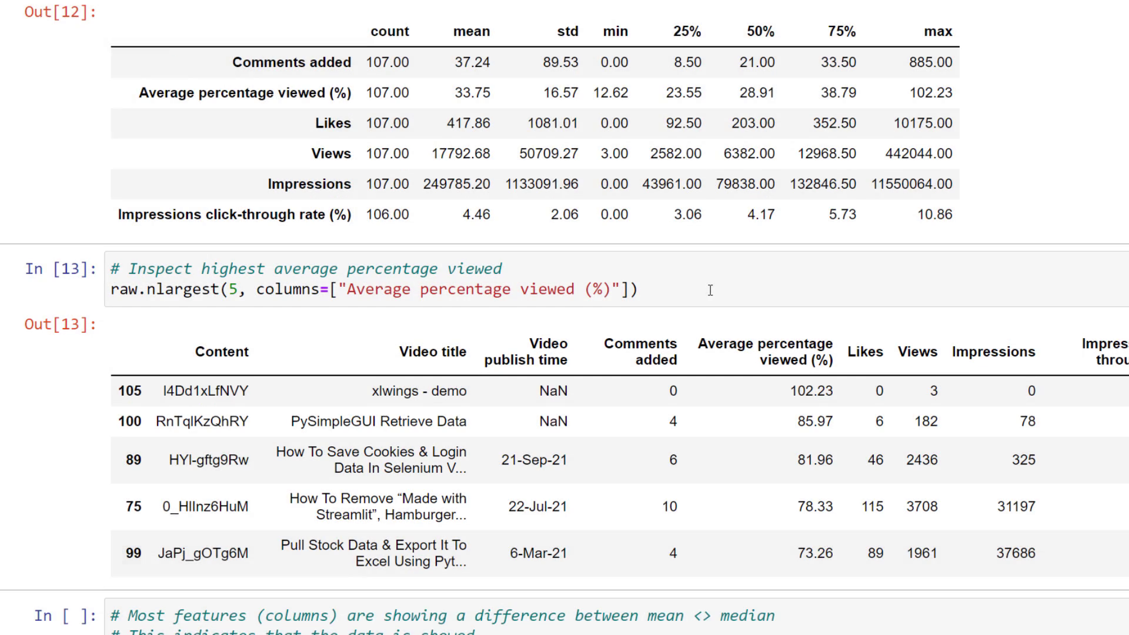
{"action": "scroll", "scroll_direction": "down", "scroll_amount": 3}
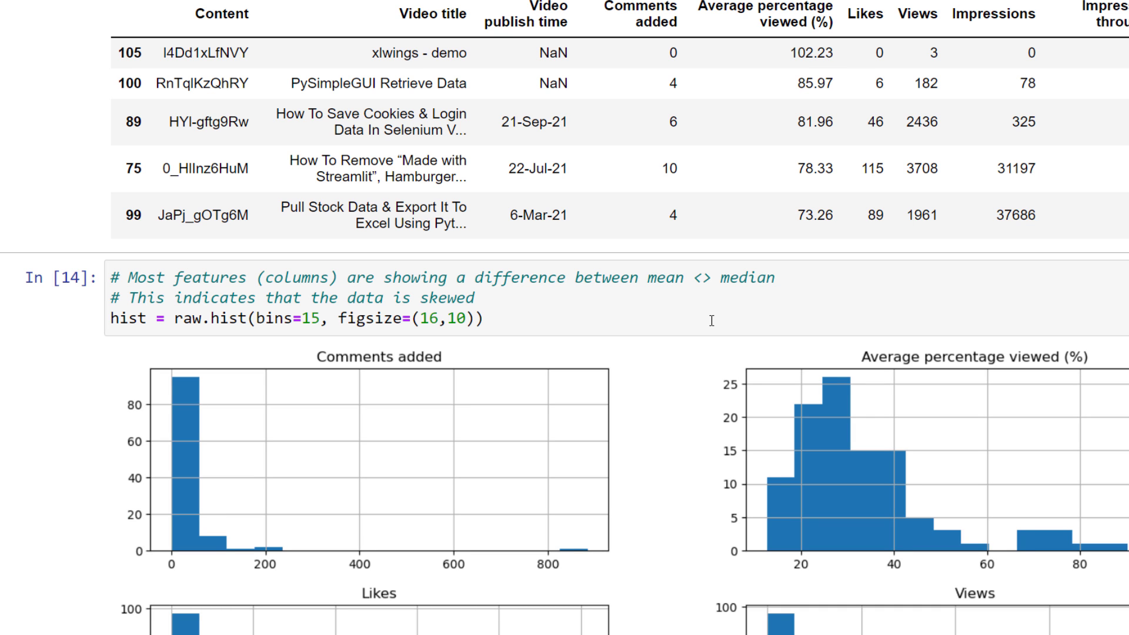
{"action": "scroll", "scroll_direction": "down", "scroll_amount": 3}
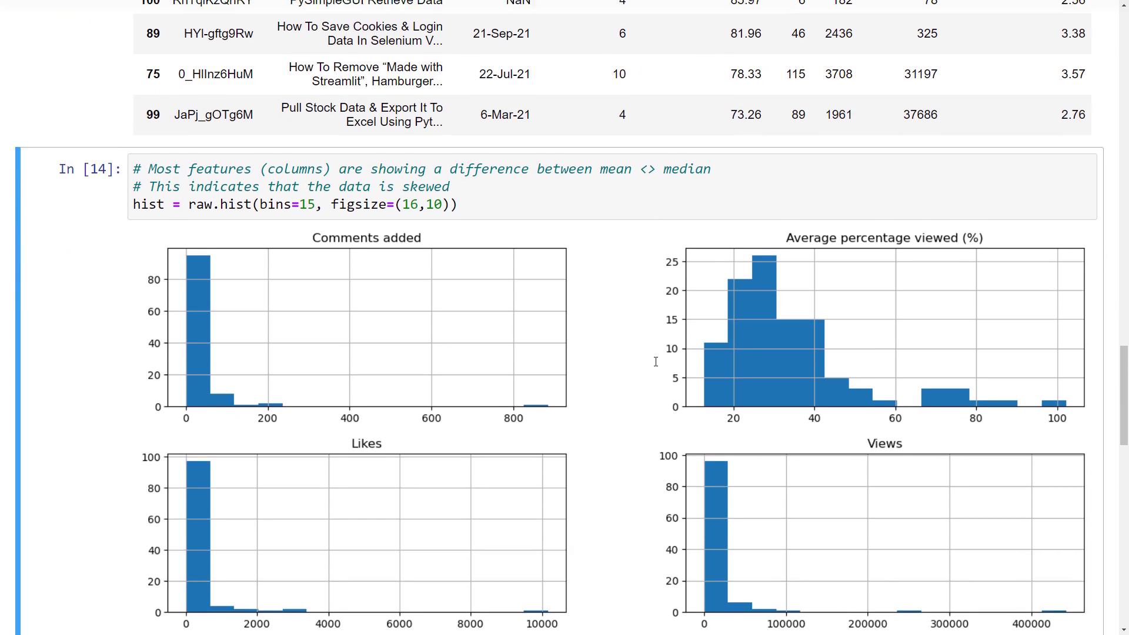
{"action": "scroll", "scroll_direction": "down", "scroll_amount": 3}
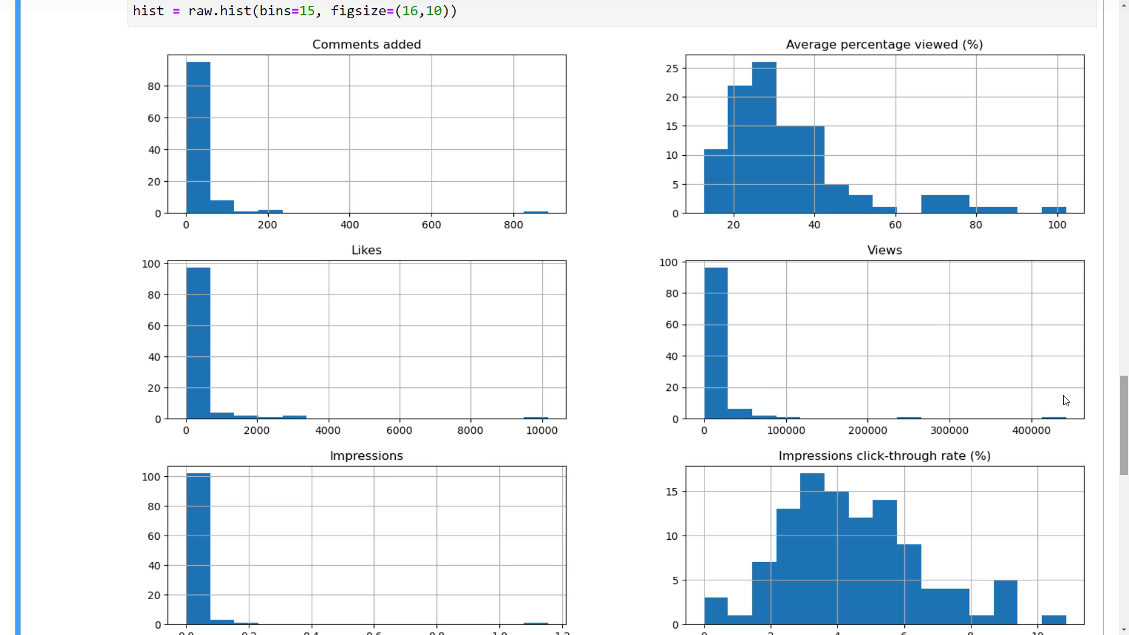
Add vmin=-1, vmax=1 to the RdBu background_gradient on the correlation table and run it.
{"action": "scroll", "scroll_direction": "down", "scroll_amount": 3}
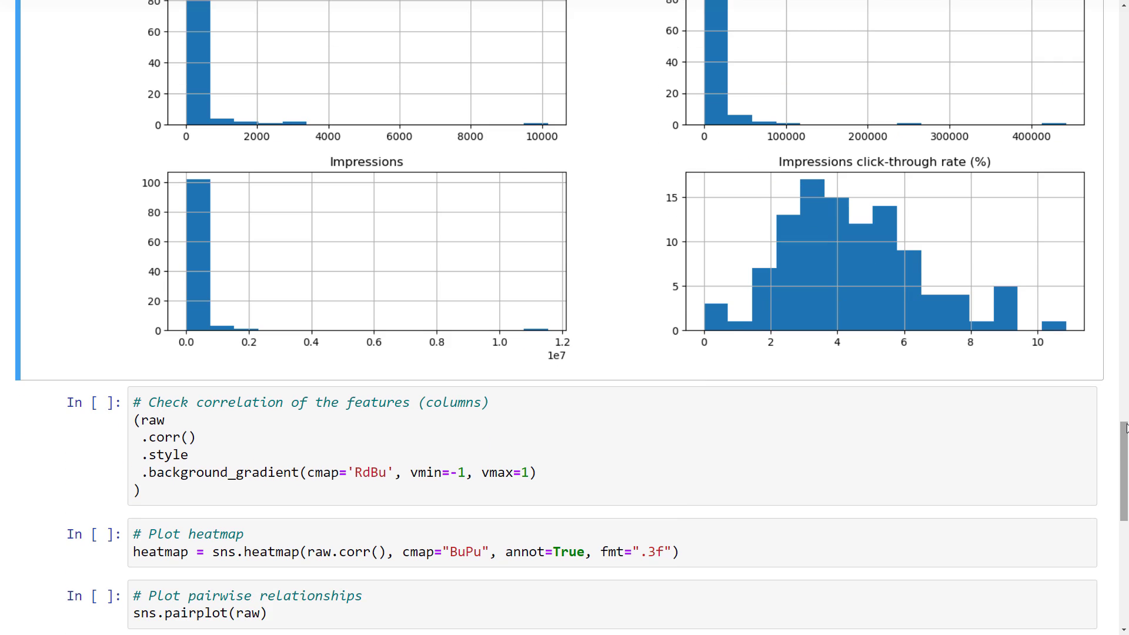
{"action": "scroll", "scroll_direction": "down", "scroll_amount": 3}
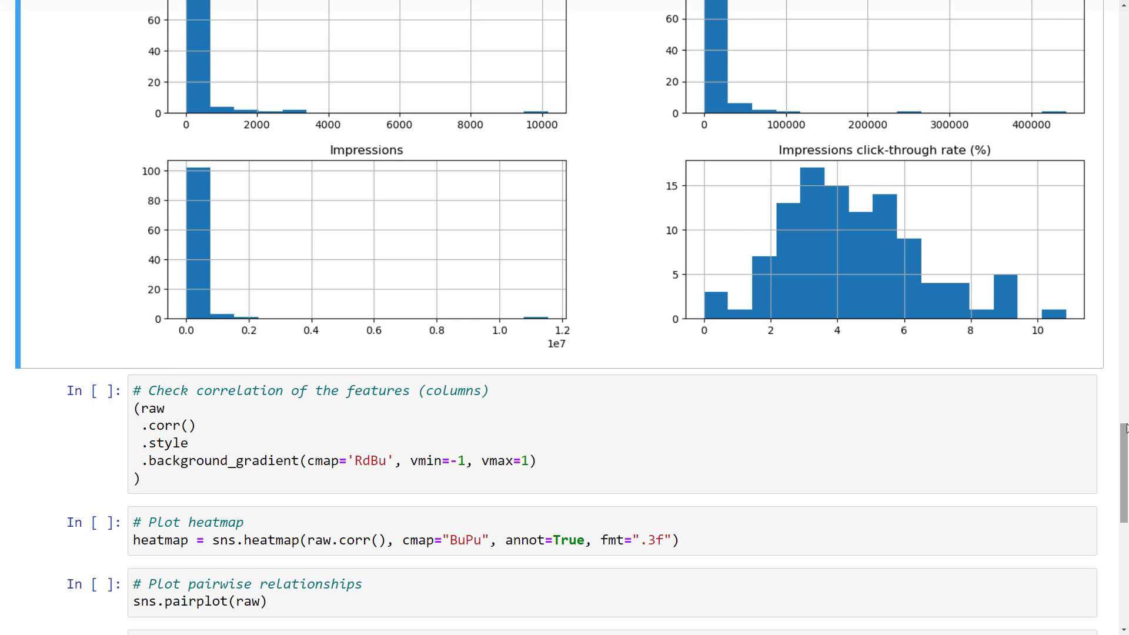
{"action": "scroll", "scroll_direction": "down", "scroll_amount": 3}
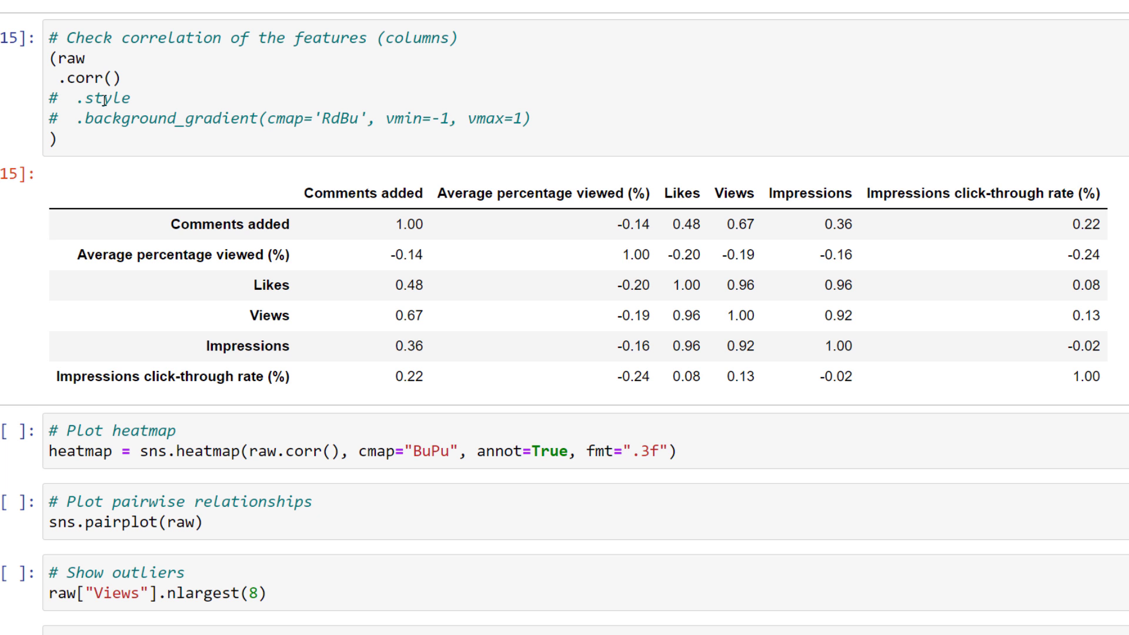
{"action": "scroll", "scroll_direction": "up", "scroll_amount": 3}
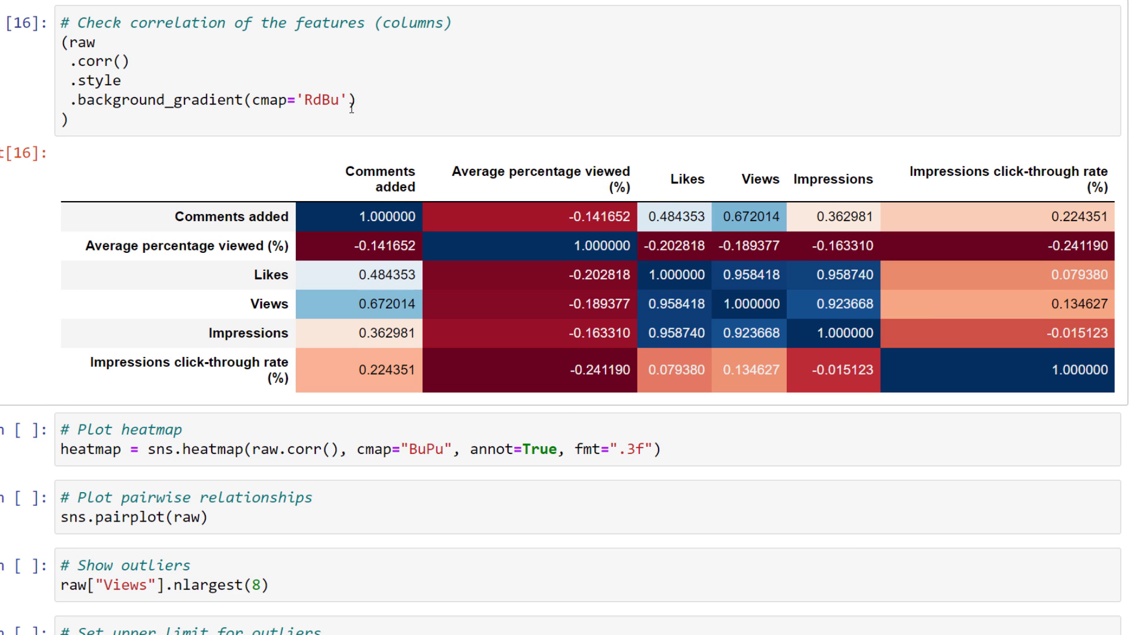
{"action": "type", "text": ", vmin=-1, vmax=1"}
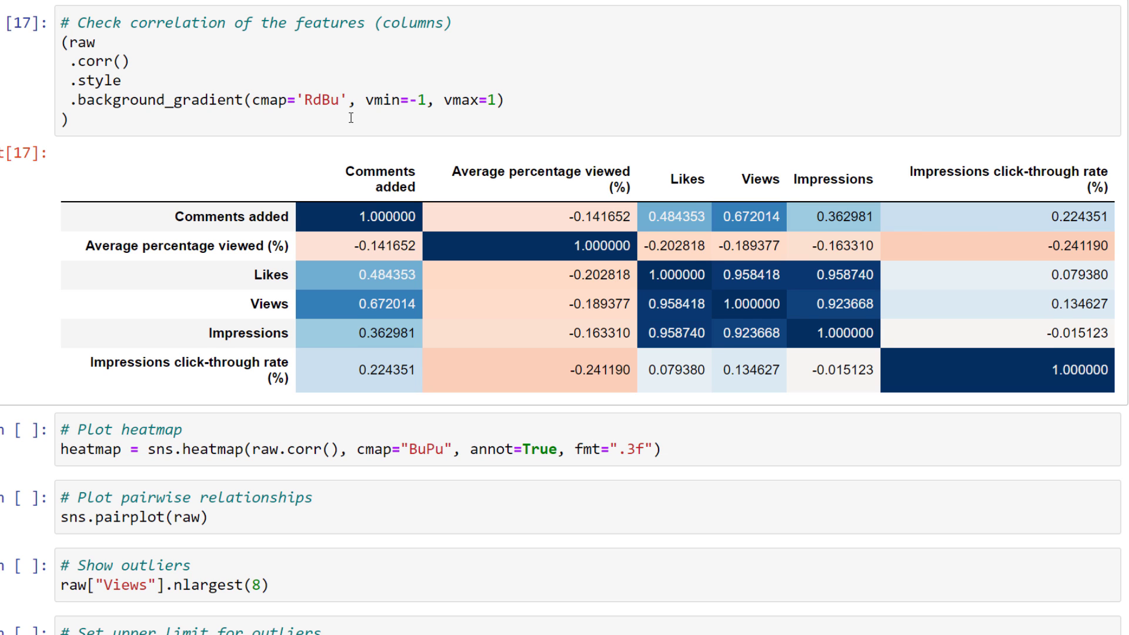
{"action": "scroll", "scroll_direction": "down", "scroll_amount": 3}
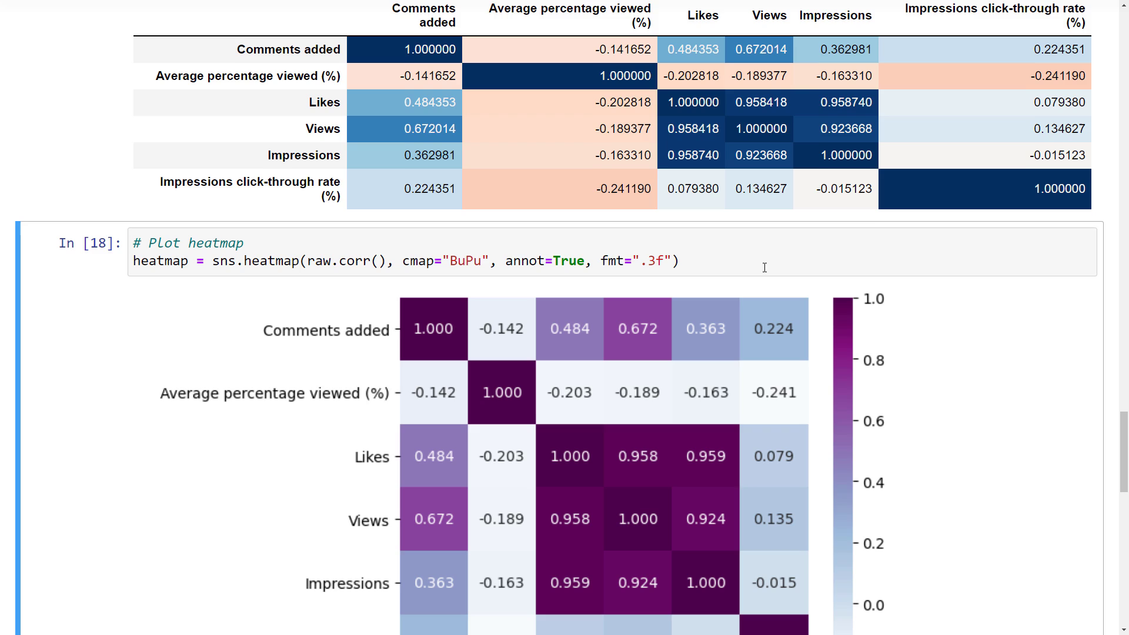
Run sns.heatmap and sns.pairplot(raw) to render the correlation heatmap and pairwise scatter grid.
{"action": "scroll", "scroll_direction": "down", "scroll_amount": 3}
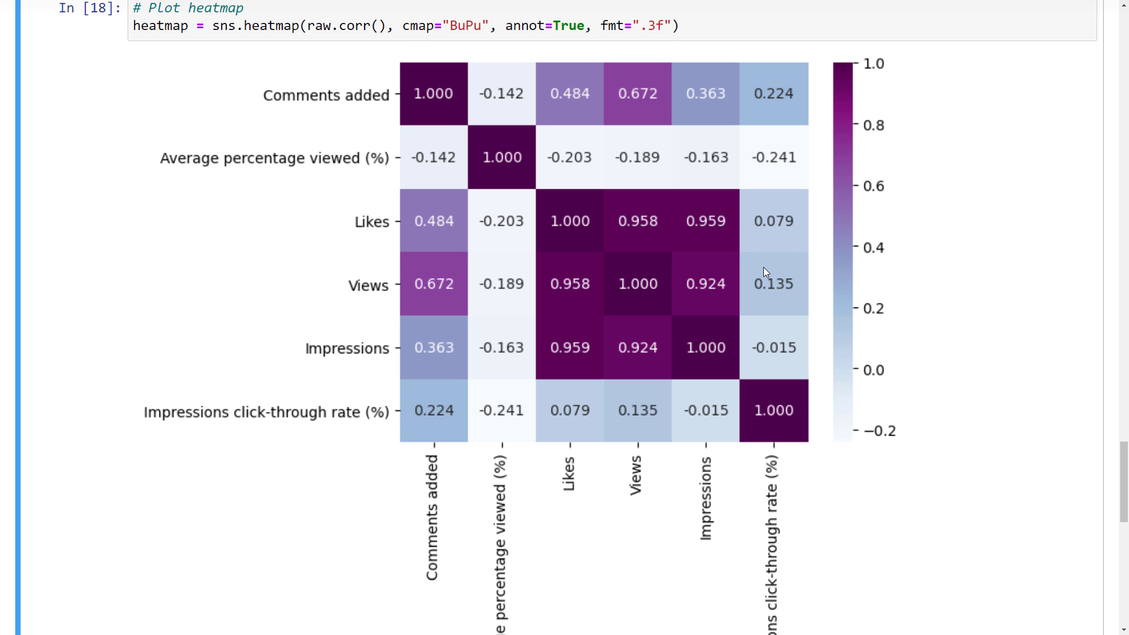
{"action": "scroll", "scroll_direction": "down", "scroll_amount": 3}
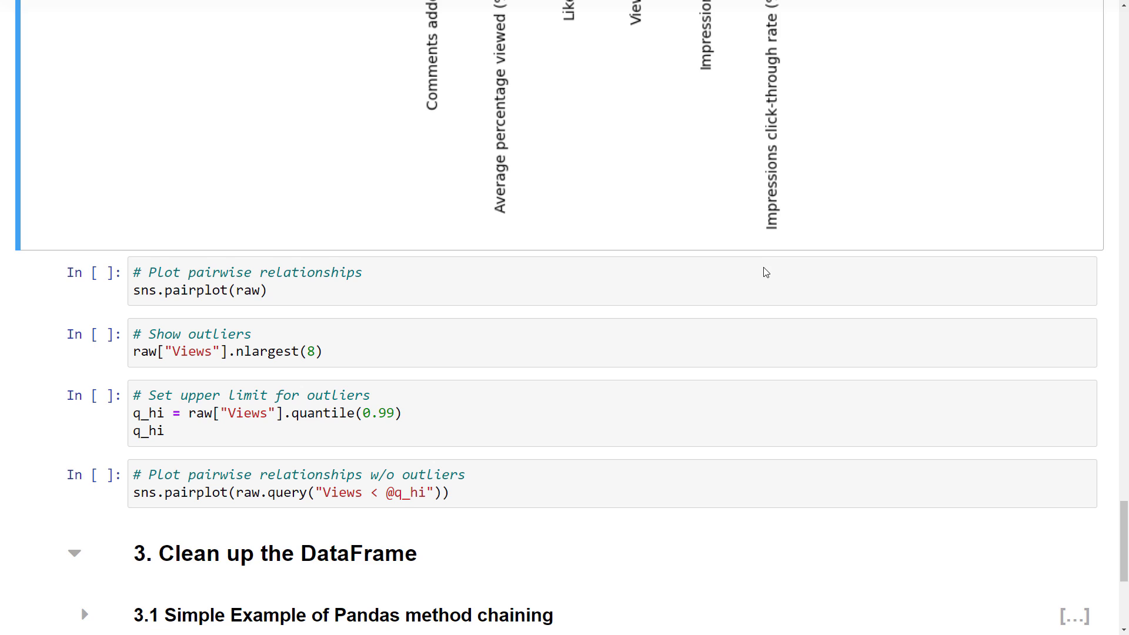
{"action": "scroll", "scroll_direction": "down", "scroll_amount": 3}
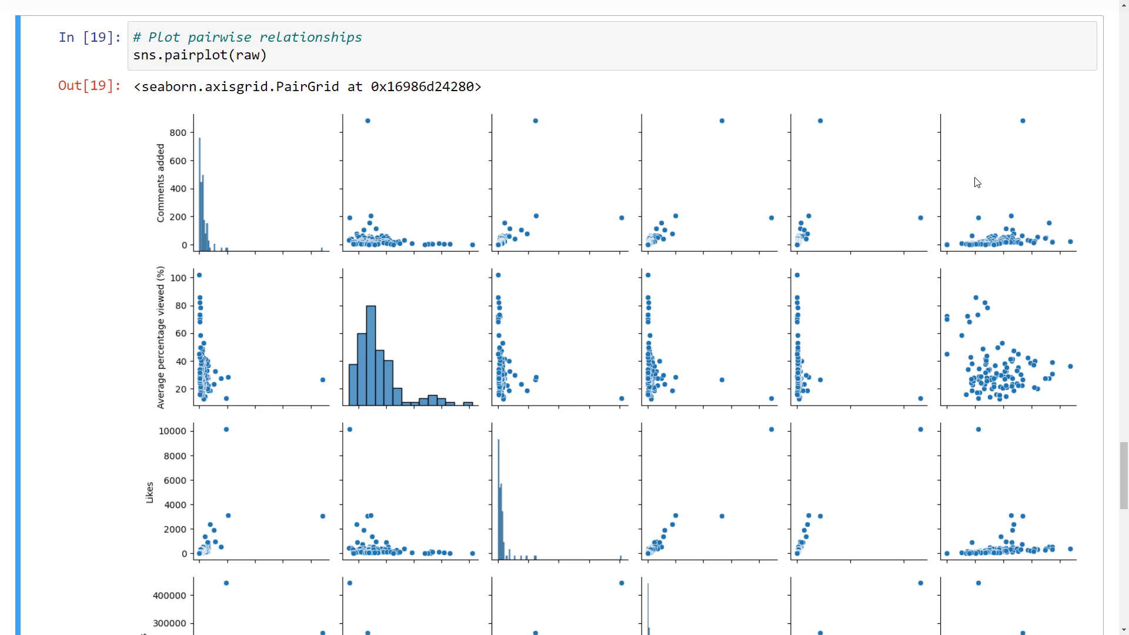
{"action": "scroll", "scroll_direction": "down", "scroll_amount": 3}
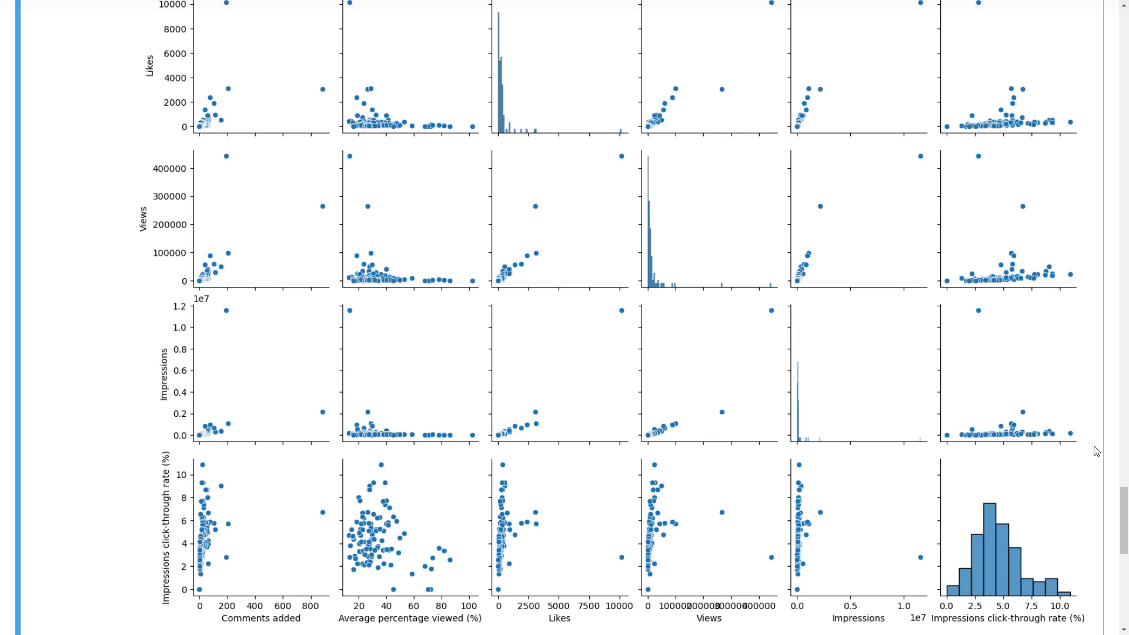
{"action": "scroll", "scroll_direction": "down", "scroll_amount": 3}
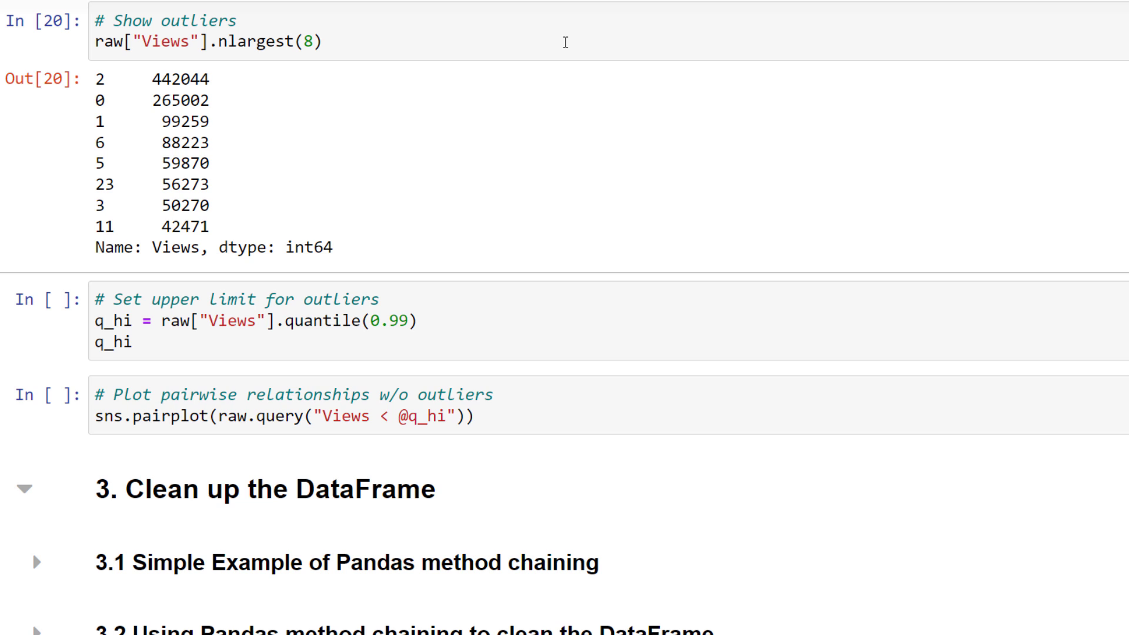
List the top eight views, compute the ~255,057 99th-percentile limit, and replot without outliers.
{"action": "left_click_drag", "start_coordinate": [101, 79], "coordinate": [216, 100]}
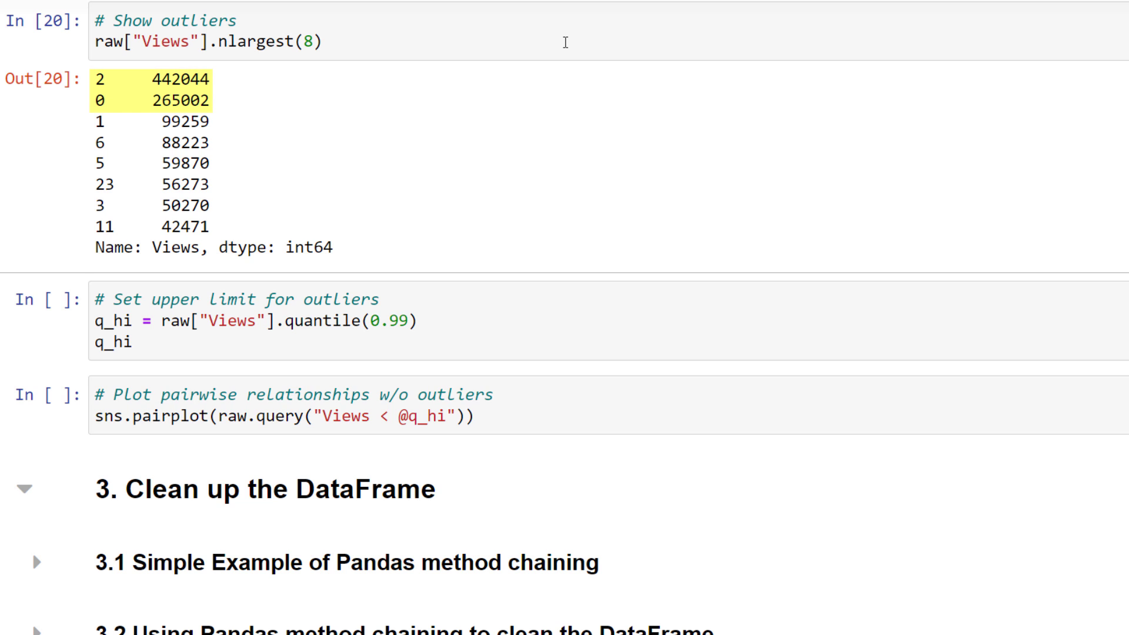
{"action": "mouse_move", "coordinate": [553, 349]}
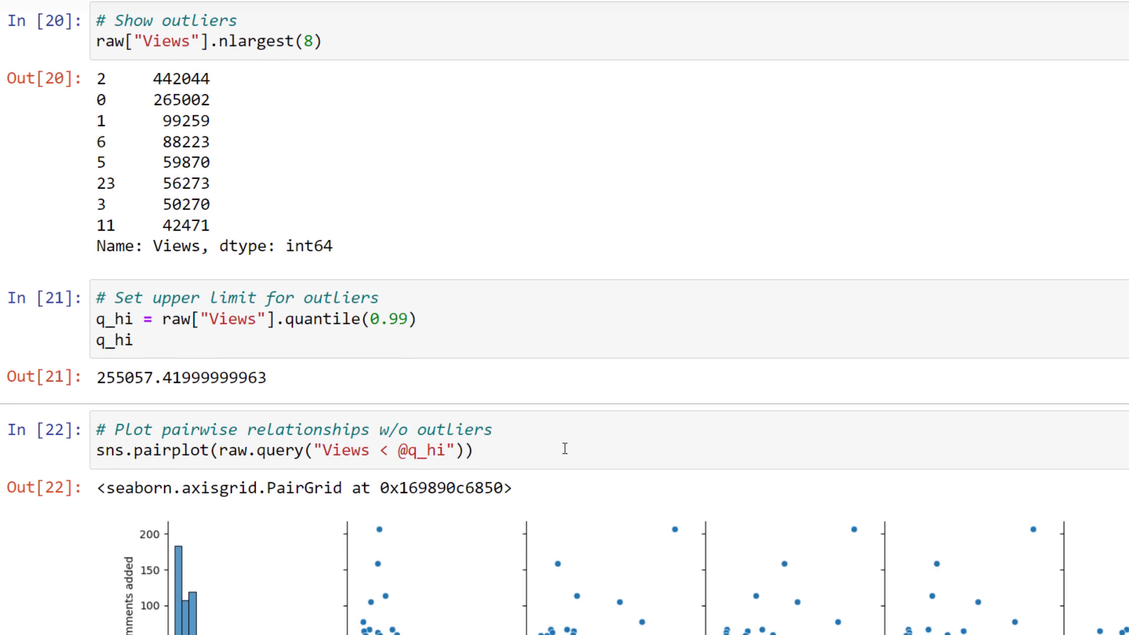
{"action": "scroll", "scroll_direction": "down", "scroll_amount": 3}
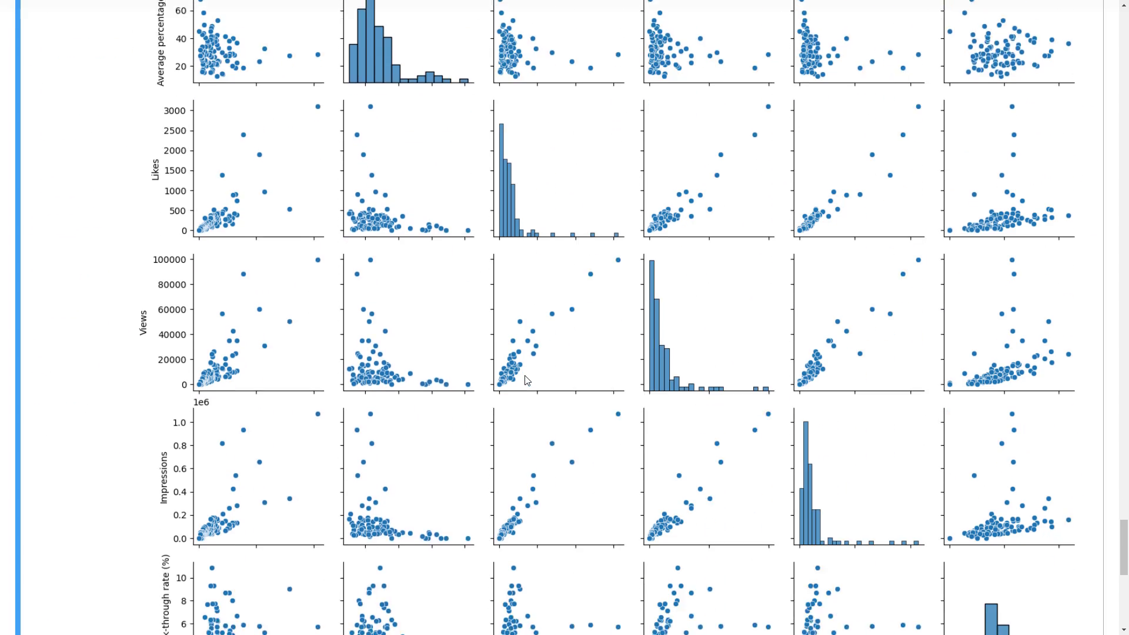
{"action": "scroll", "scroll_direction": "down", "scroll_amount": 3}
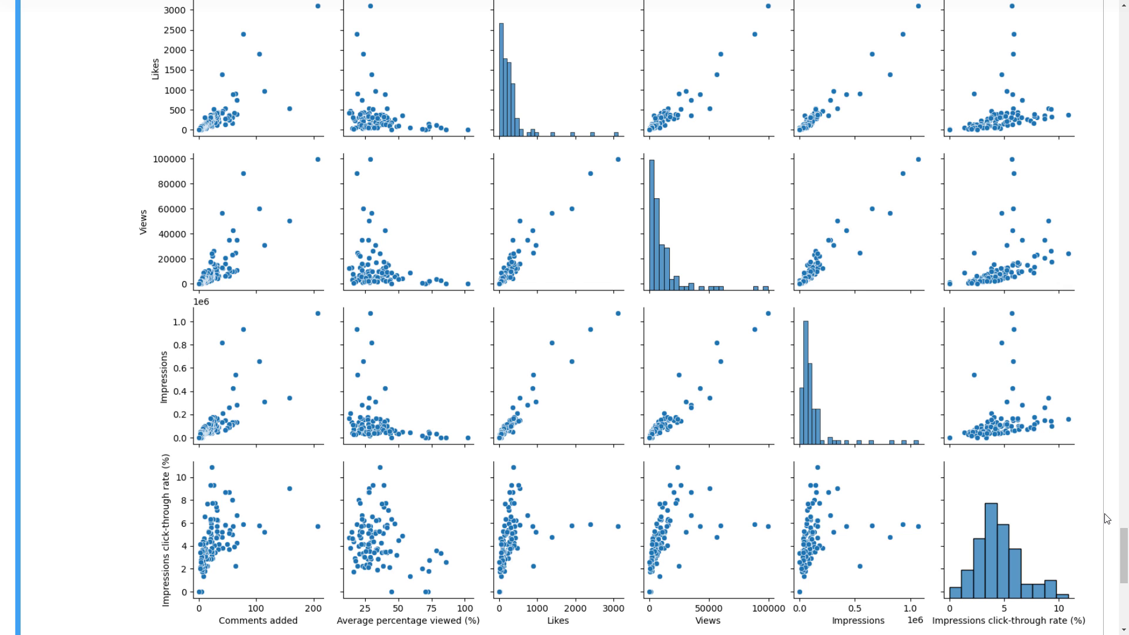
{"action": "scroll", "scroll_direction": "down", "scroll_amount": 3}
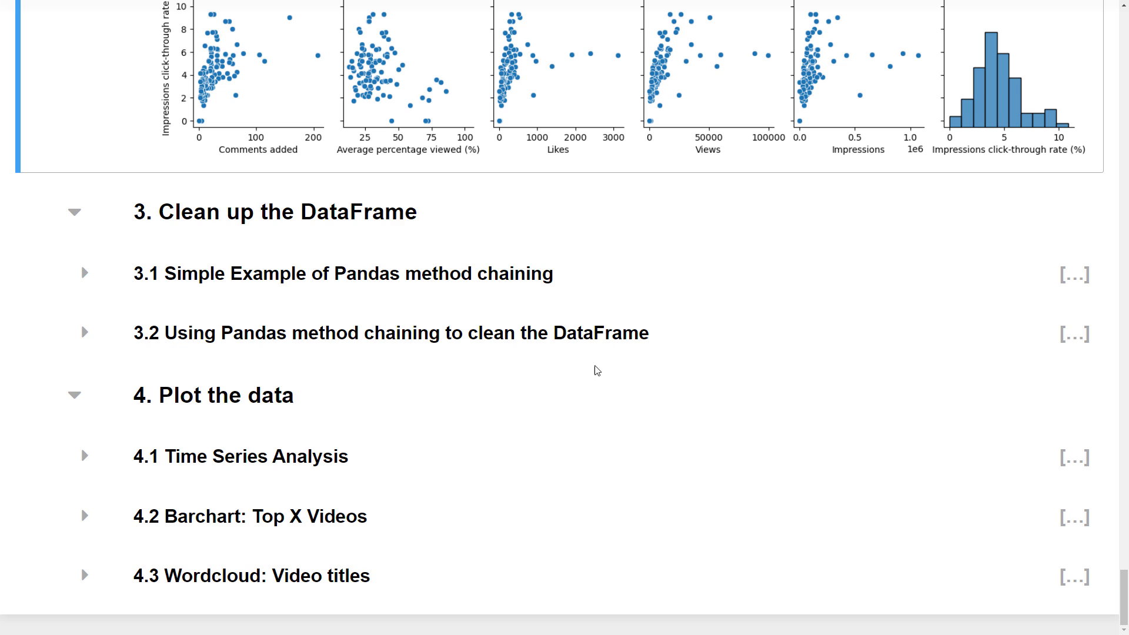
Expand section 3.1 and run both method-chaining cells, each returning 100 rows of titles, times, views.
{"action": "left_click", "coordinate": [84, 273]}
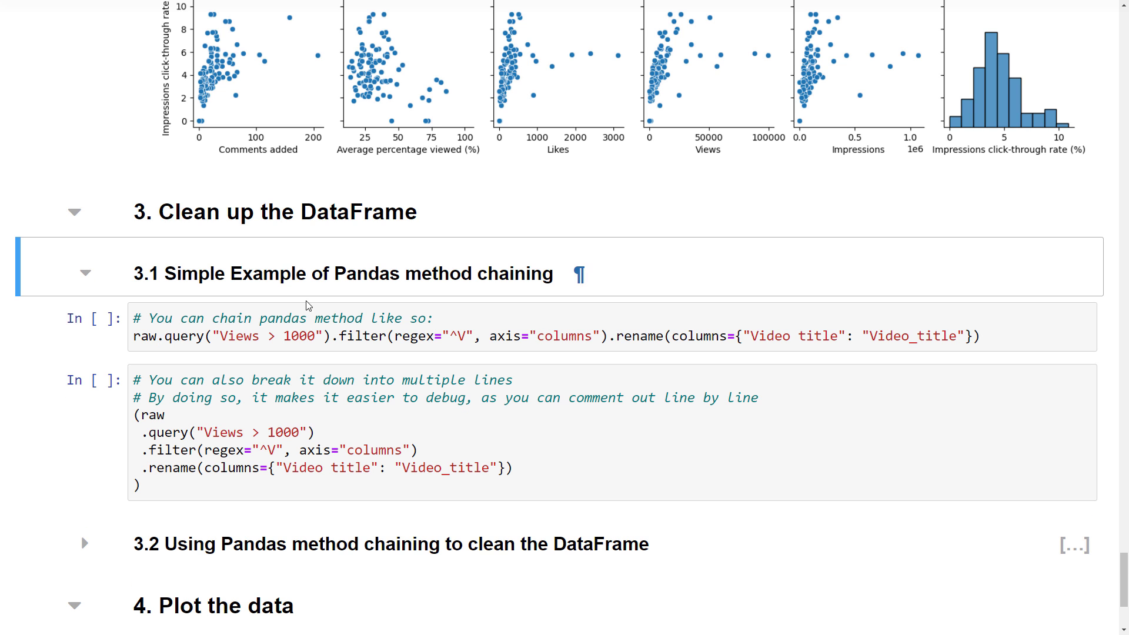
{"action": "scroll", "scroll_direction": "down", "scroll_amount": 3}
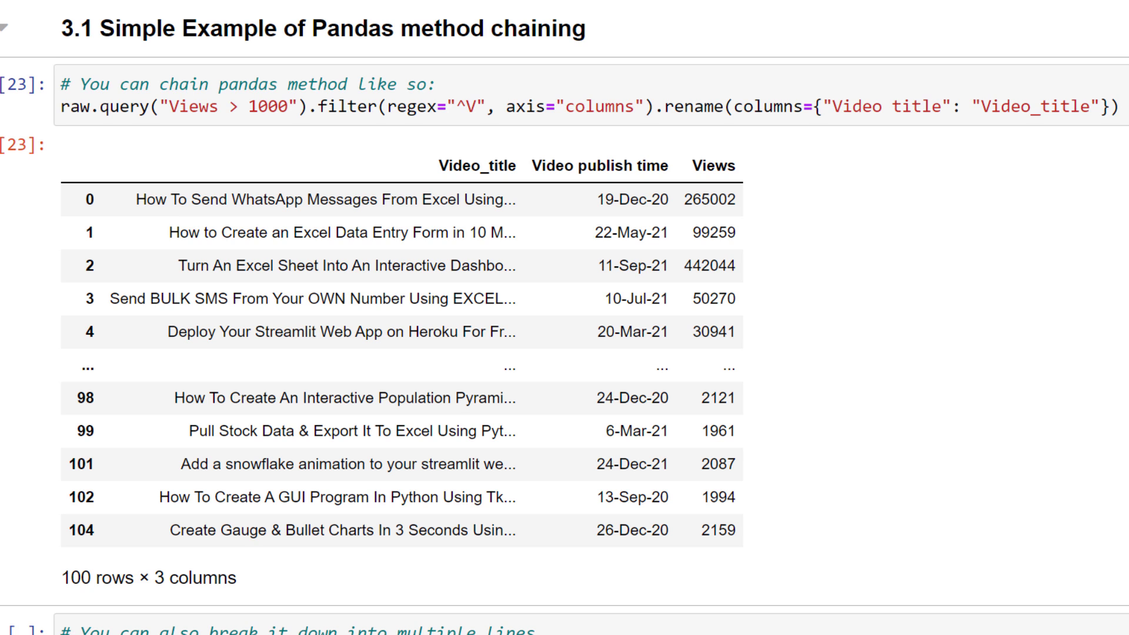
{"action": "scroll", "scroll_direction": "down", "scroll_amount": 3}
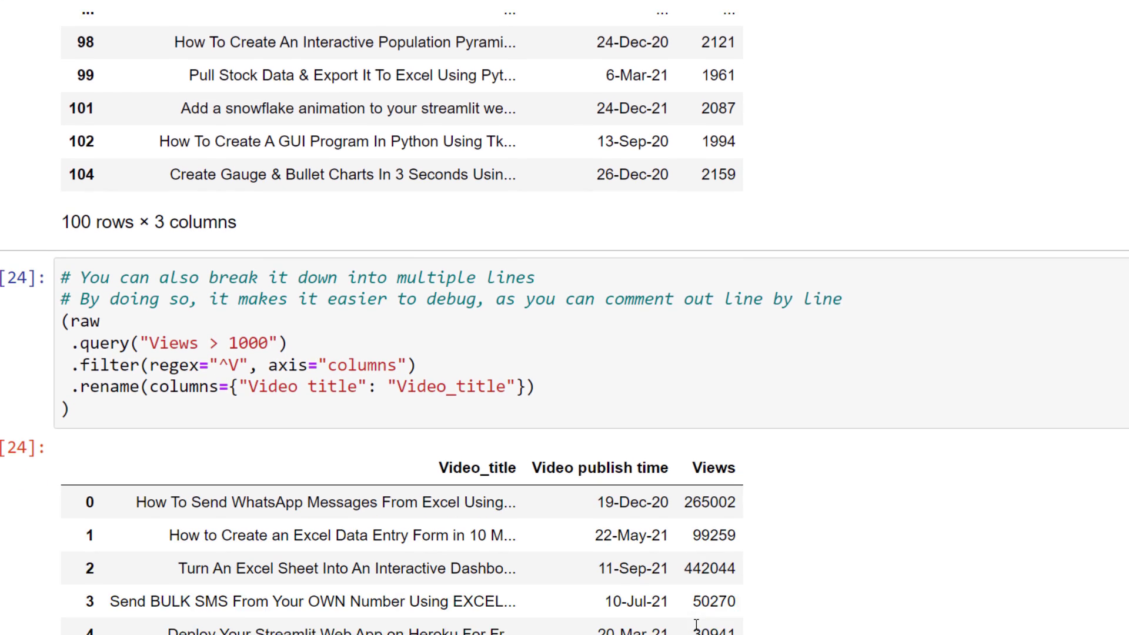
{"action": "scroll", "scroll_direction": "up", "scroll_amount": 3}
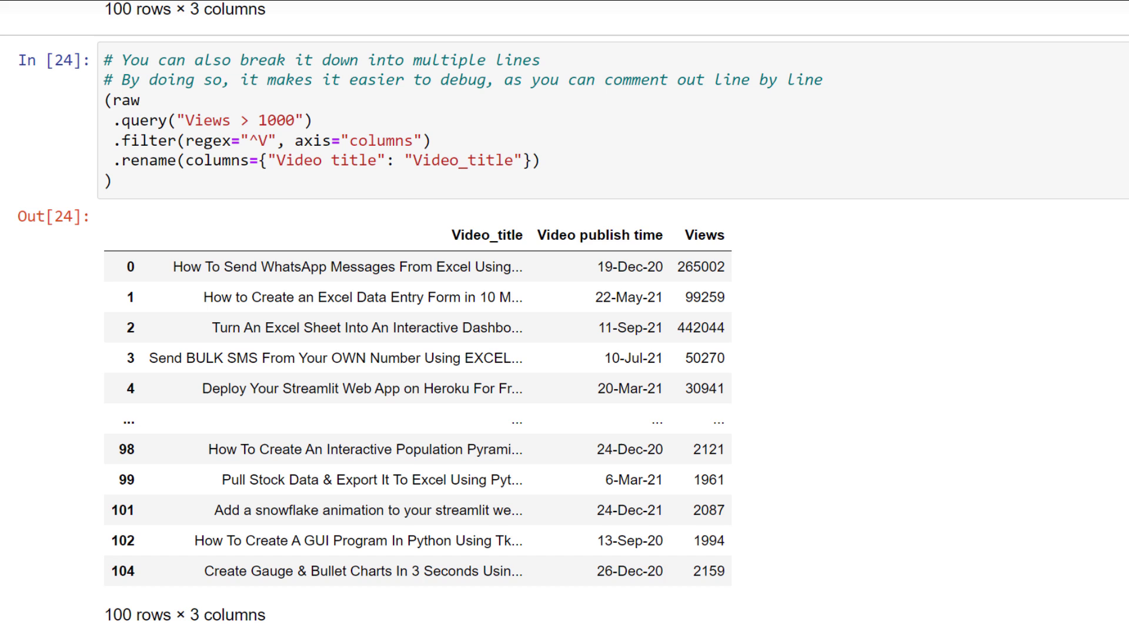
{"action": "left_click", "coordinate": [189, 161]}
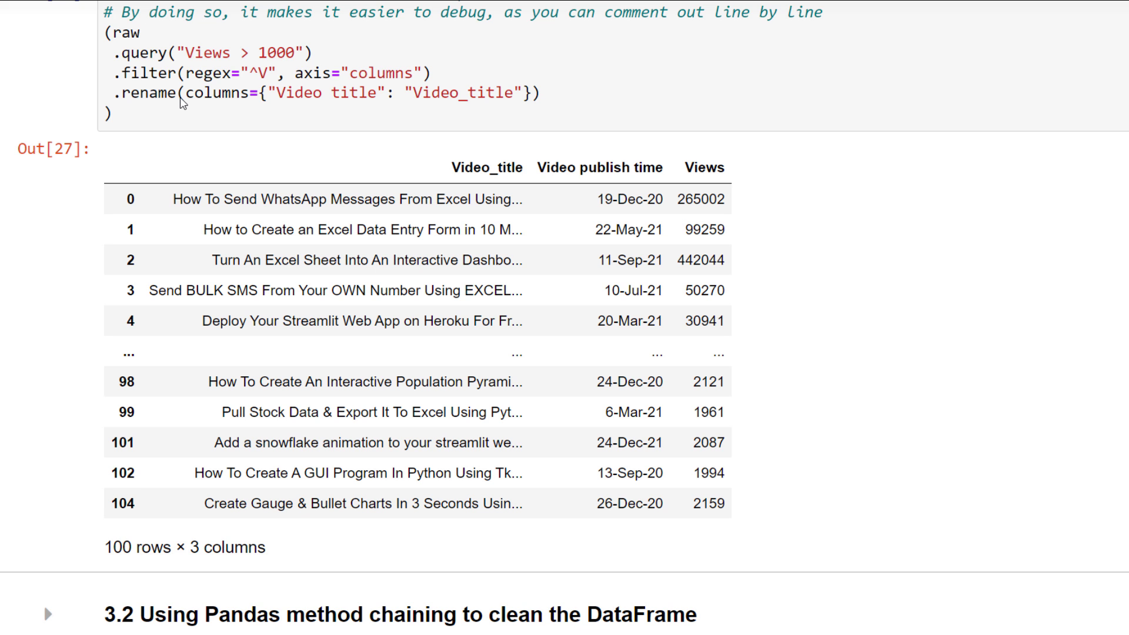
{"action": "scroll", "scroll_direction": "down", "scroll_amount": 3}
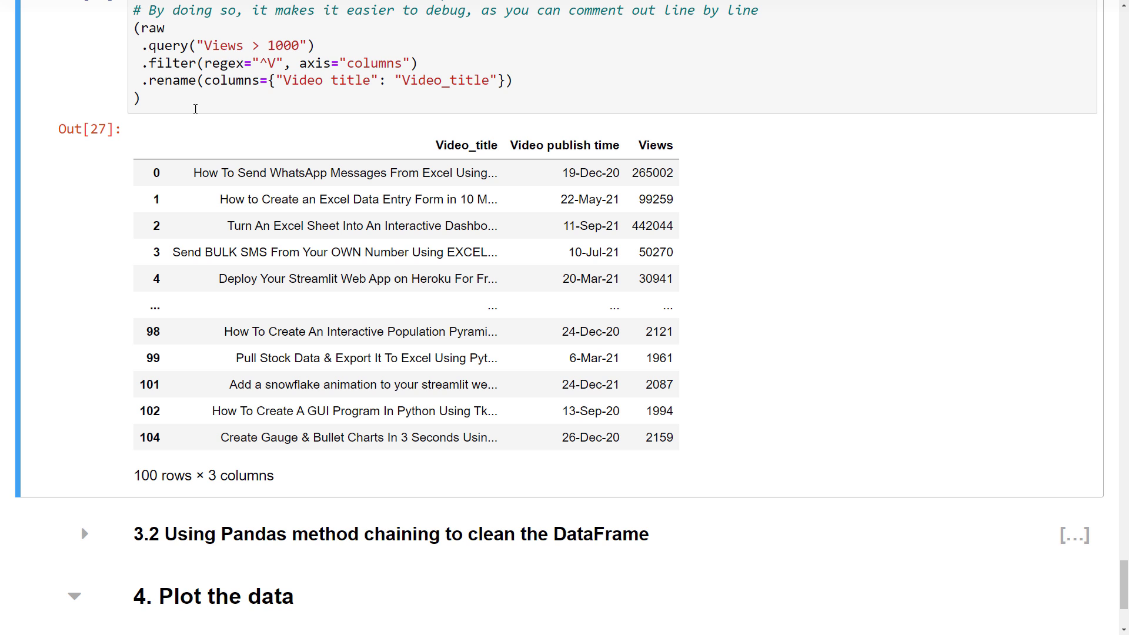
{"action": "left_click", "coordinate": [84, 532]}
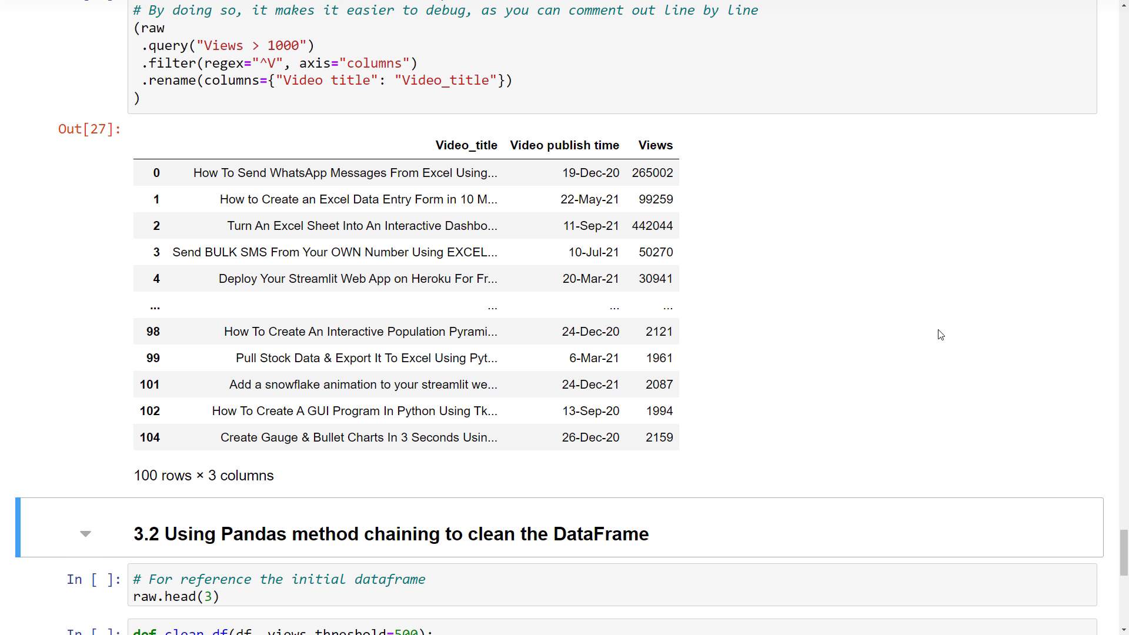
Uncomment the .drop and .dropna lines in clean_df and rerun the cleaning cell.
{"action": "scroll", "scroll_direction": "down", "scroll_amount": 3}
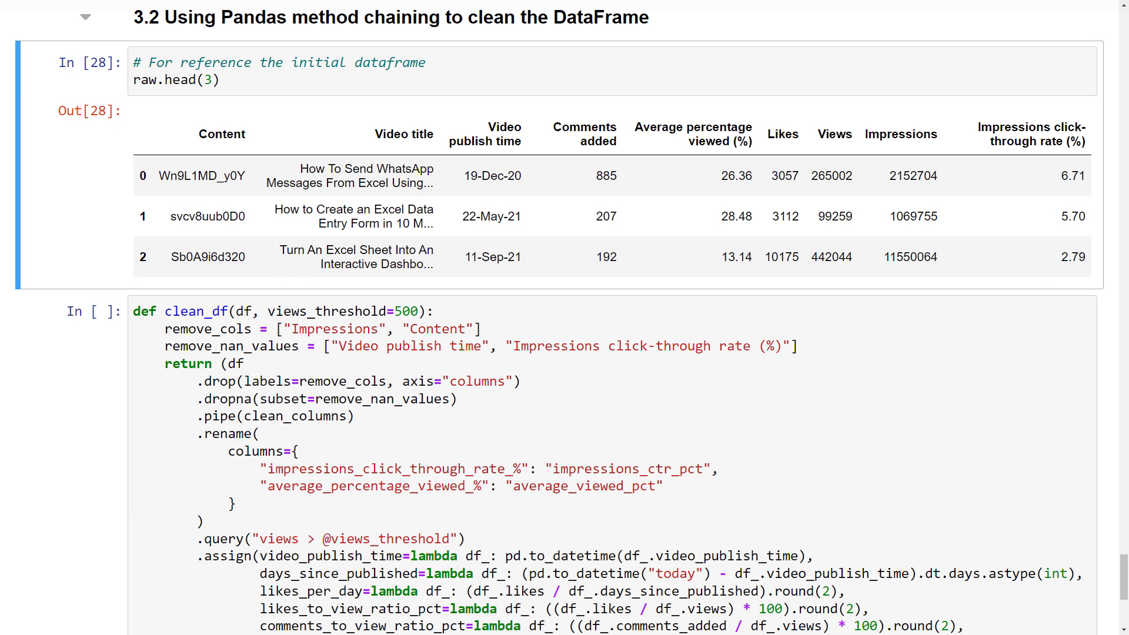
{"action": "scroll", "scroll_direction": "down", "scroll_amount": 3}
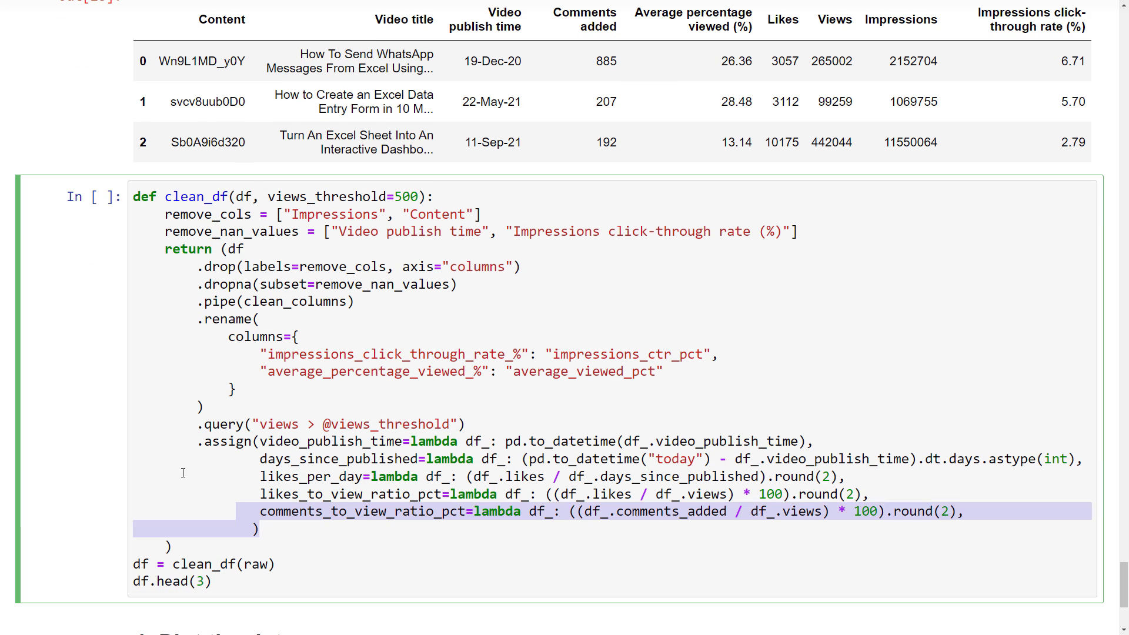
{"action": "key", "text": "ctrl+/"}
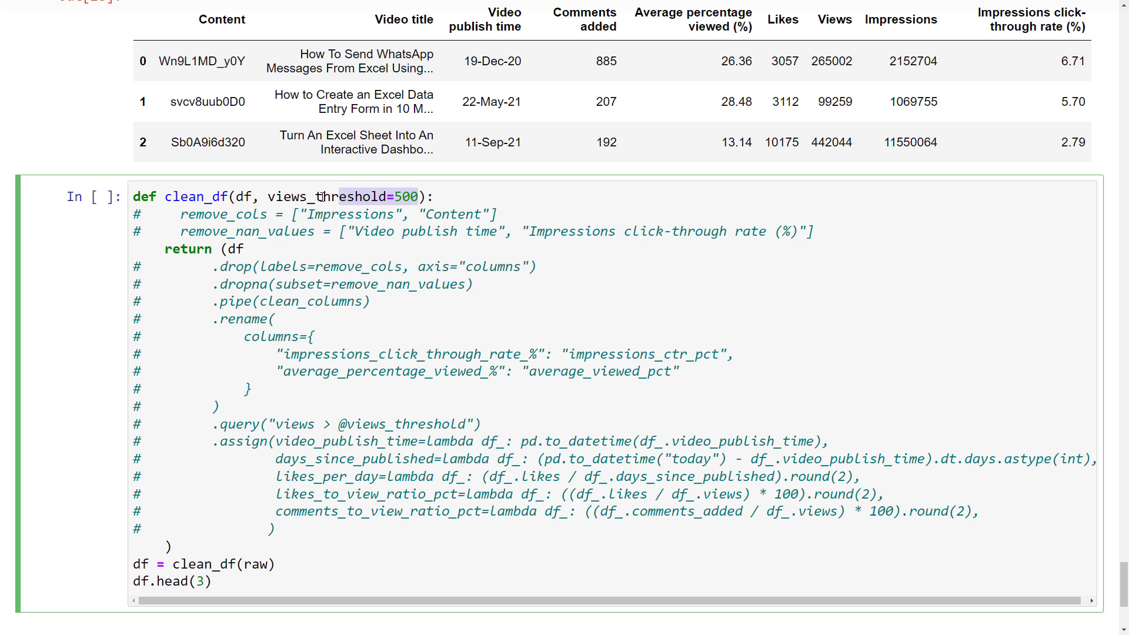
{"action": "key", "text": "Backspace"}
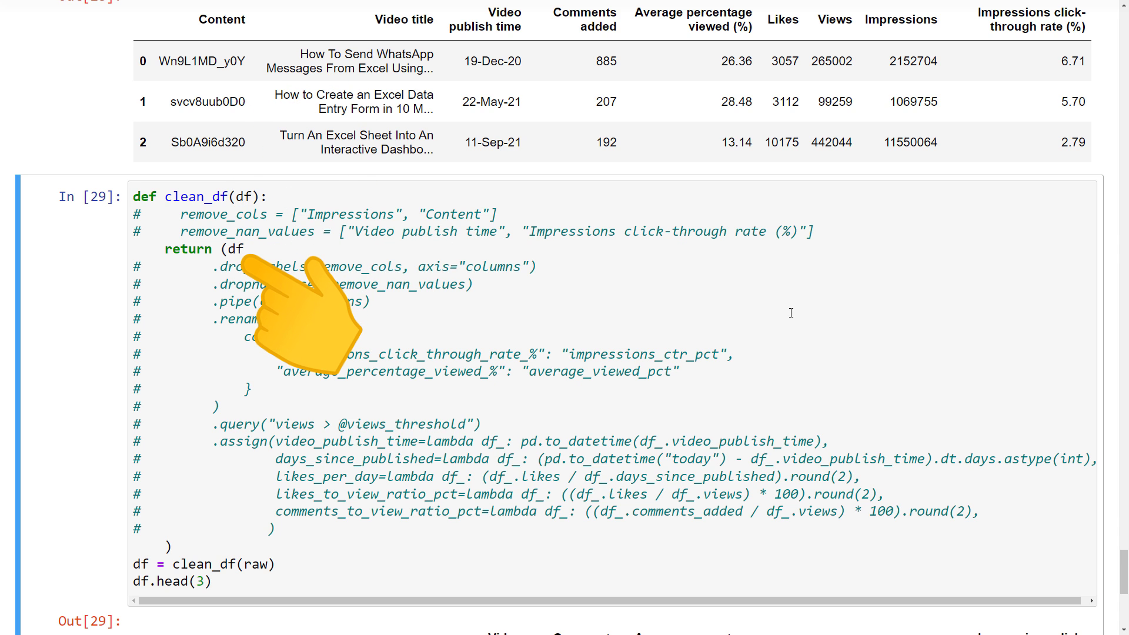
{"action": "scroll", "scroll_direction": "down", "scroll_amount": 3}
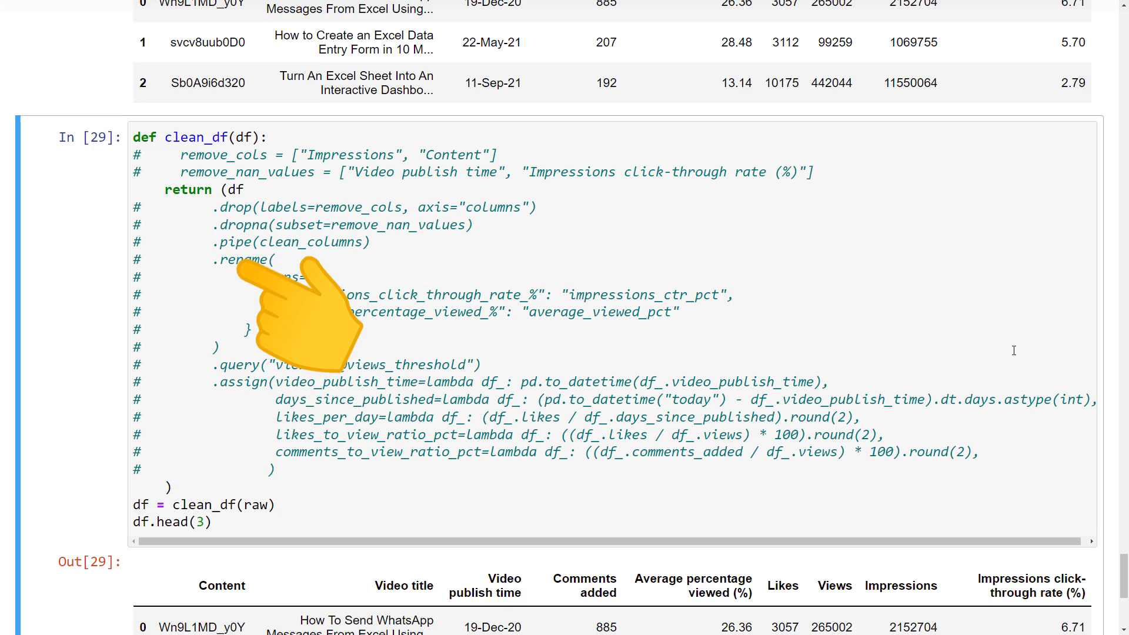
{"action": "scroll", "scroll_direction": "up", "scroll_amount": 3}
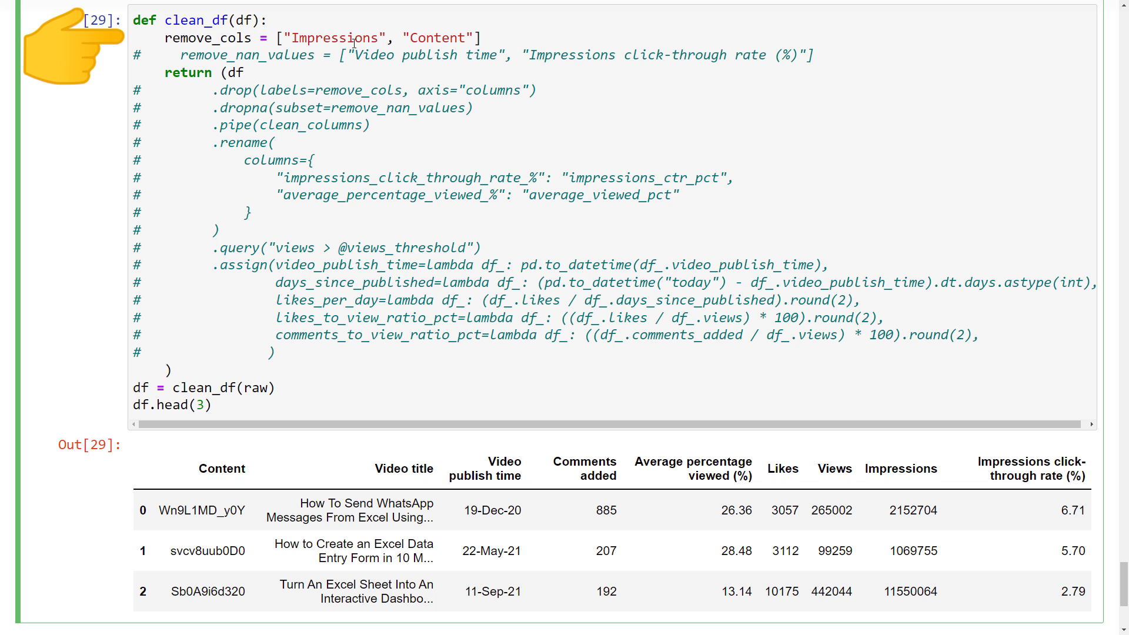
{"action": "mouse_move", "coordinate": [351, 80]}
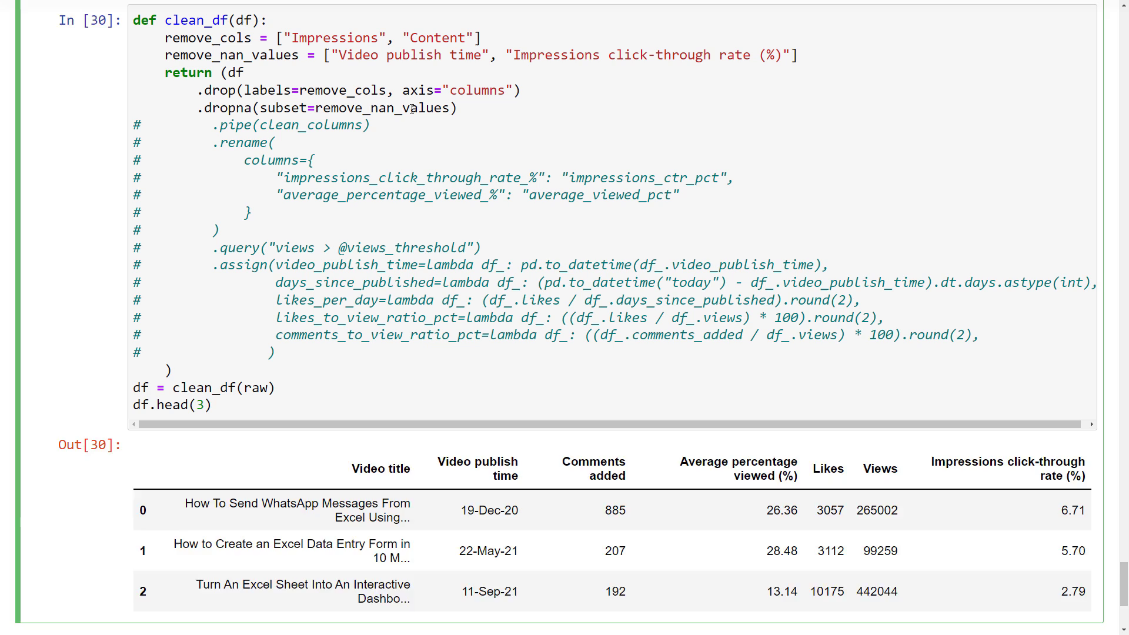
{"action": "key", "text": "Shift+Enter"}
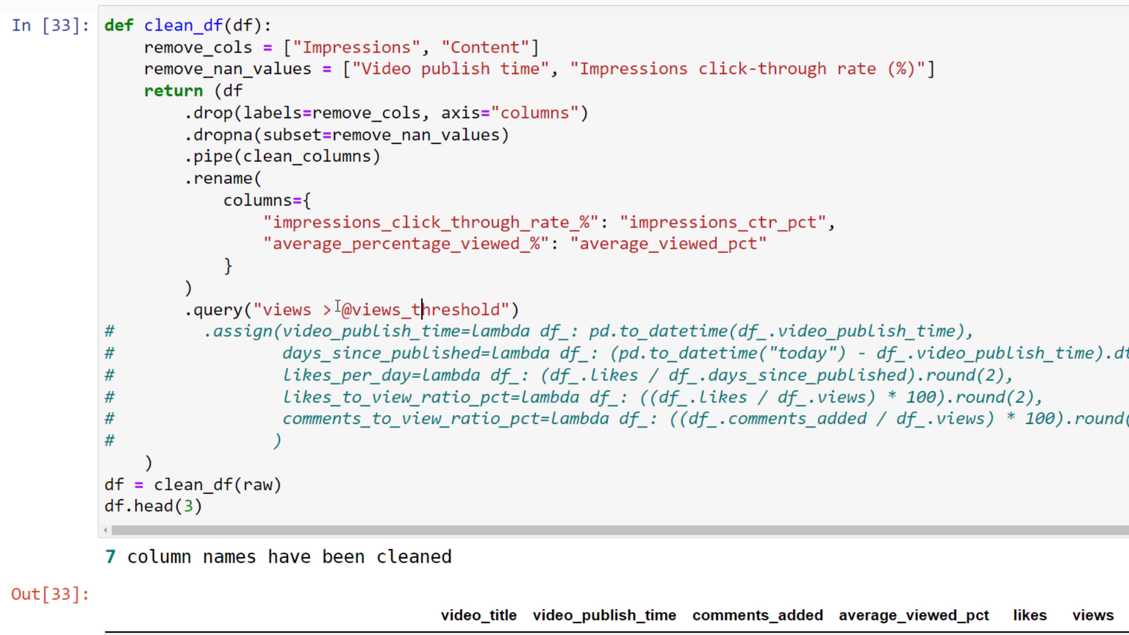
Select the views_threshold name used in the query line.
{"action": "double_click", "coordinate": [345, 310]}
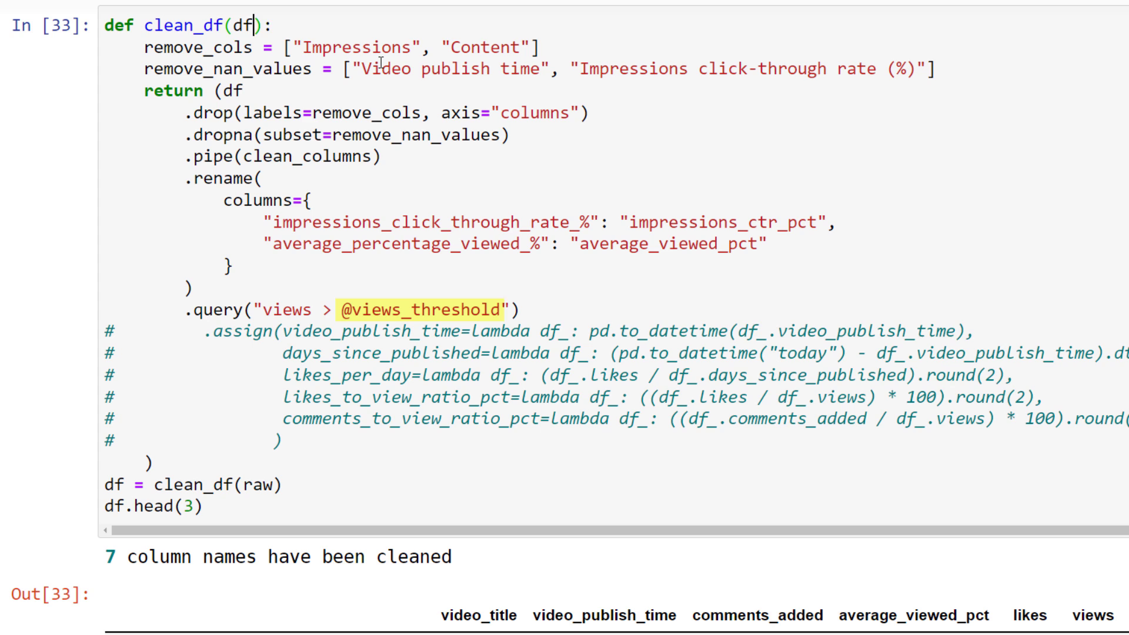
Default clean_df's views_threshold to 500, rerun, and start editing the assign block.
{"action": "type", "text": ", views_threshold=500"}
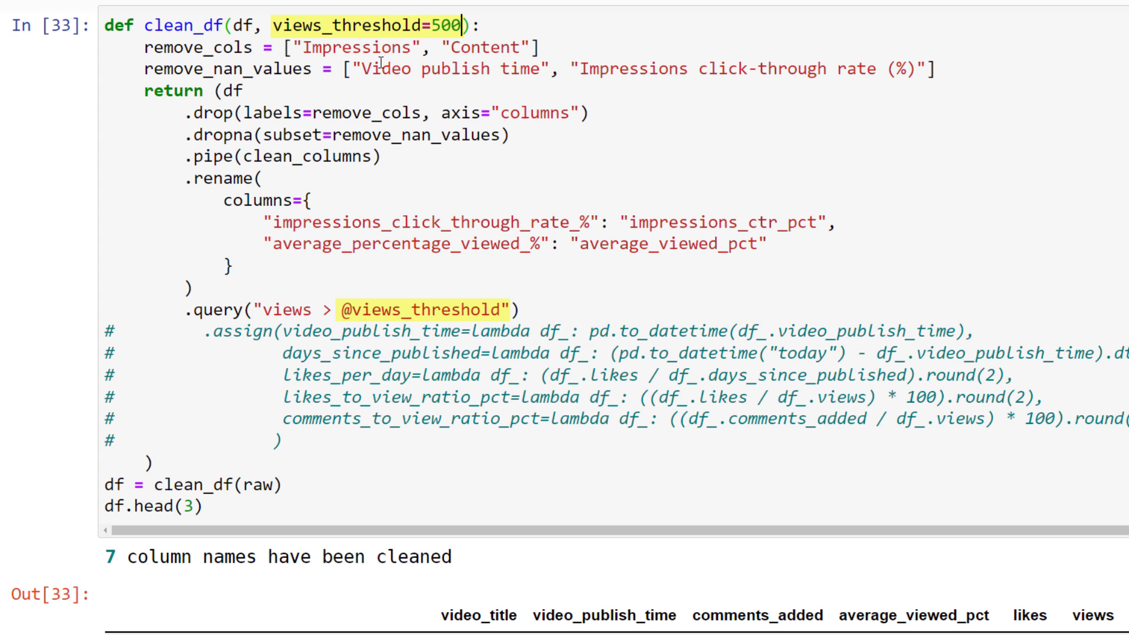
{"action": "key", "text": "shift+enter"}
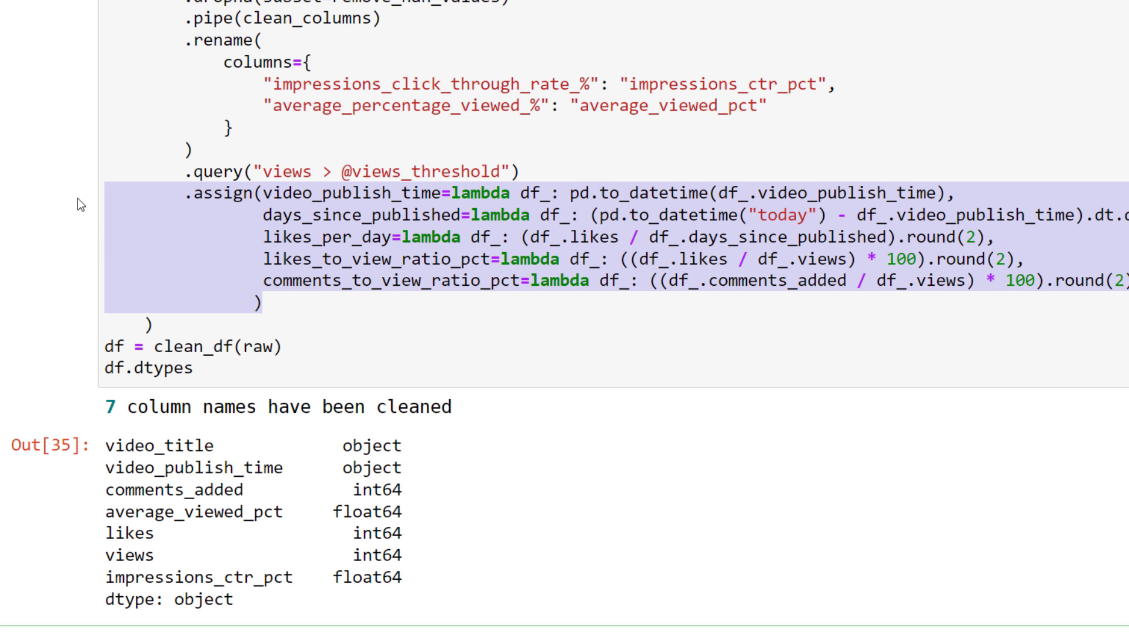
{"action": "left_click", "coordinate": [325, 217]}
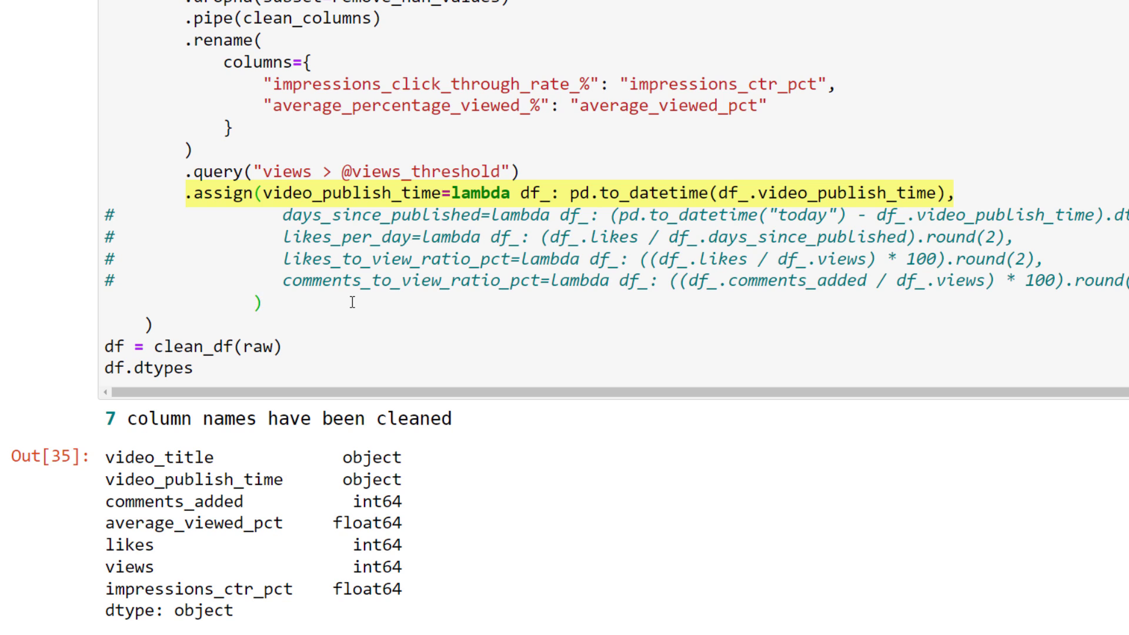
Replace df.dtypes with df.head(3) and rerun to preview three cleaned rows.
{"action": "left_click", "coordinate": [261, 303]}
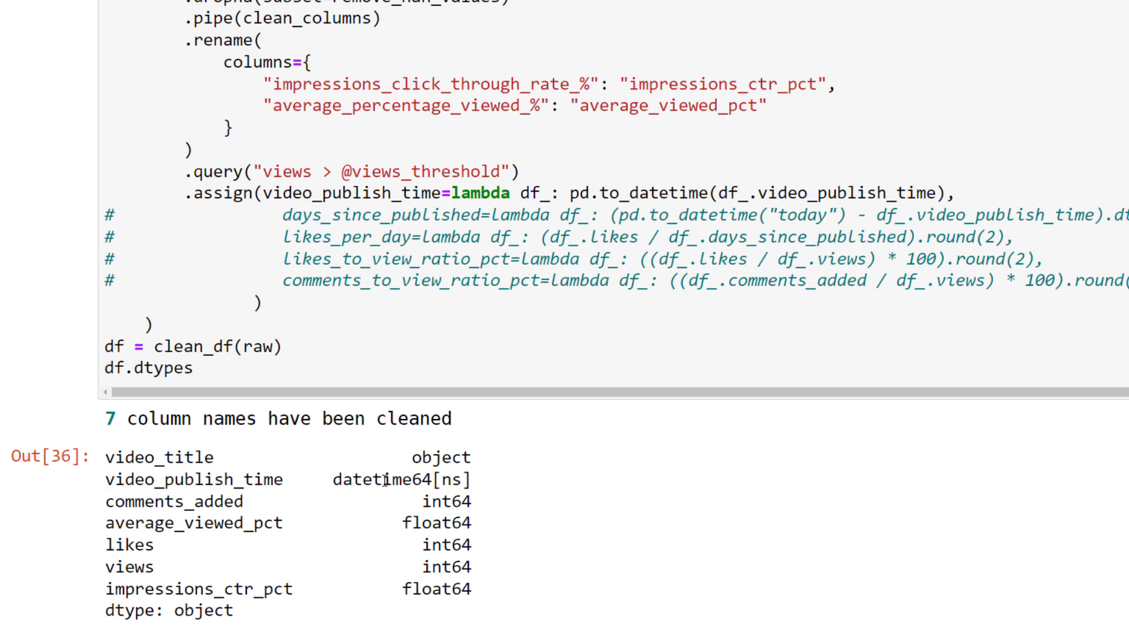
{"action": "left_click", "coordinate": [199, 367]}
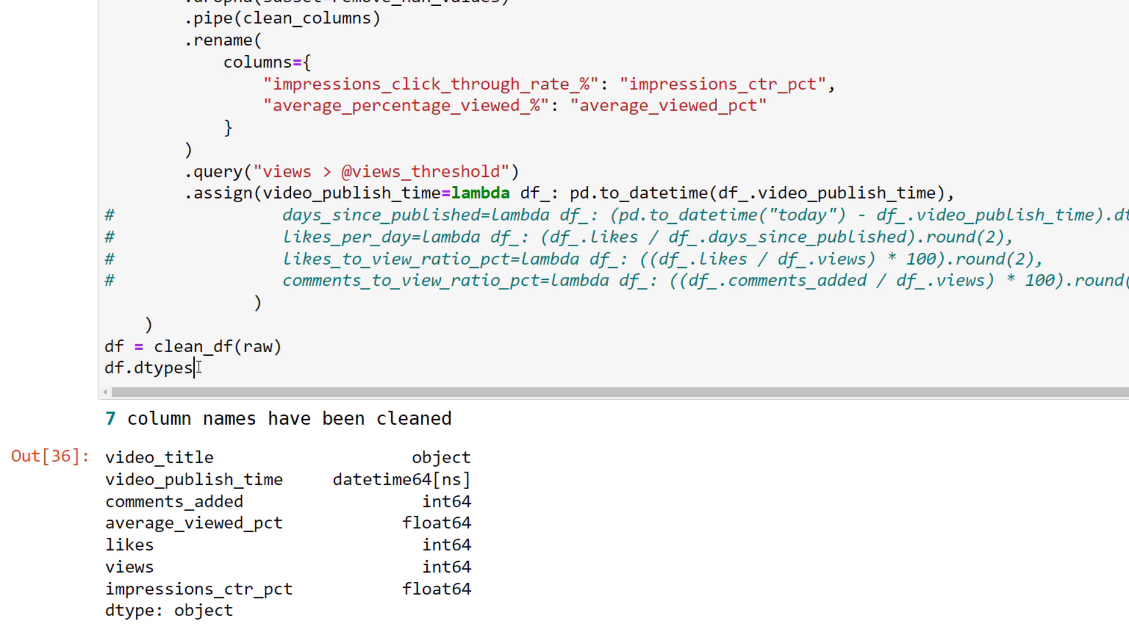
{"action": "type", "text": "df.head(3)"}
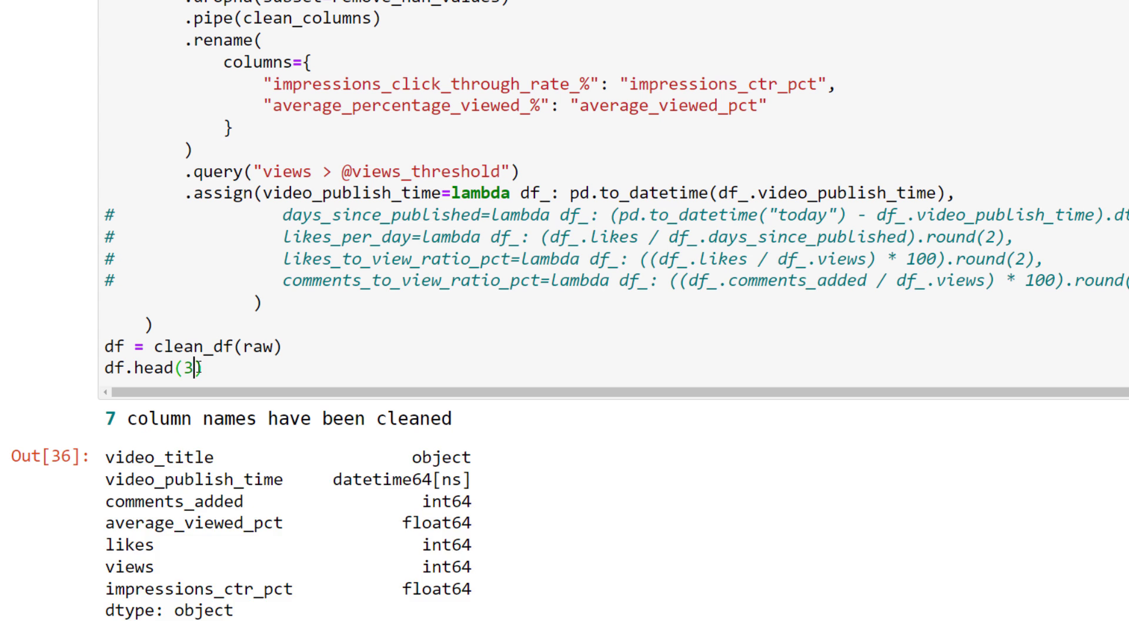
{"action": "key", "text": "shift+enter"}
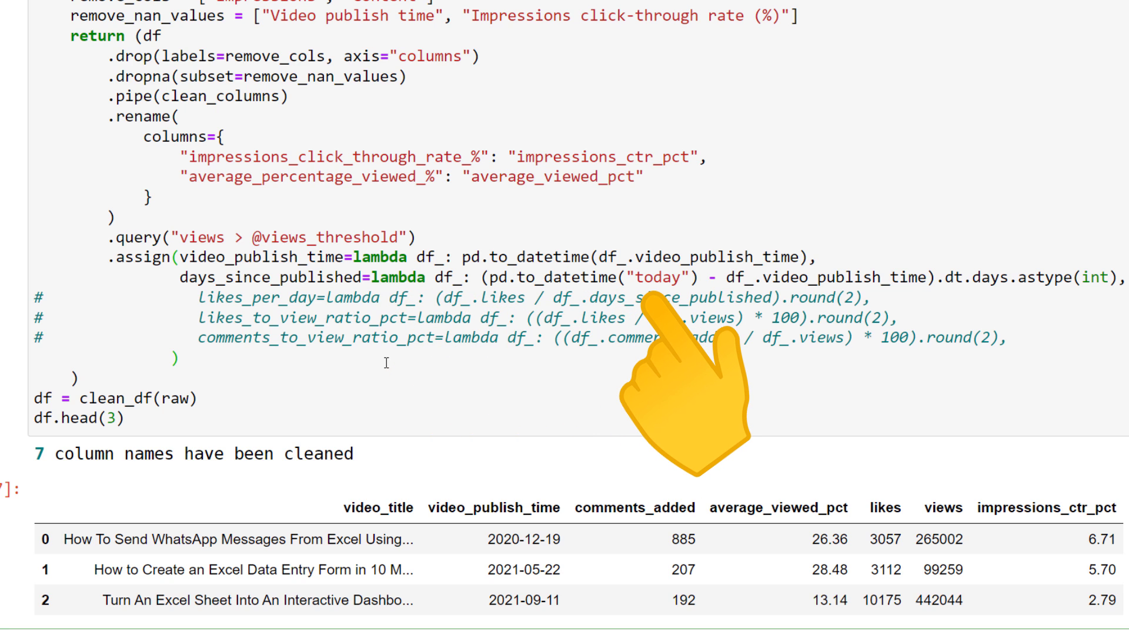
{"action": "mouse_move", "coordinate": [864, 374]}
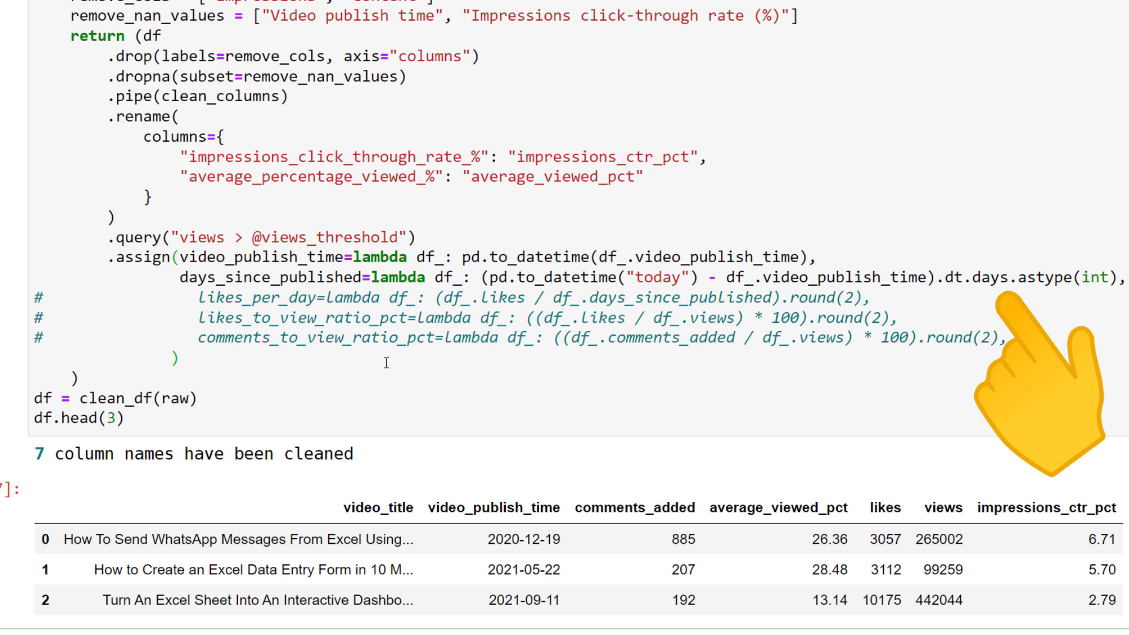
{"action": "mouse_move", "coordinate": [1058, 374]}
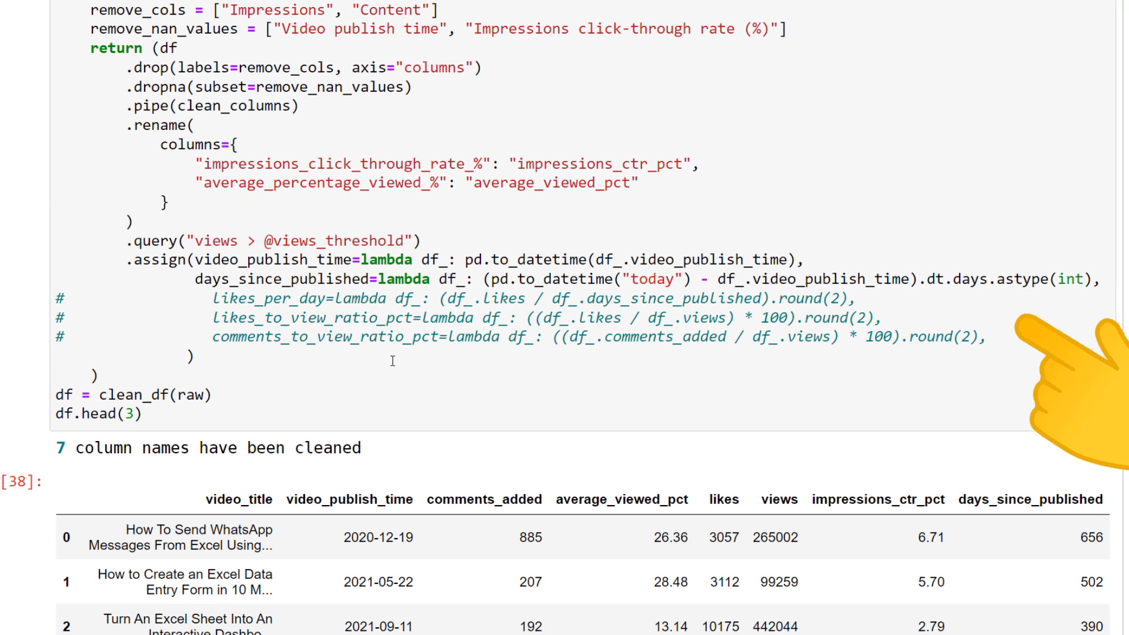
{"action": "mouse_move", "coordinate": [1065, 403]}
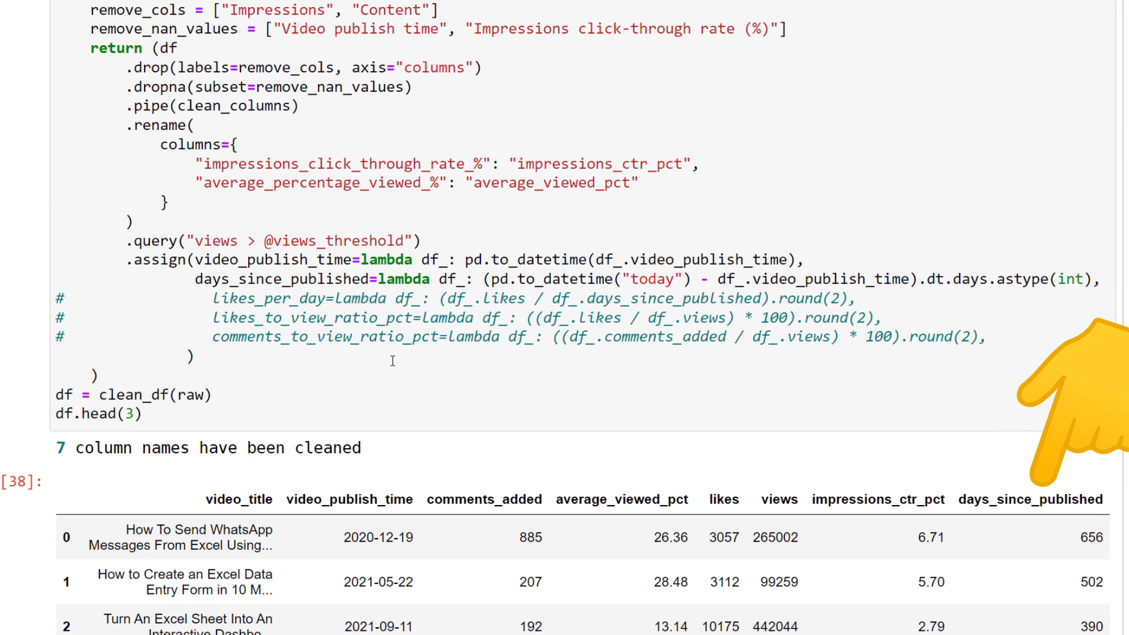
{"action": "mouse_move", "coordinate": [993, 417]}
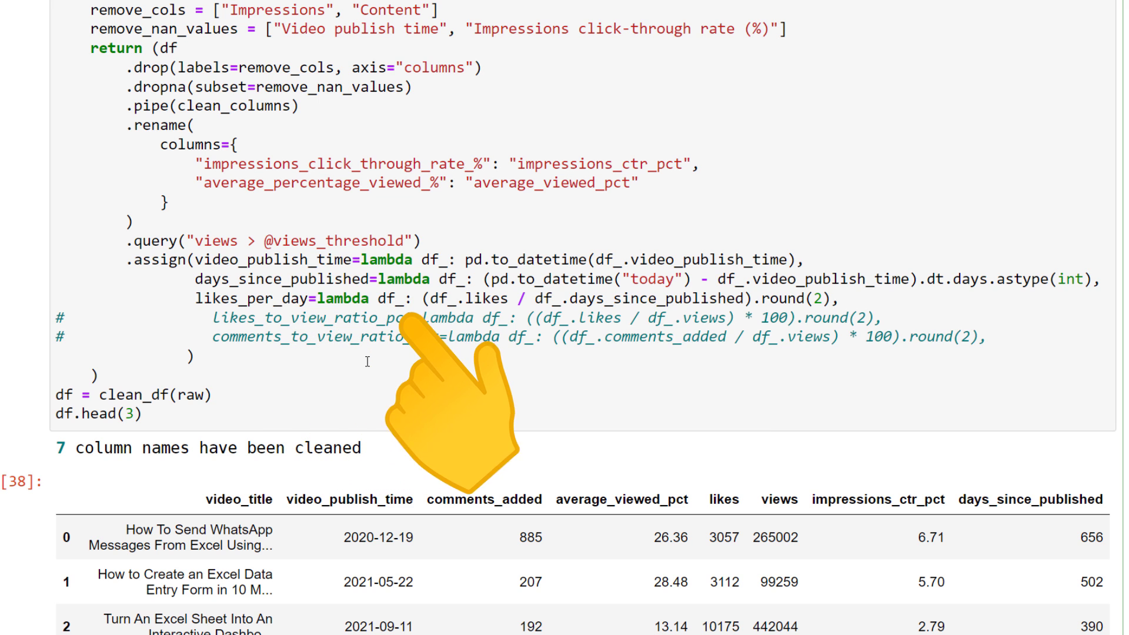
{"action": "mouse_move", "coordinate": [785, 396]}
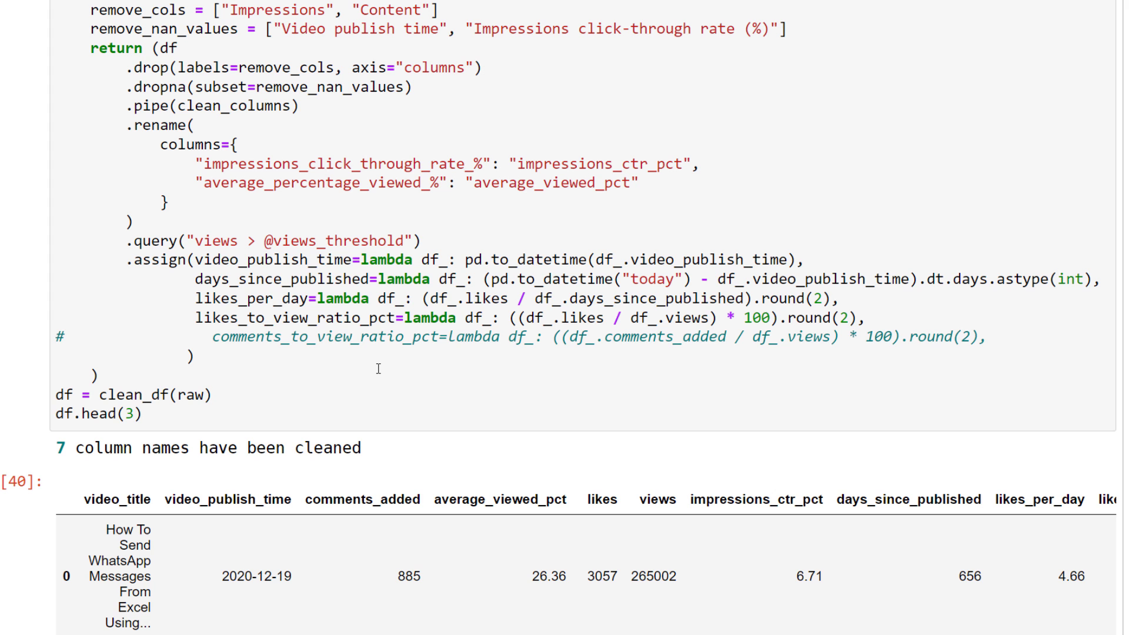
{"action": "mouse_move", "coordinate": [699, 418]}
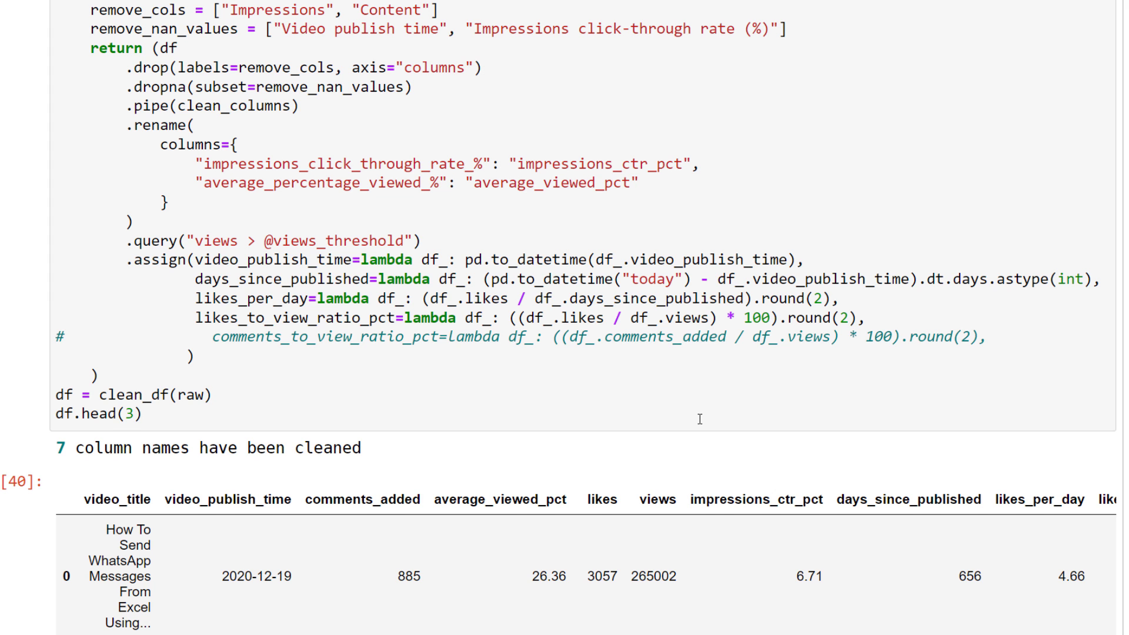
Scroll through the preview with comments_to_view_ratio_pct down to the Plot the data section.
{"action": "scroll", "scroll_direction": "down", "scroll_amount": 3}
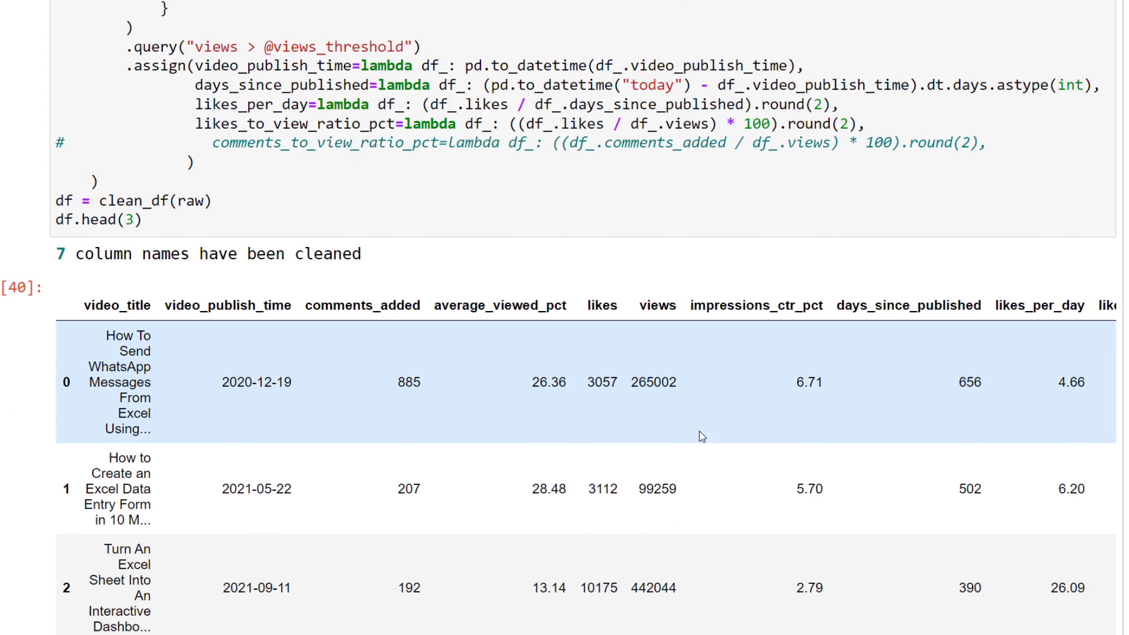
{"action": "scroll", "scroll_direction": "right", "scroll_amount": 3}
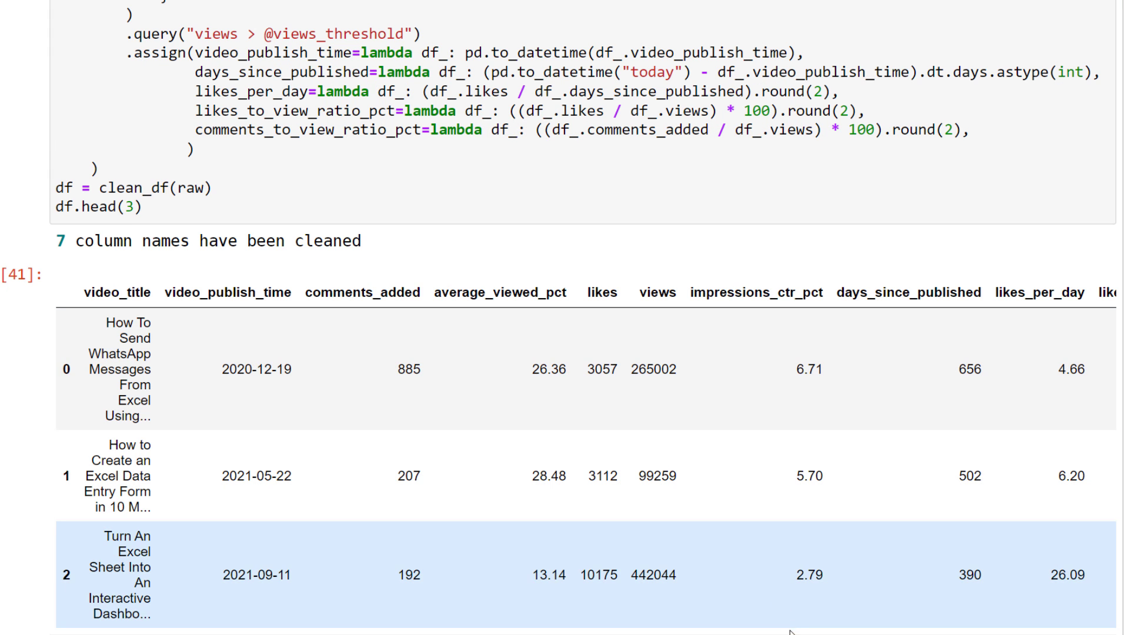
{"action": "scroll", "scroll_direction": "right", "scroll_amount": 3}
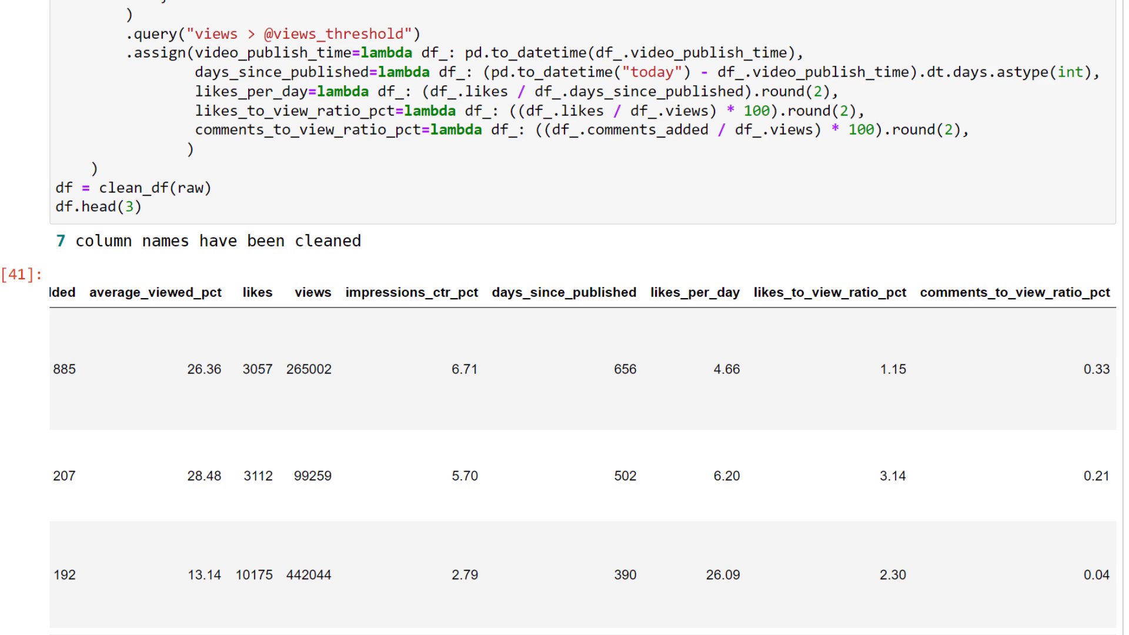
{"action": "scroll", "scroll_direction": "up", "scroll_amount": 3}
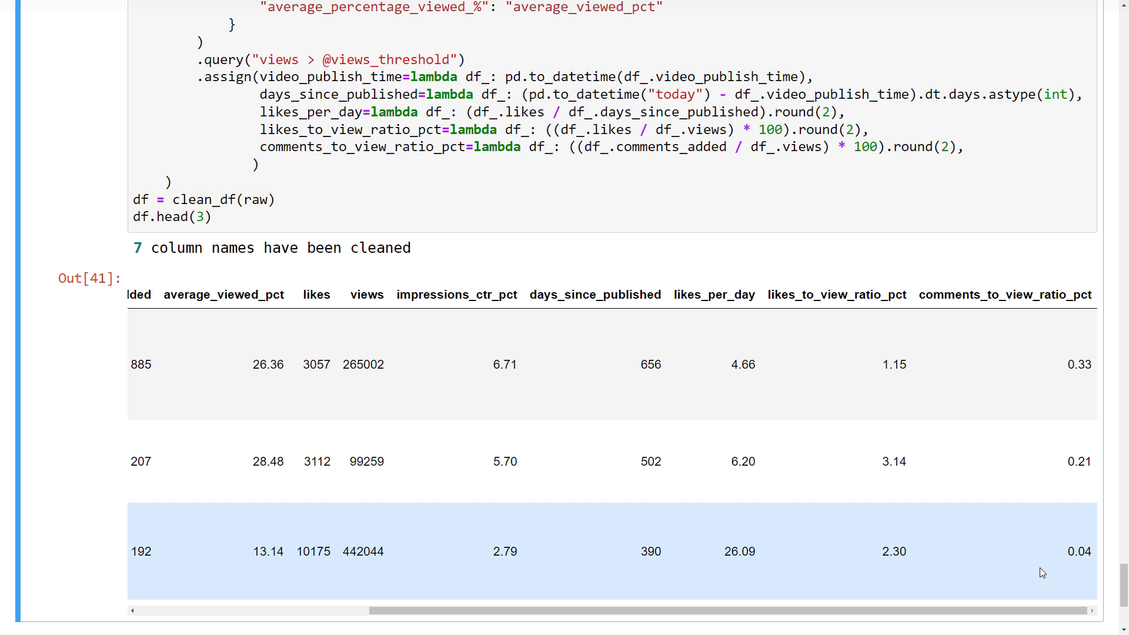
{"action": "scroll", "scroll_direction": "down", "scroll_amount": 3}
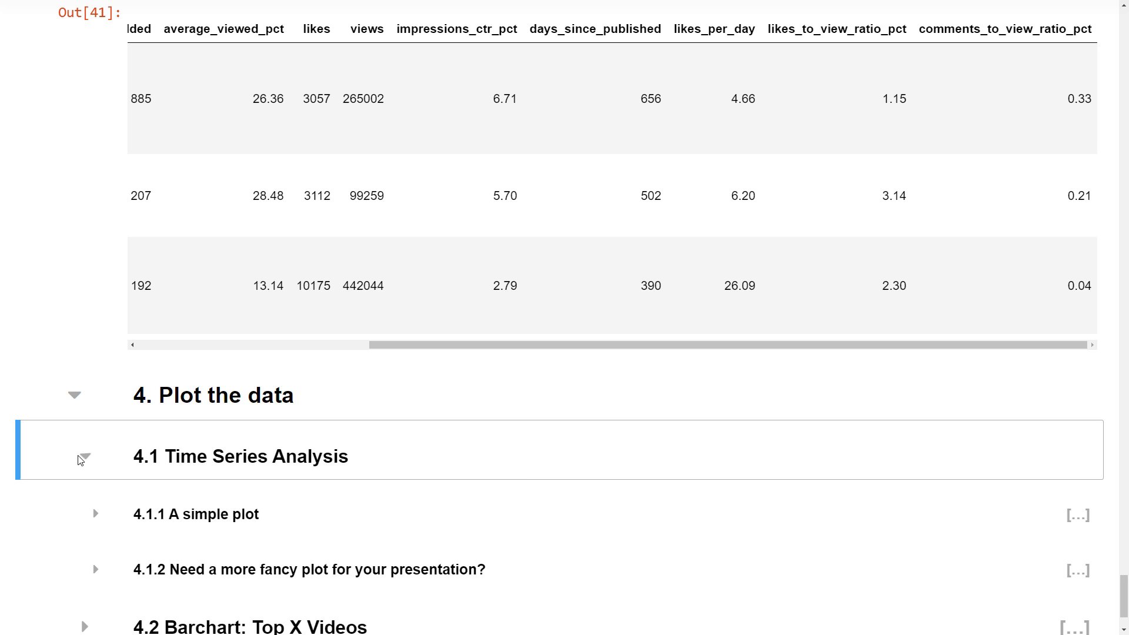
Expand 'A simple plot', run the views chart, and change resample 'w' to 'm'.
{"action": "left_click", "coordinate": [95, 513]}
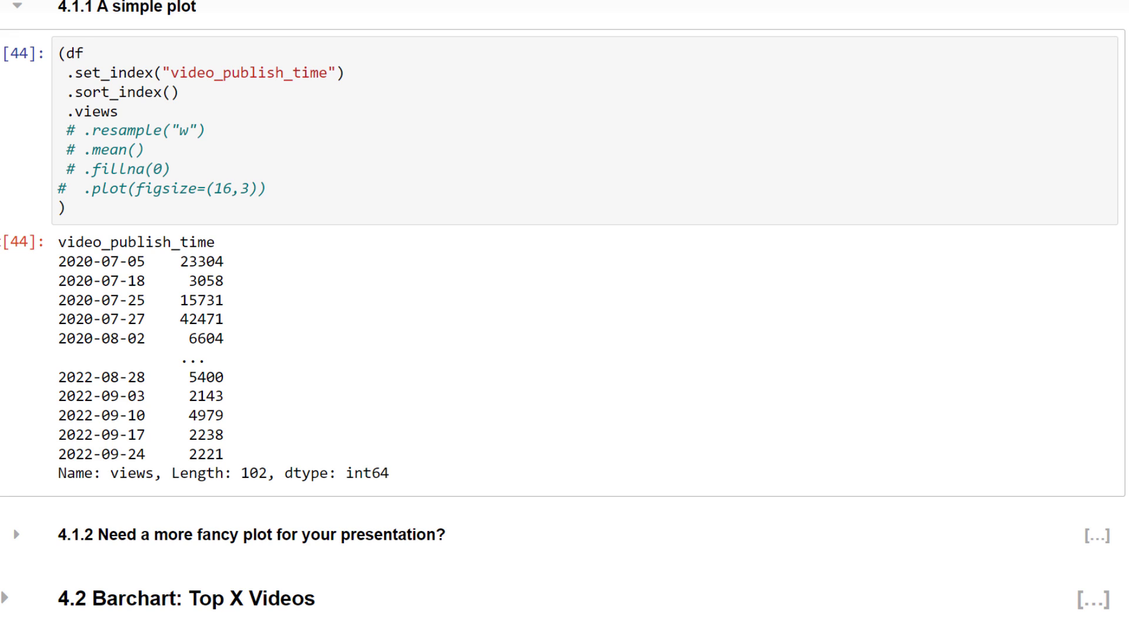
{"action": "mouse_move", "coordinate": [283, 221]}
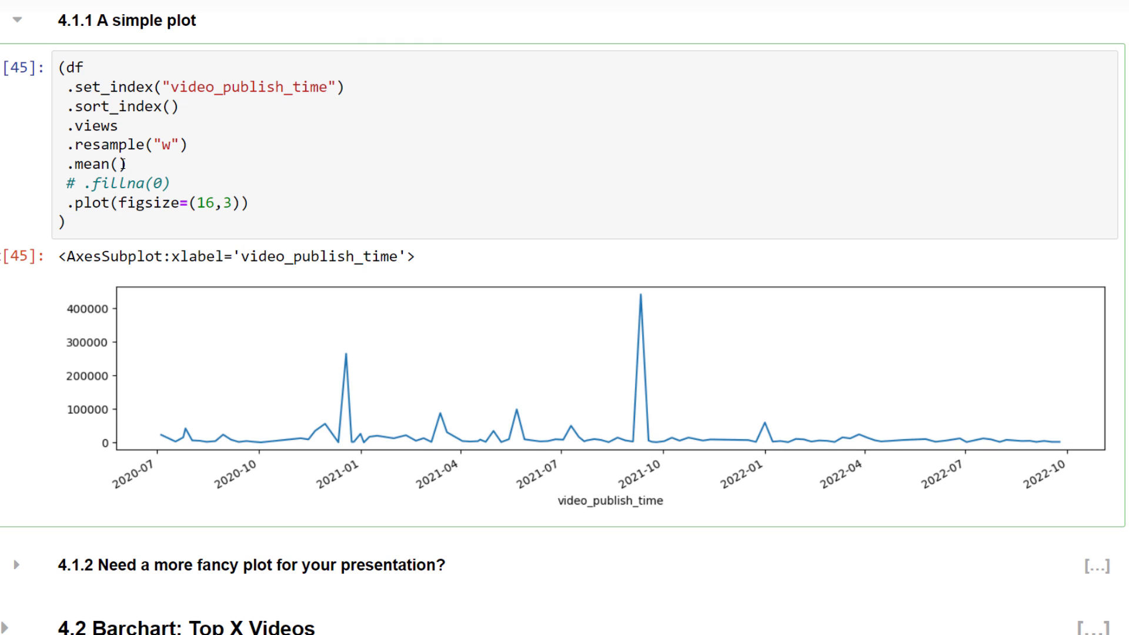
{"action": "key", "text": "Shift+Enter"}
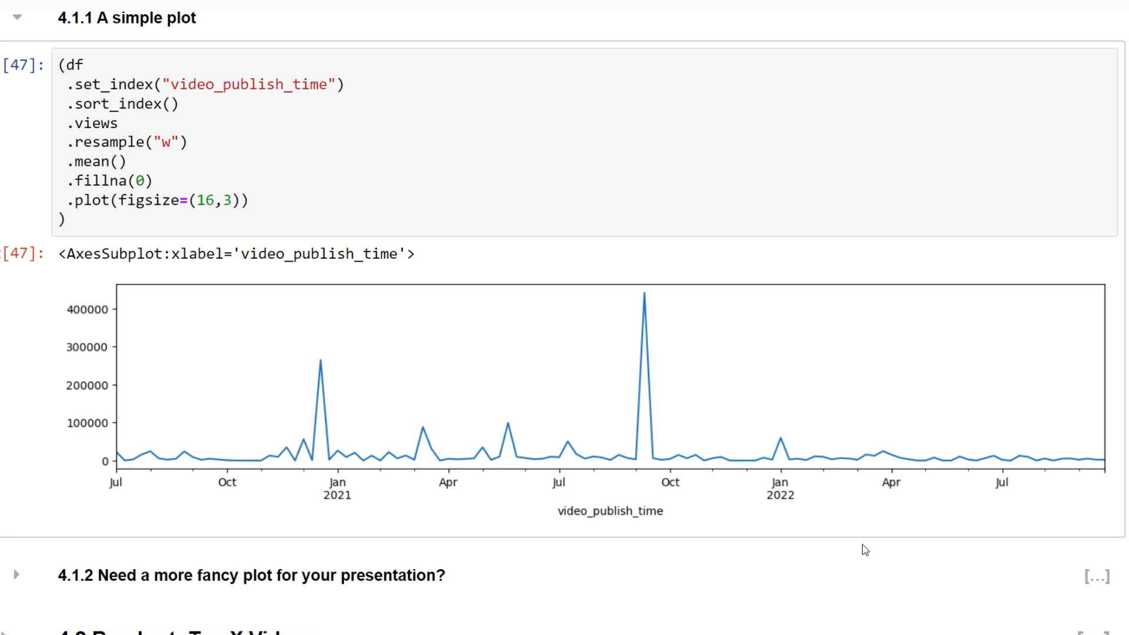
{"action": "left_click", "coordinate": [171, 141]}
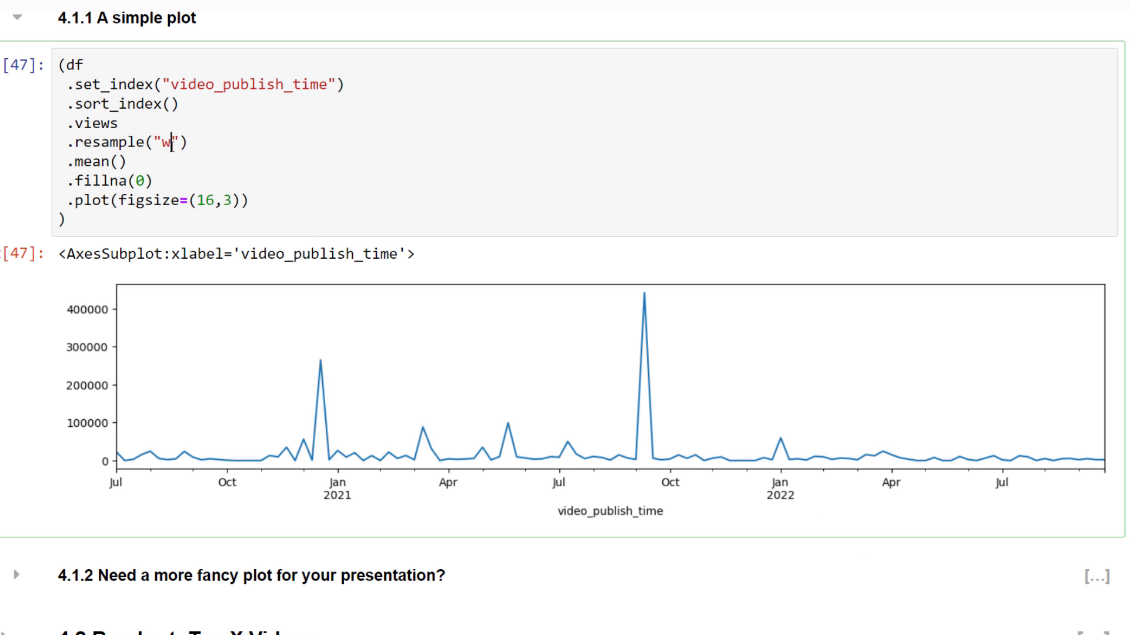
{"action": "type", "text": "m"}
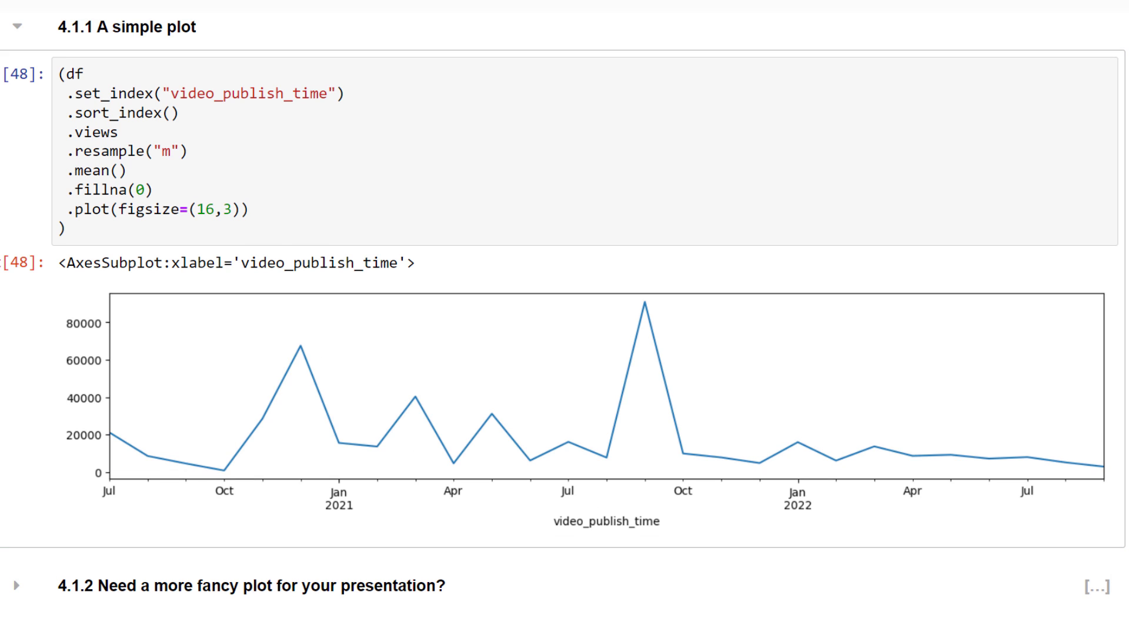
Expand section 4.1.2 and select the plot_timeseries cell for views, likes and comments_added.
{"action": "scroll", "scroll_direction": "down", "scroll_amount": 3}
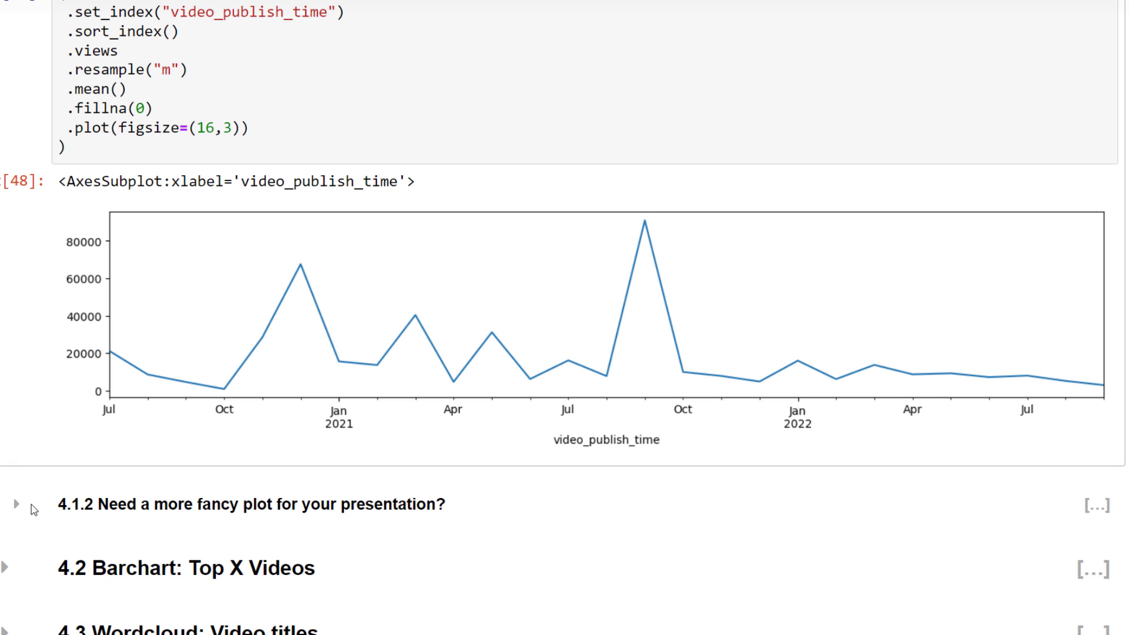
{"action": "left_click", "coordinate": [16, 503]}
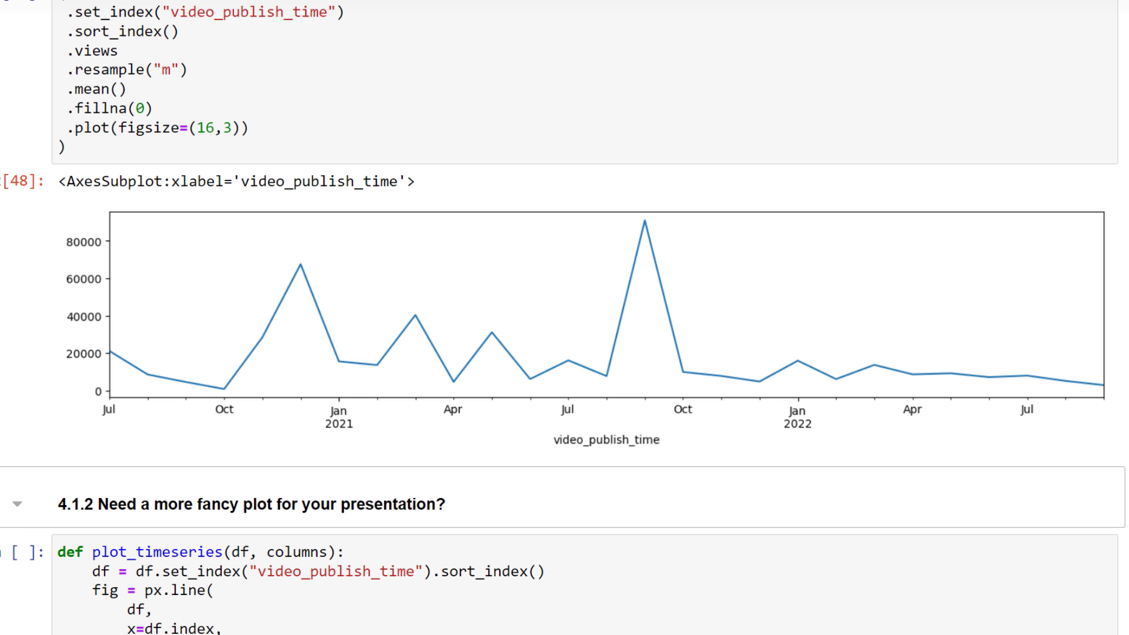
{"action": "scroll", "scroll_direction": "down", "scroll_amount": 3}
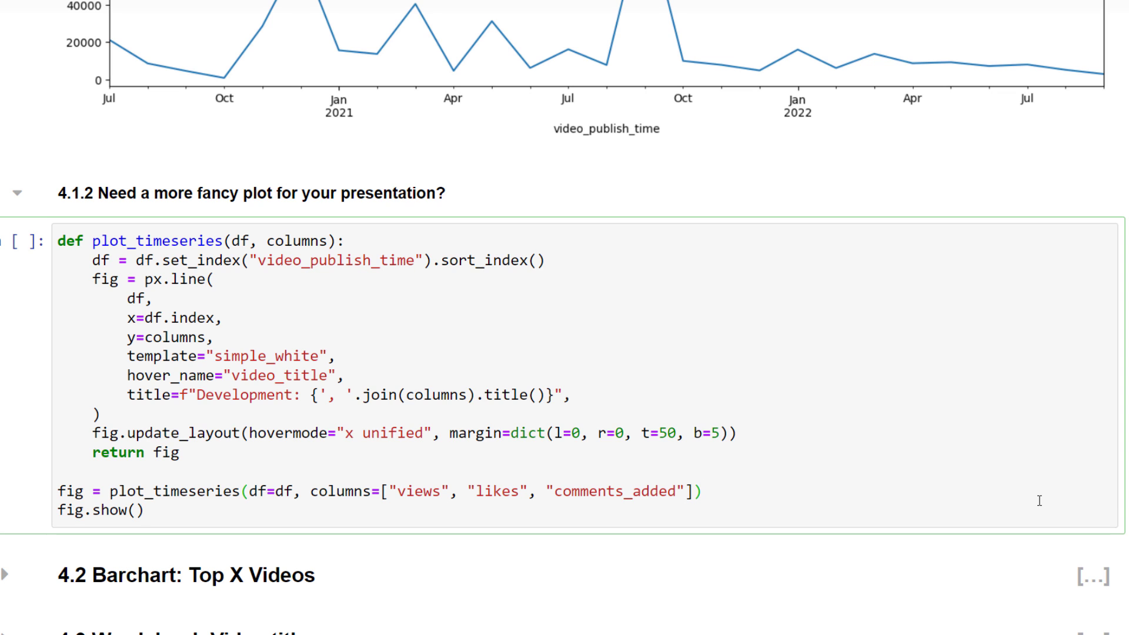
{"action": "left_click", "coordinate": [702, 493]}
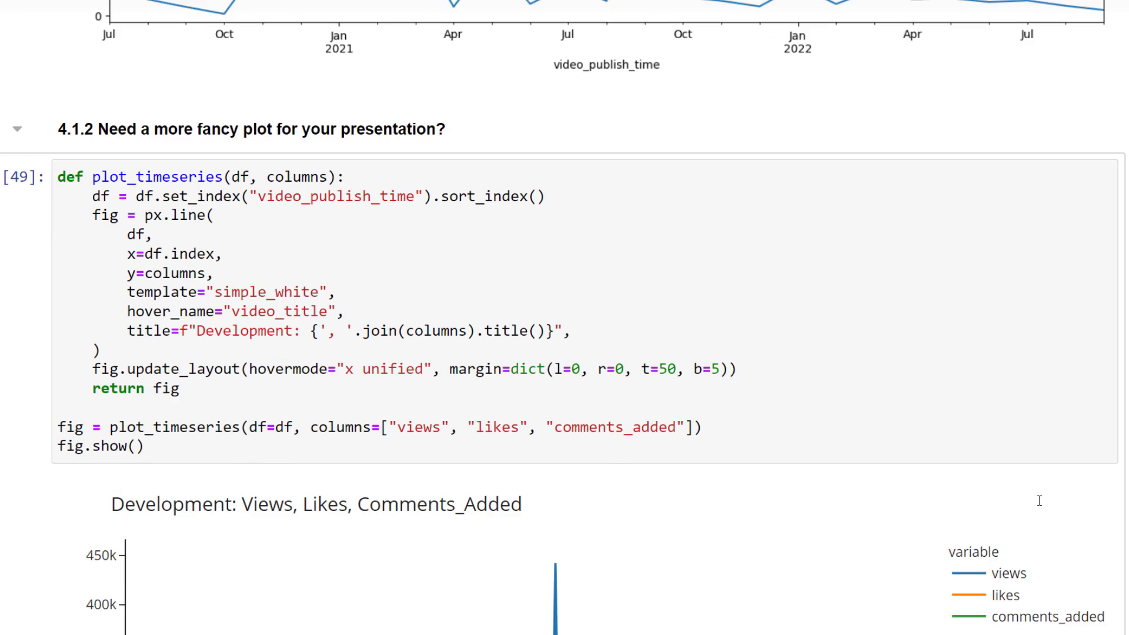
Toggle legend entries to isolate comments_added, then show likes again.
{"action": "scroll", "scroll_direction": "down", "scroll_amount": 3}
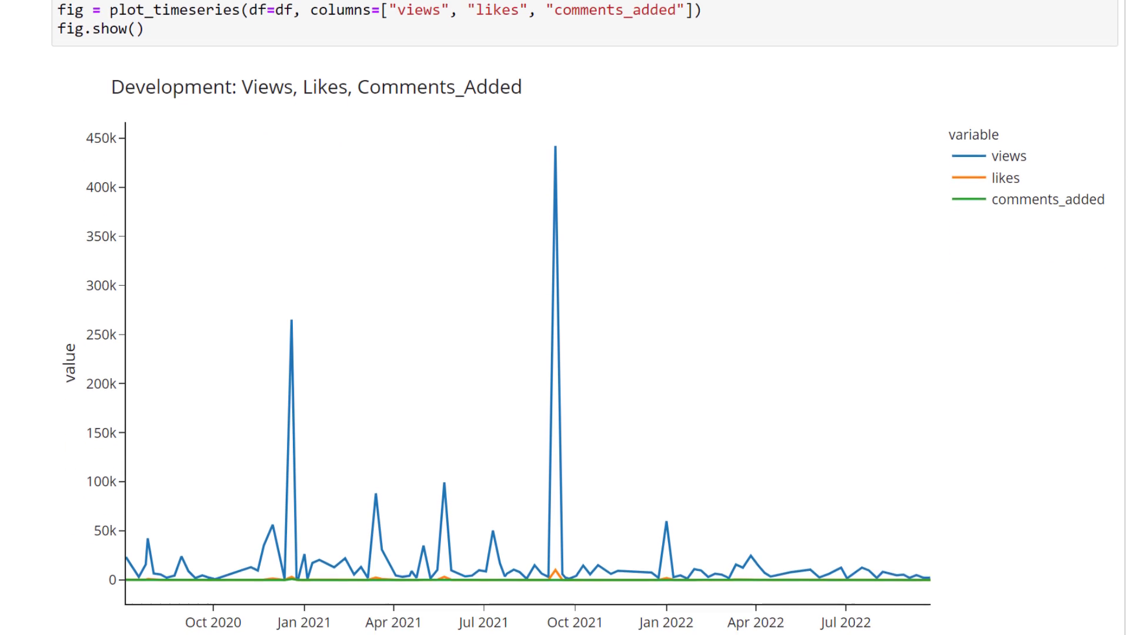
{"action": "mouse_move", "coordinate": [569, 410]}
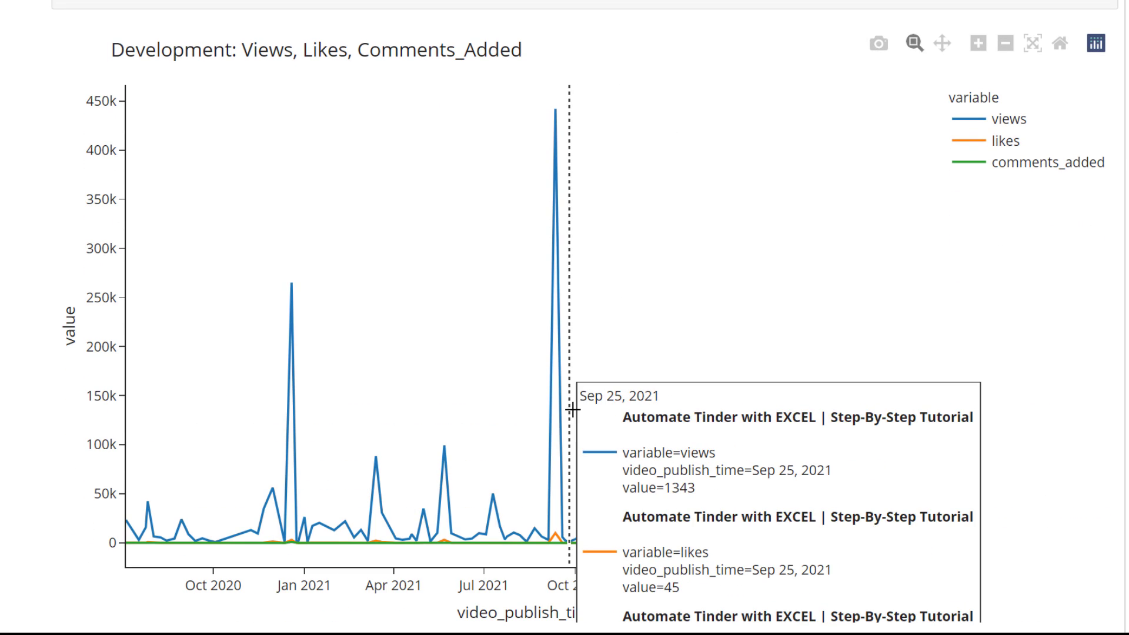
{"action": "mouse_move", "coordinate": [554, 413]}
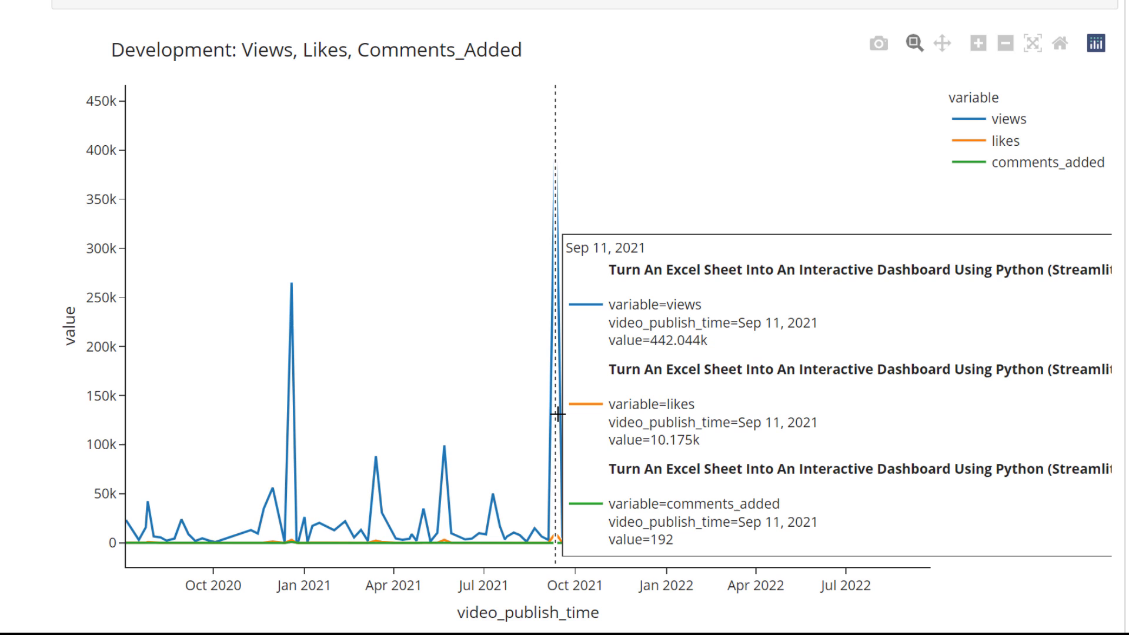
{"action": "mouse_move", "coordinate": [968, 168]}
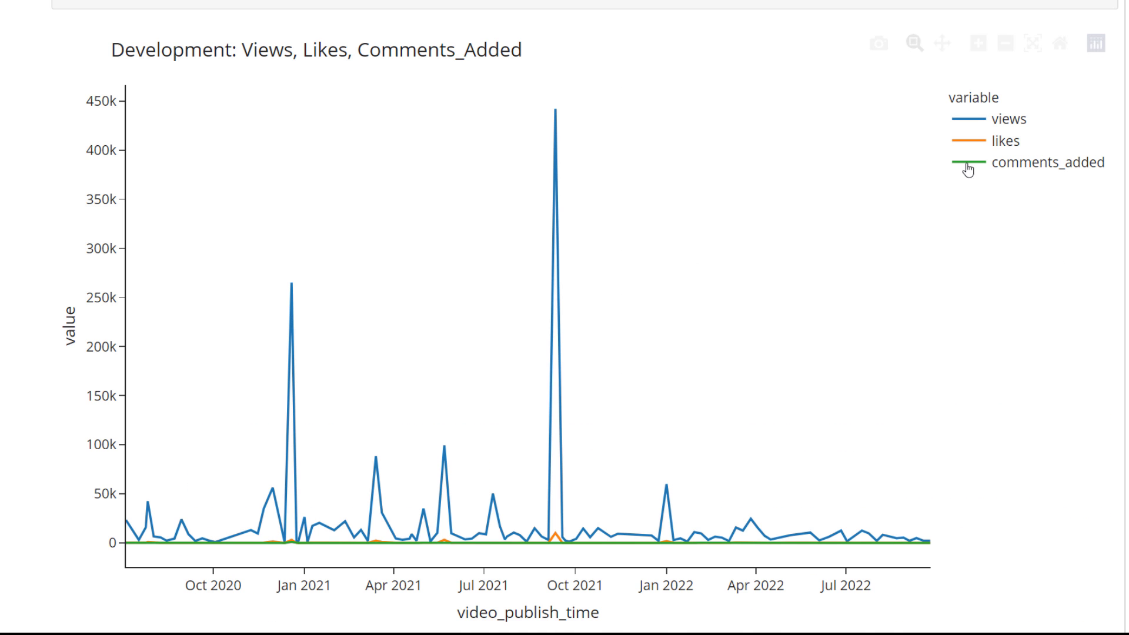
{"action": "left_click", "coordinate": [1007, 141]}
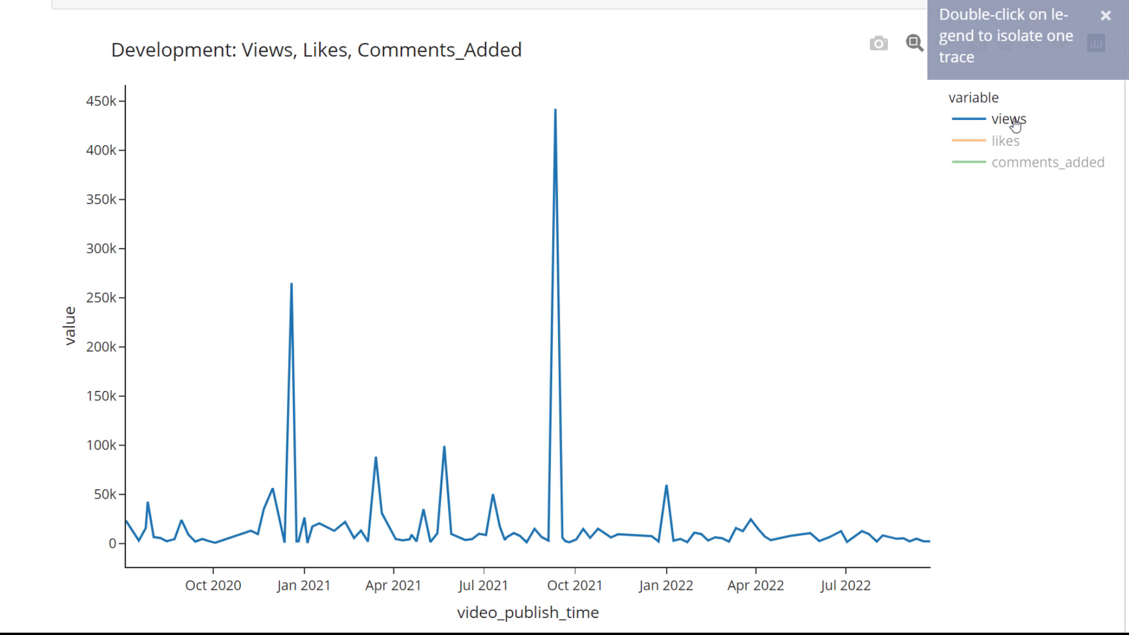
{"action": "double_click", "coordinate": [1048, 163]}
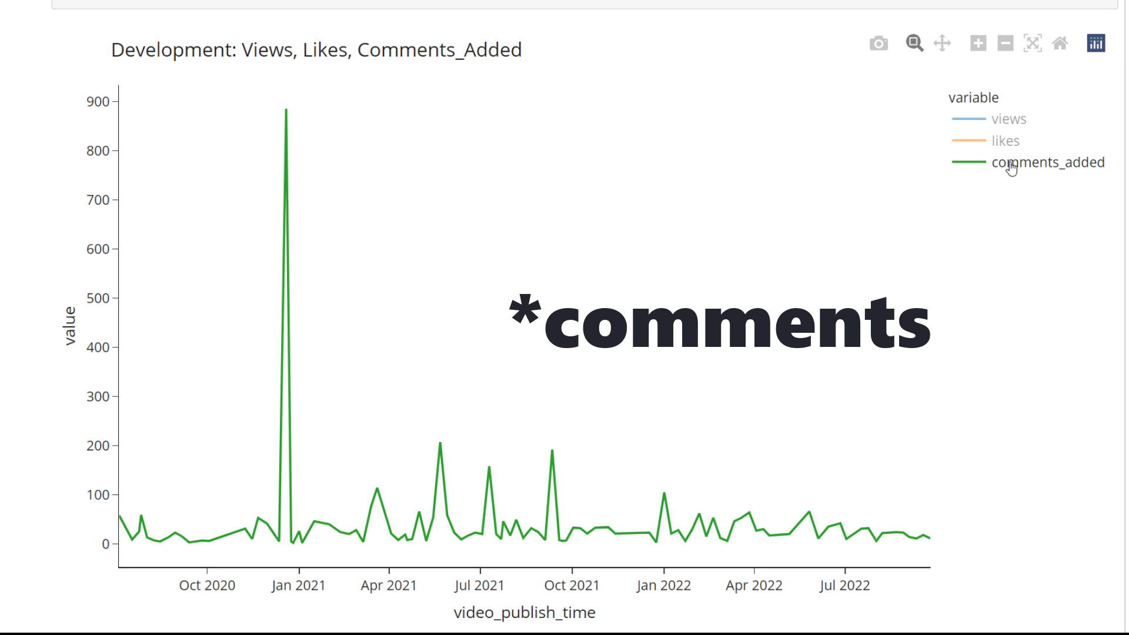
{"action": "left_click", "coordinate": [1005, 141]}
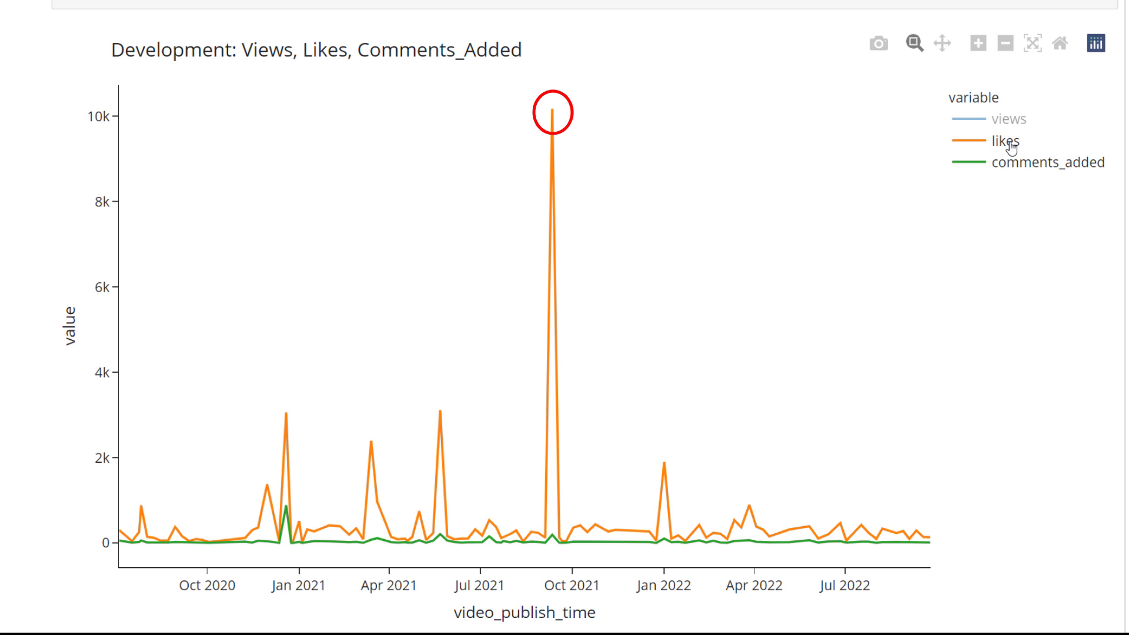
{"action": "mouse_move", "coordinate": [563, 510]}
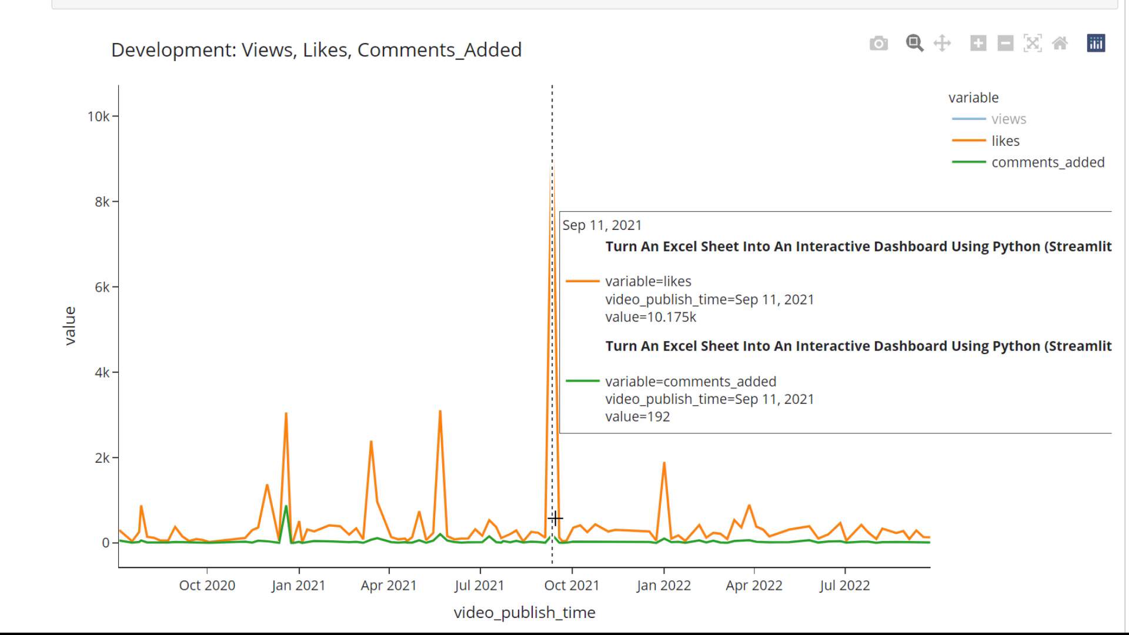
{"action": "mouse_move", "coordinate": [1030, 484]}
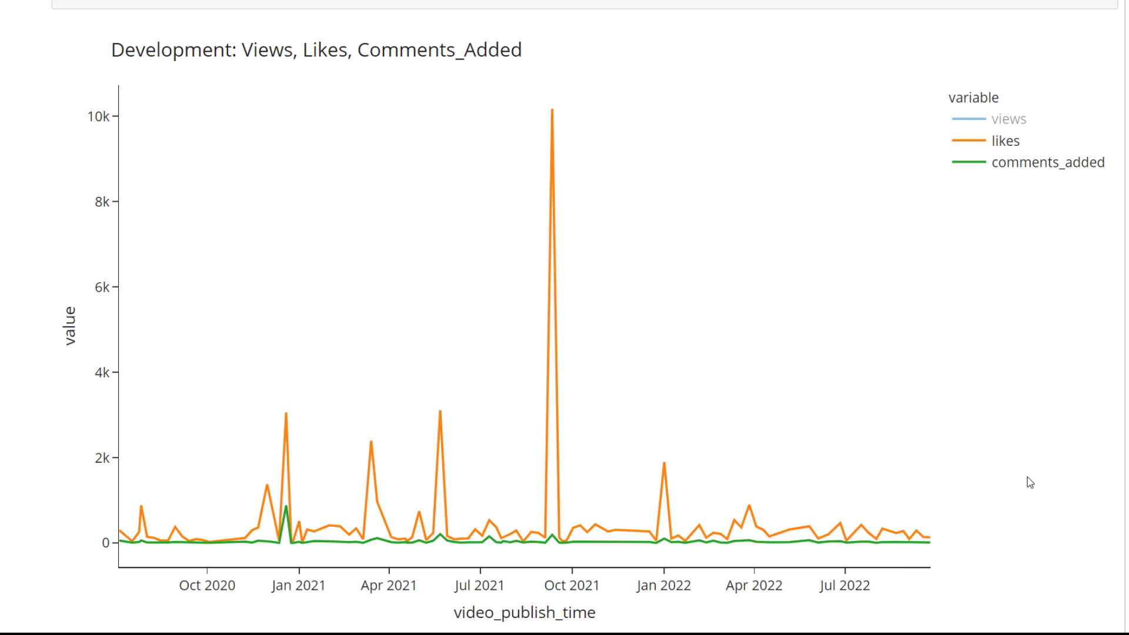
{"action": "scroll", "scroll_direction": "up", "scroll_amount": 3}
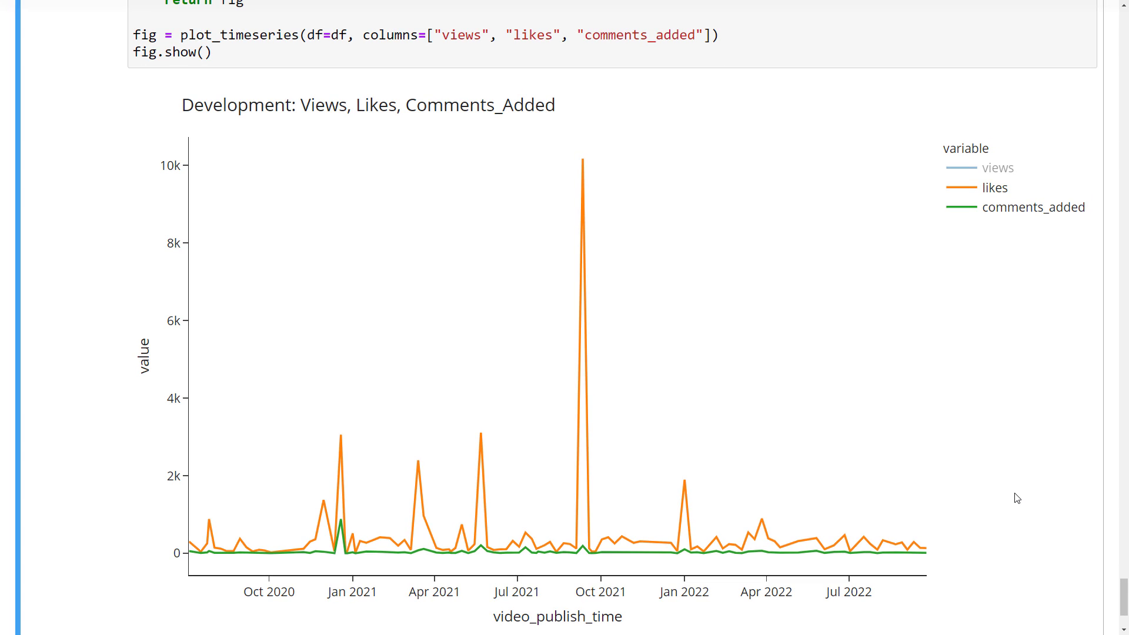
{"action": "scroll", "scroll_direction": "down", "scroll_amount": 3}
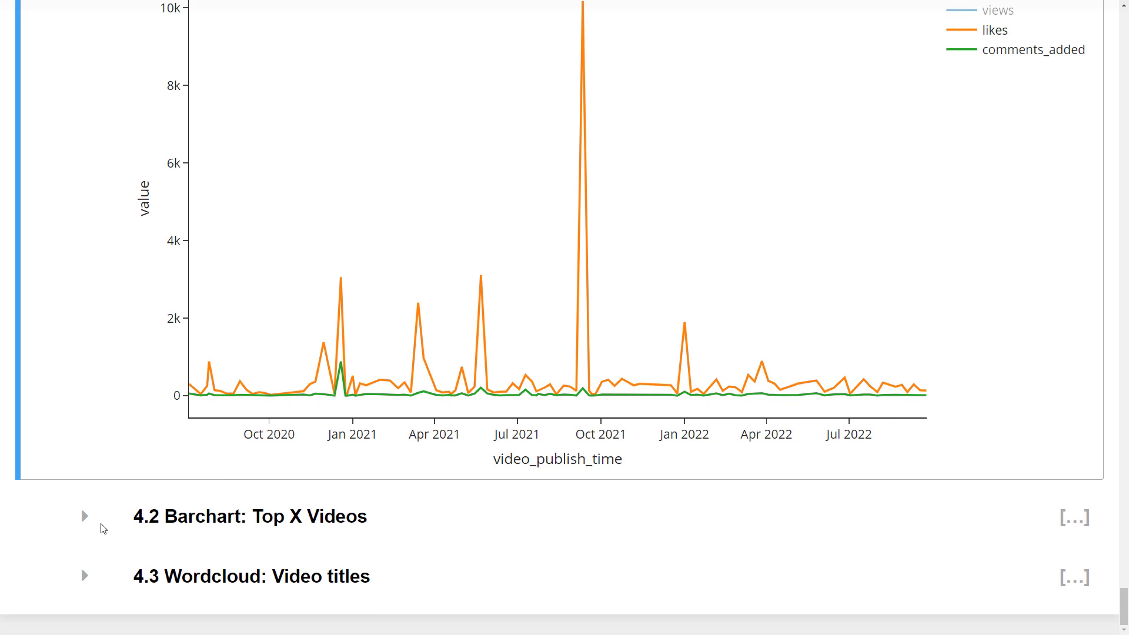
Expand section 4.2 Top X Videos and scroll to the plot_column cells.
{"action": "left_click", "coordinate": [84, 517]}
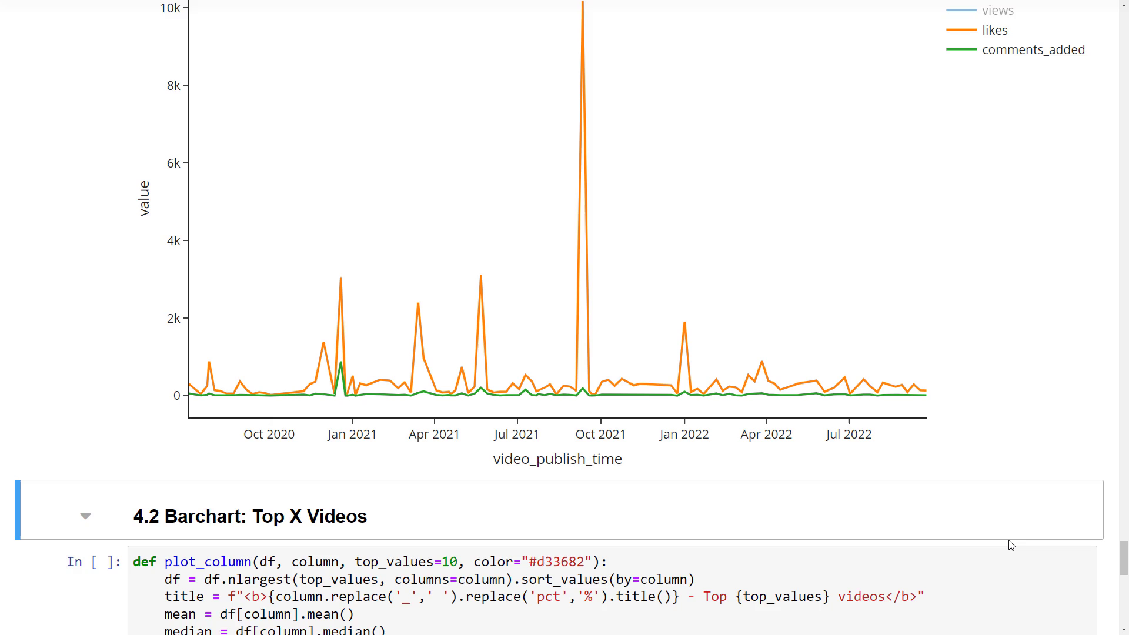
{"action": "scroll", "scroll_direction": "down", "scroll_amount": 3}
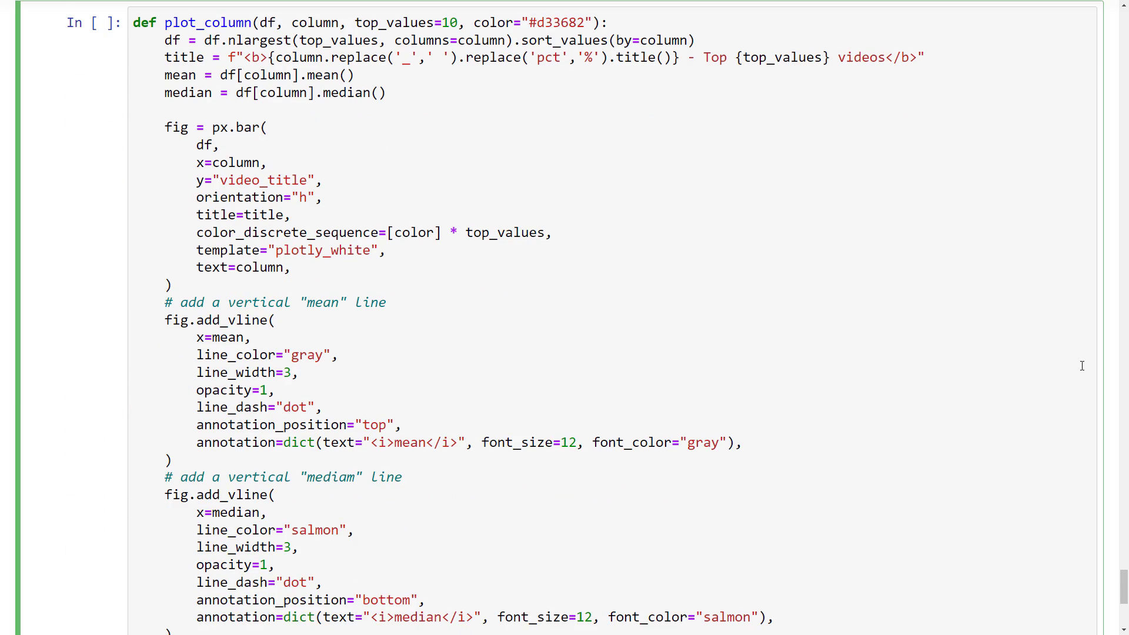
{"action": "scroll", "scroll_direction": "down", "scroll_amount": 3}
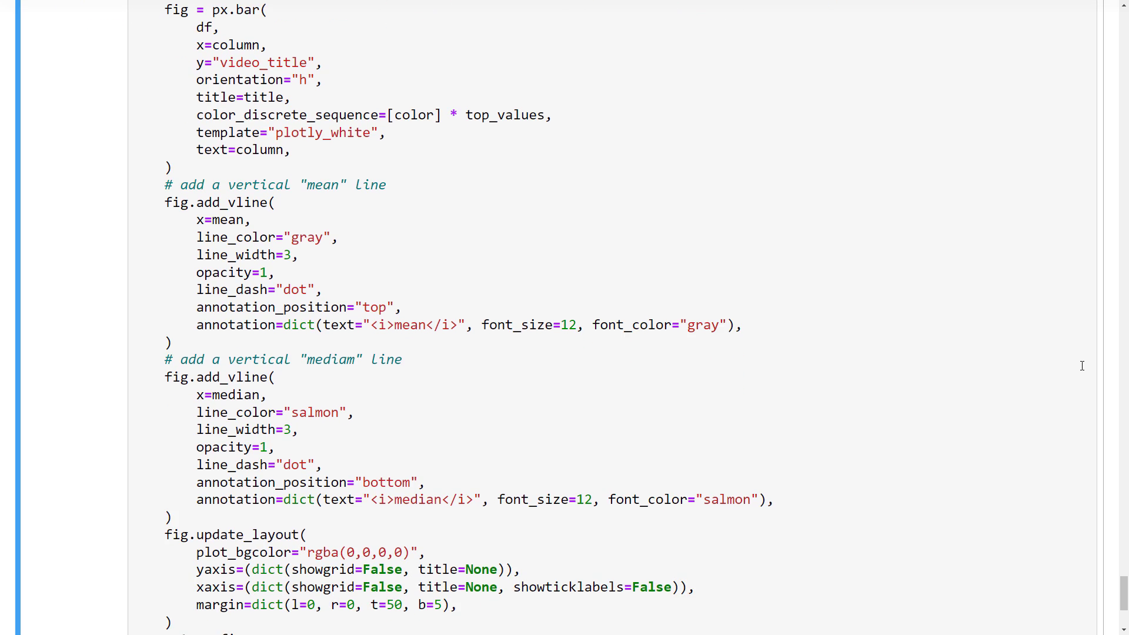
{"action": "scroll", "scroll_direction": "down", "scroll_amount": 3}
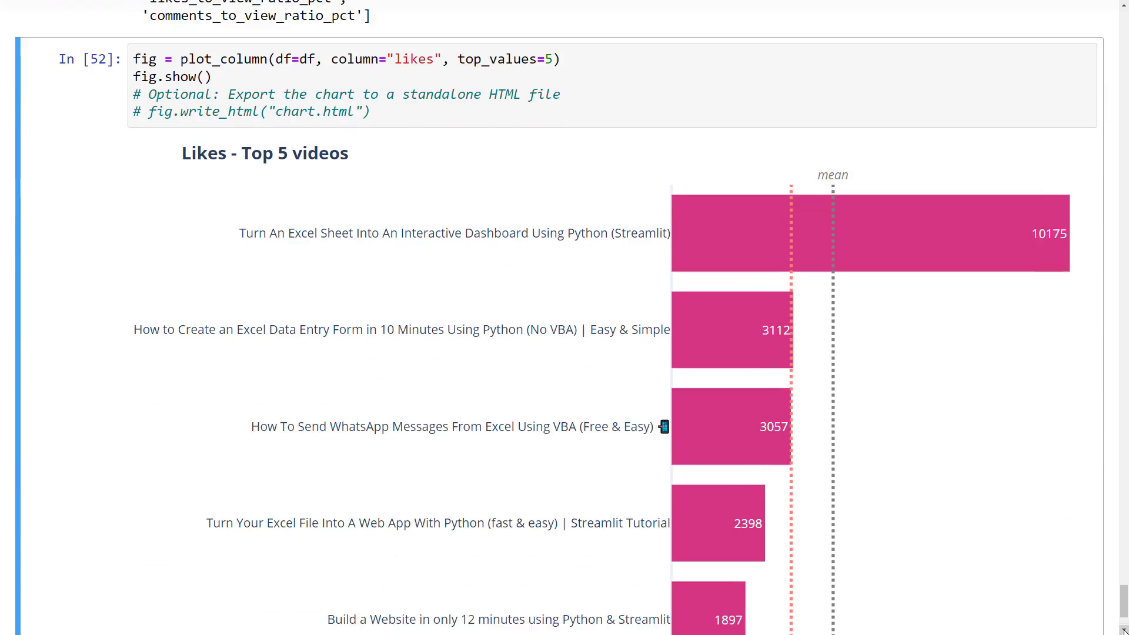
Scroll down to the top-videos bar chart cell.
{"action": "scroll", "scroll_direction": "down", "scroll_amount": 3}
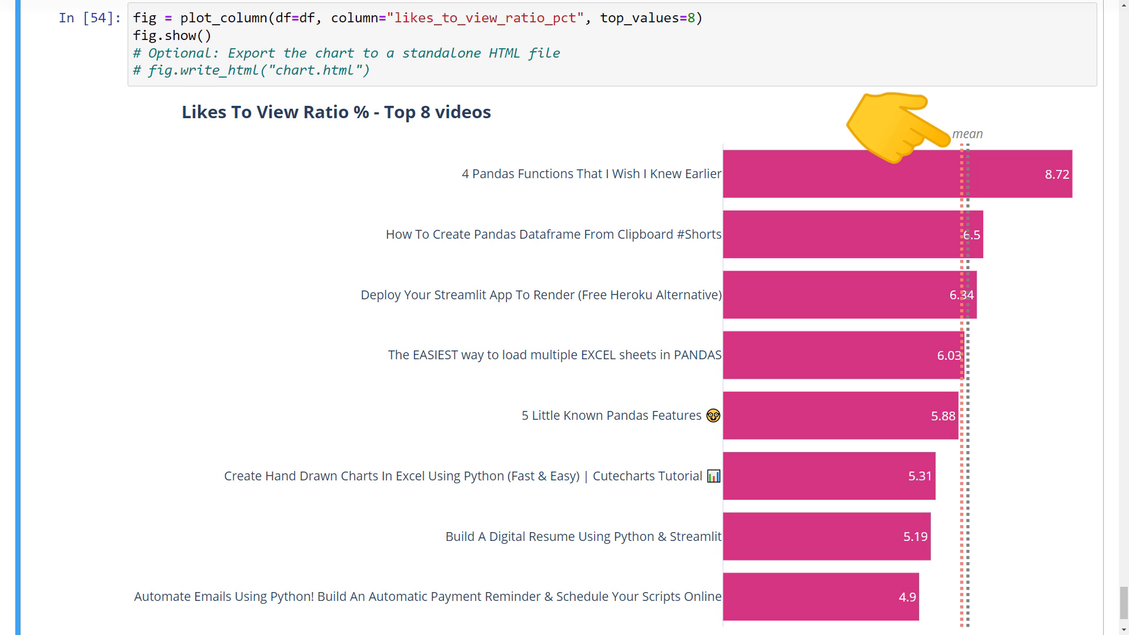
{"action": "mouse_move", "coordinate": [684, 151]}
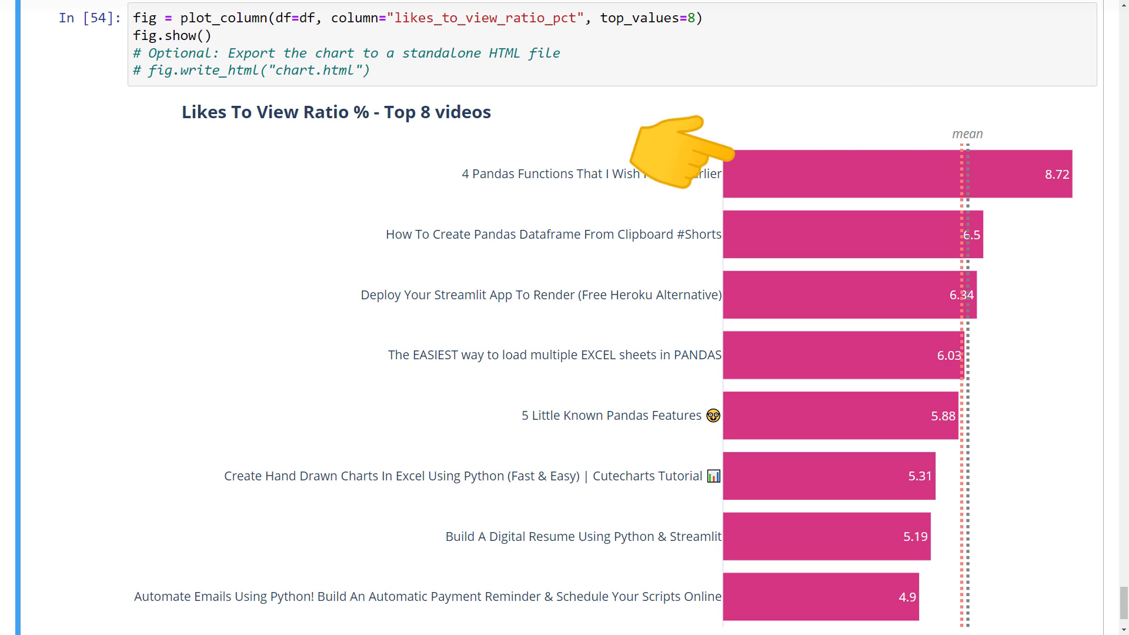
{"action": "mouse_move", "coordinate": [400, 182]}
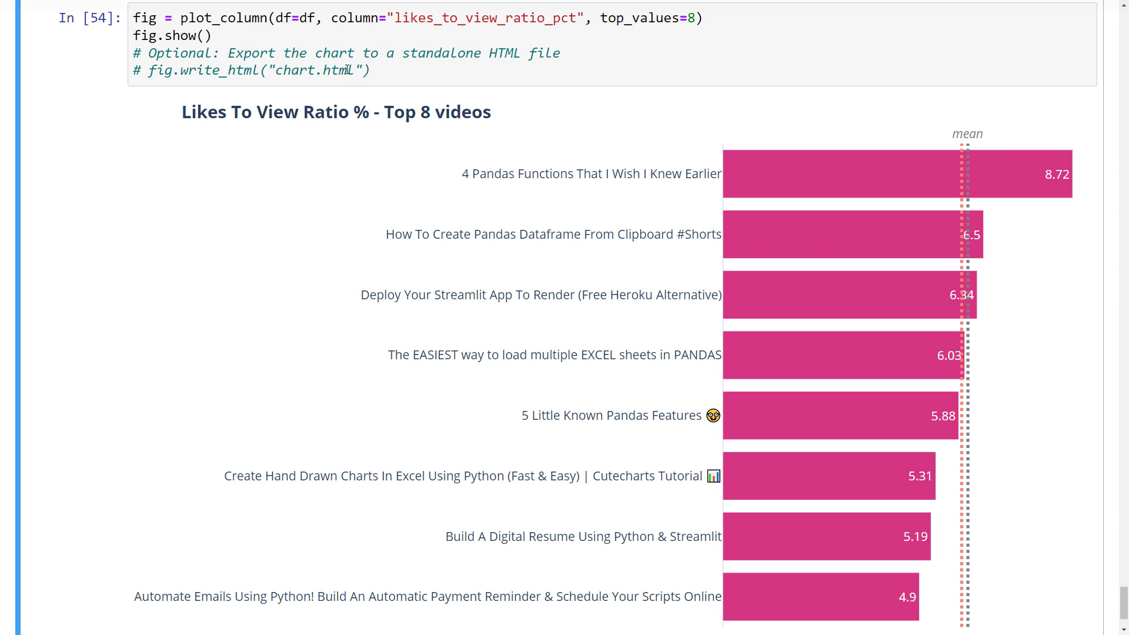
{"action": "mouse_move", "coordinate": [555, 115]}
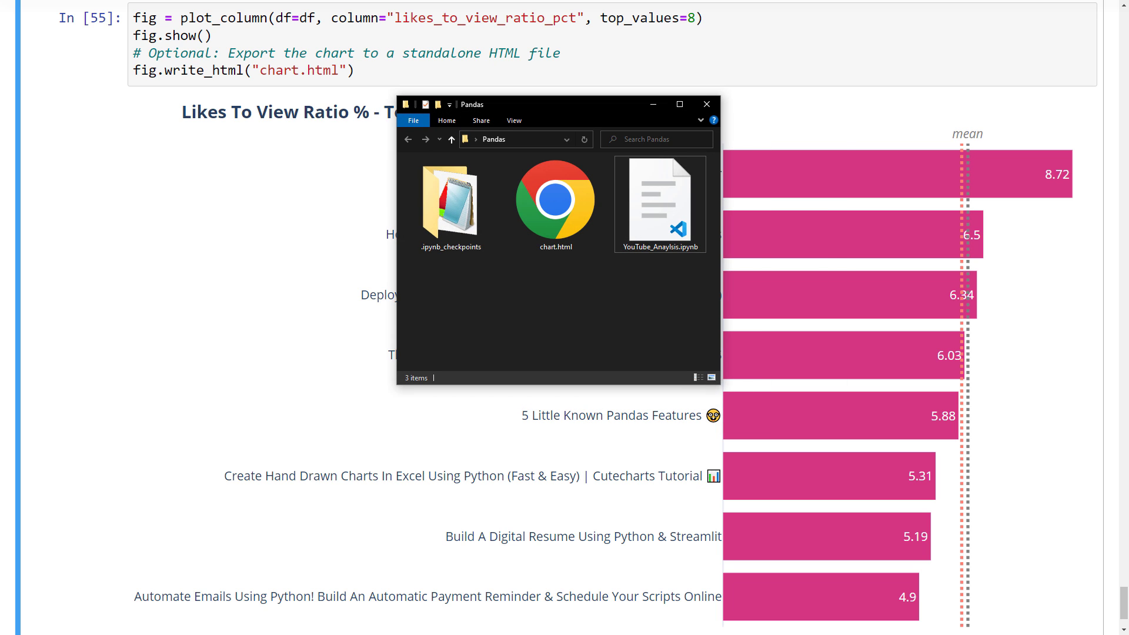
Open the exported chart.html to view the likes-to-view ratio chart as a standalone page.
{"action": "left_click", "coordinate": [705, 103]}
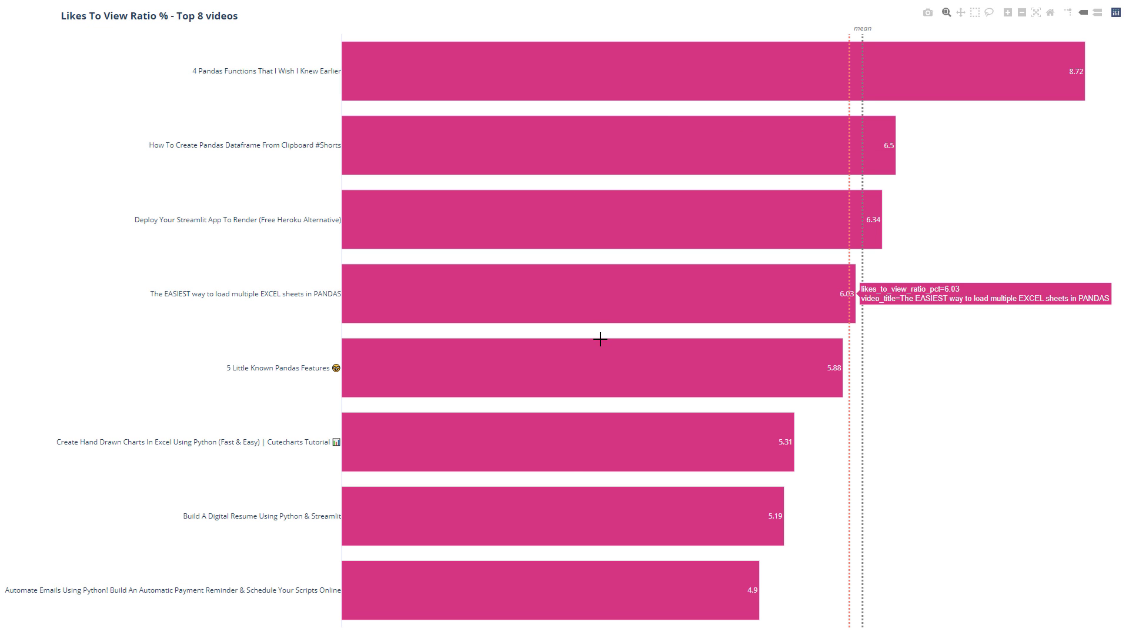
{"action": "scroll", "scroll_direction": "up", "scroll_amount": 3}
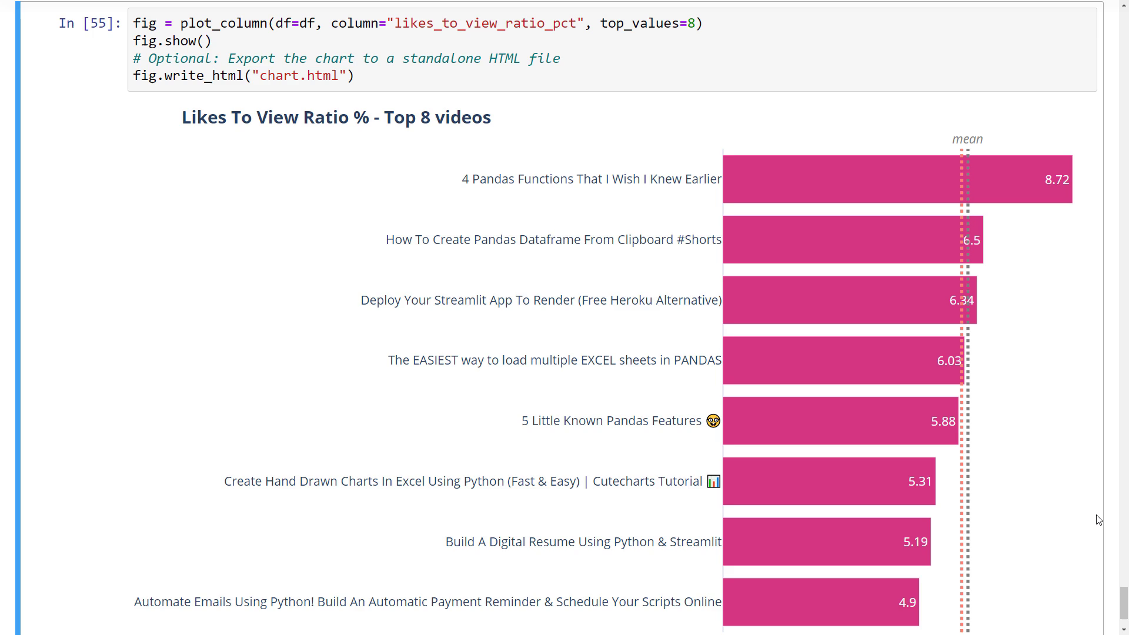
Scroll down to section 4.3 Wordcloud: Video titles and its generate_wordcloud cell.
{"action": "scroll", "scroll_direction": "down", "scroll_amount": 3}
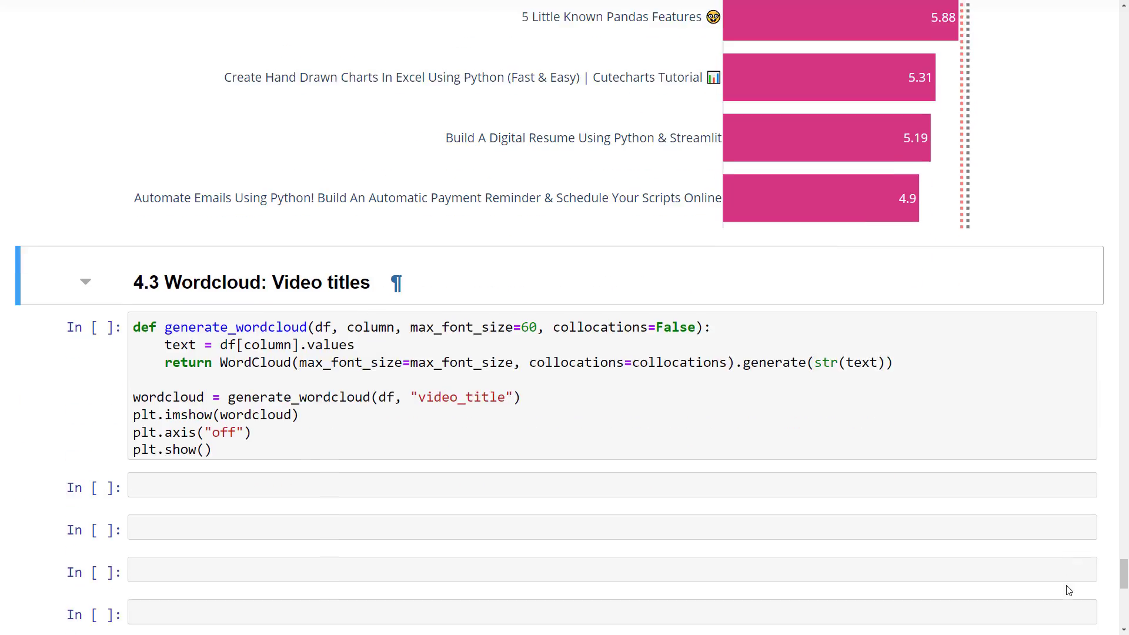
{"action": "scroll", "scroll_direction": "down", "scroll_amount": 3}
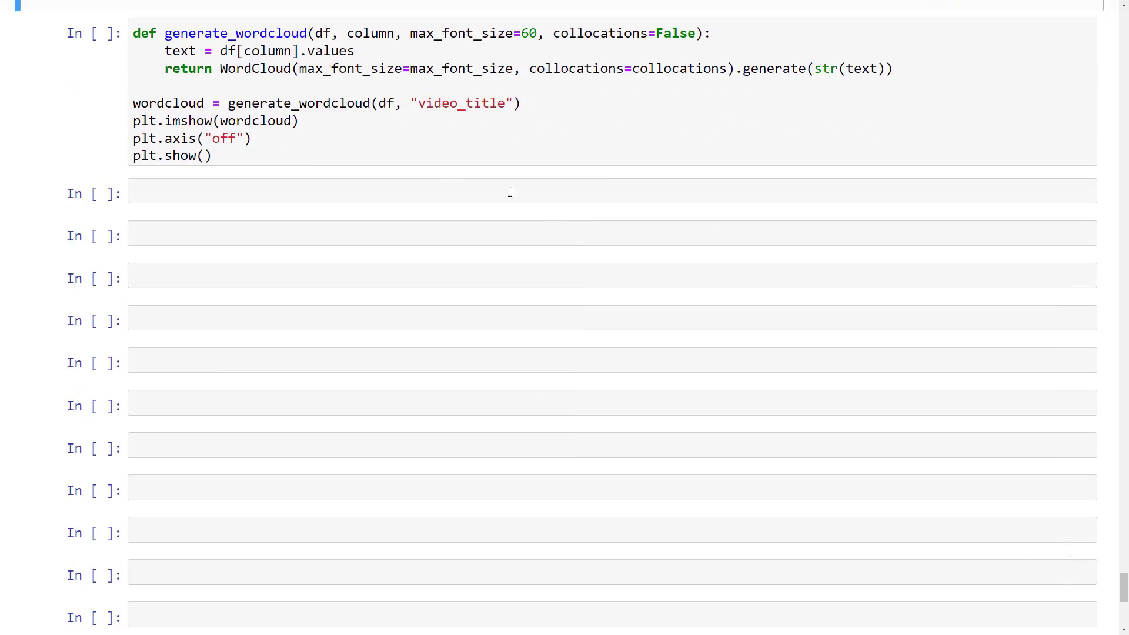